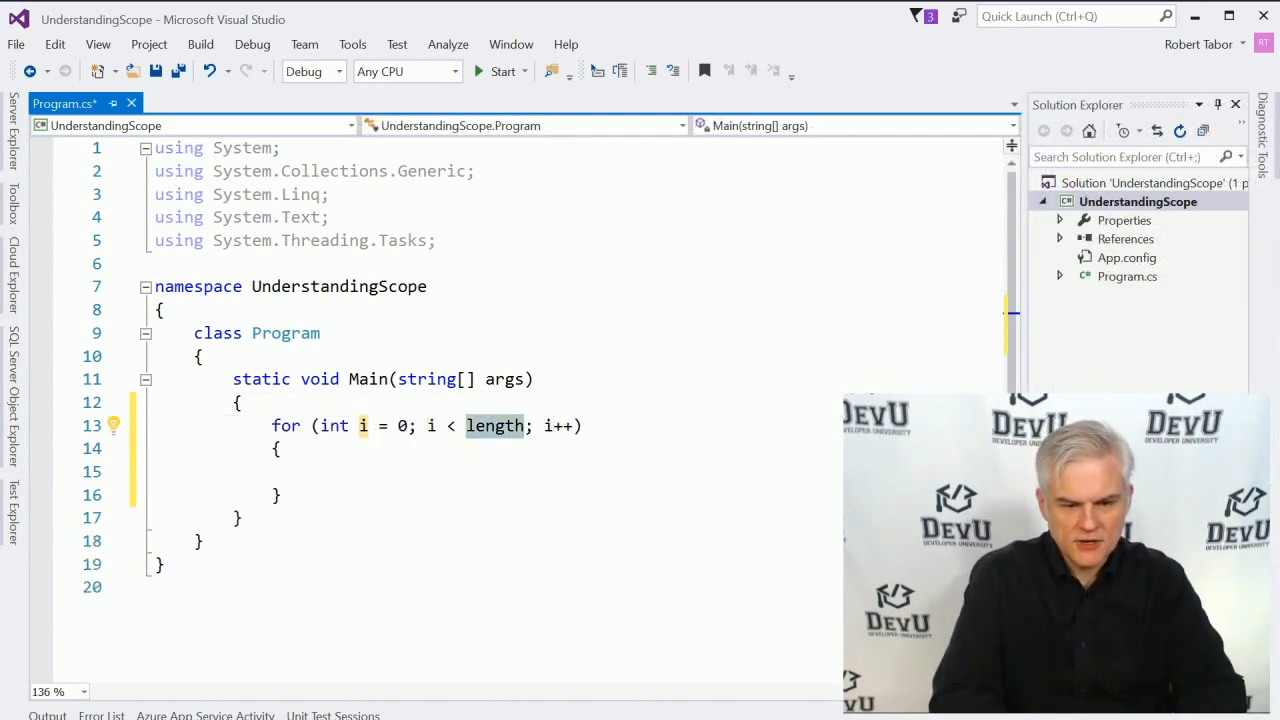
Step: Run the for loop 10 times printing i each pass, with Console.ReadLine(); after the loop
text(10)
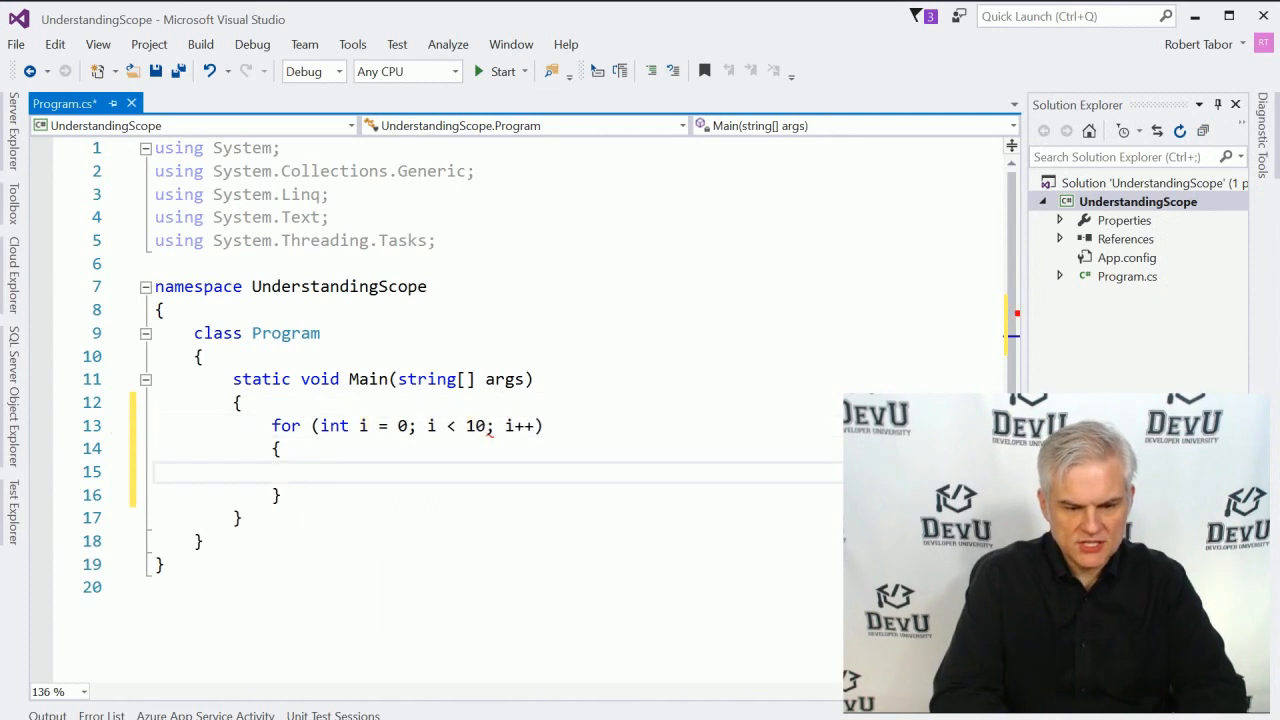
text(Console.WriteLine(i);)
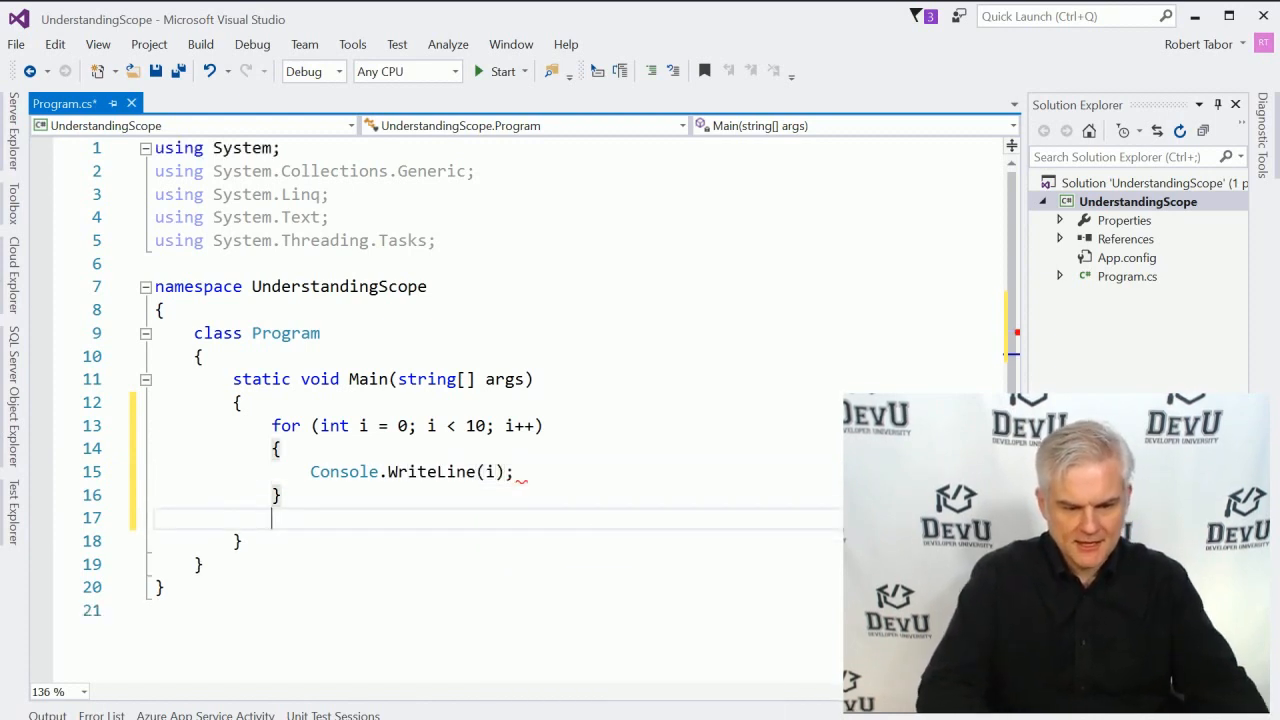
text(Console.ReadLine();)
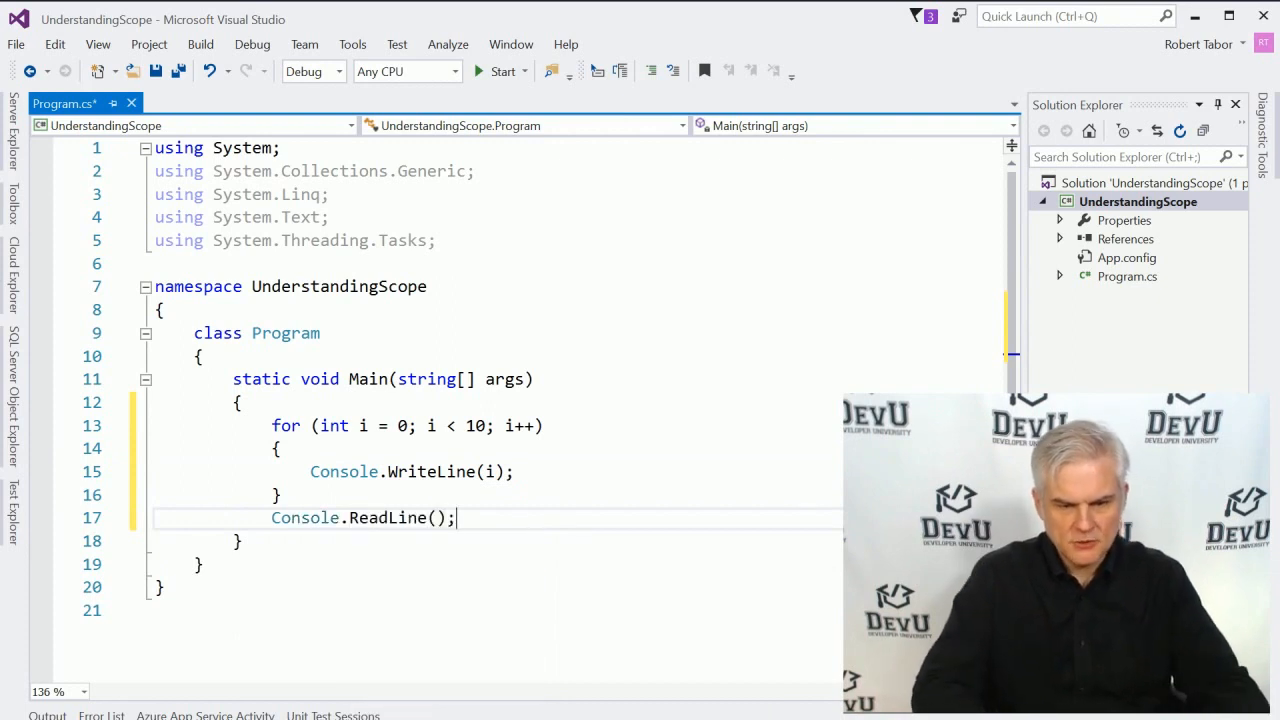
click(502, 71)
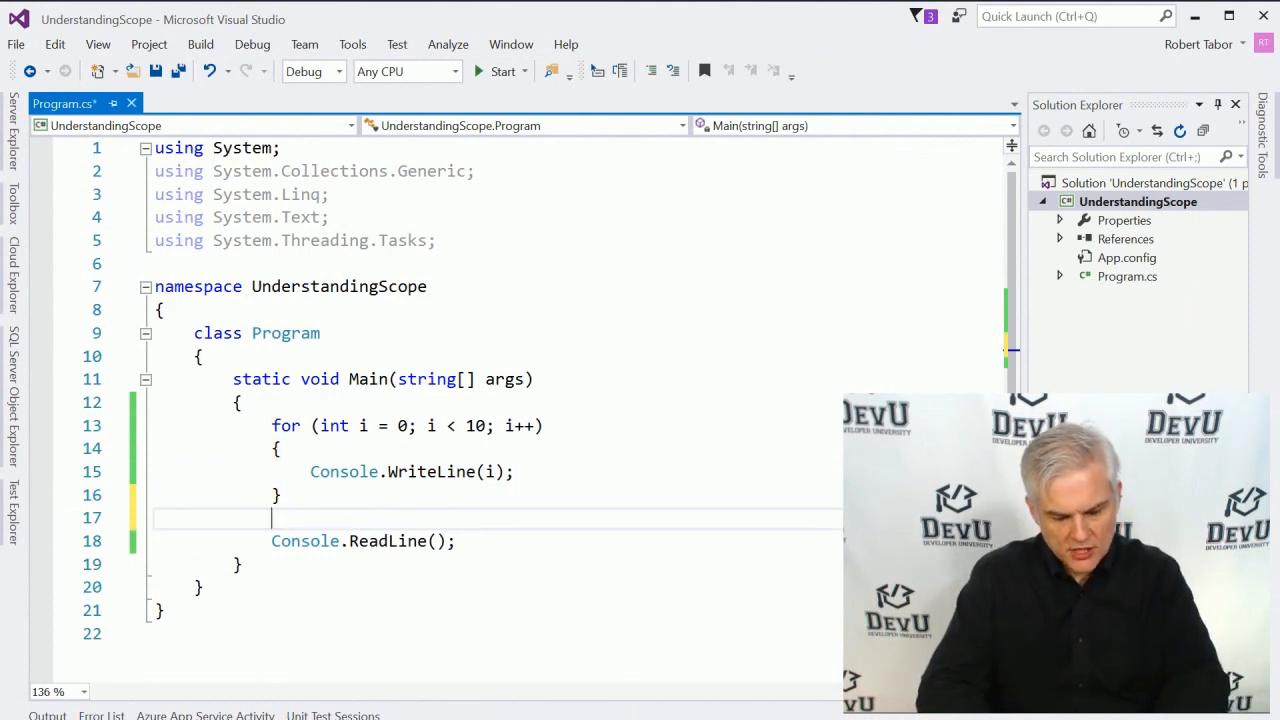
Step: Add Console.WriteLine(i); after the loop's closing brace, then comment it out with //
text(Console.WriteLine(i);)
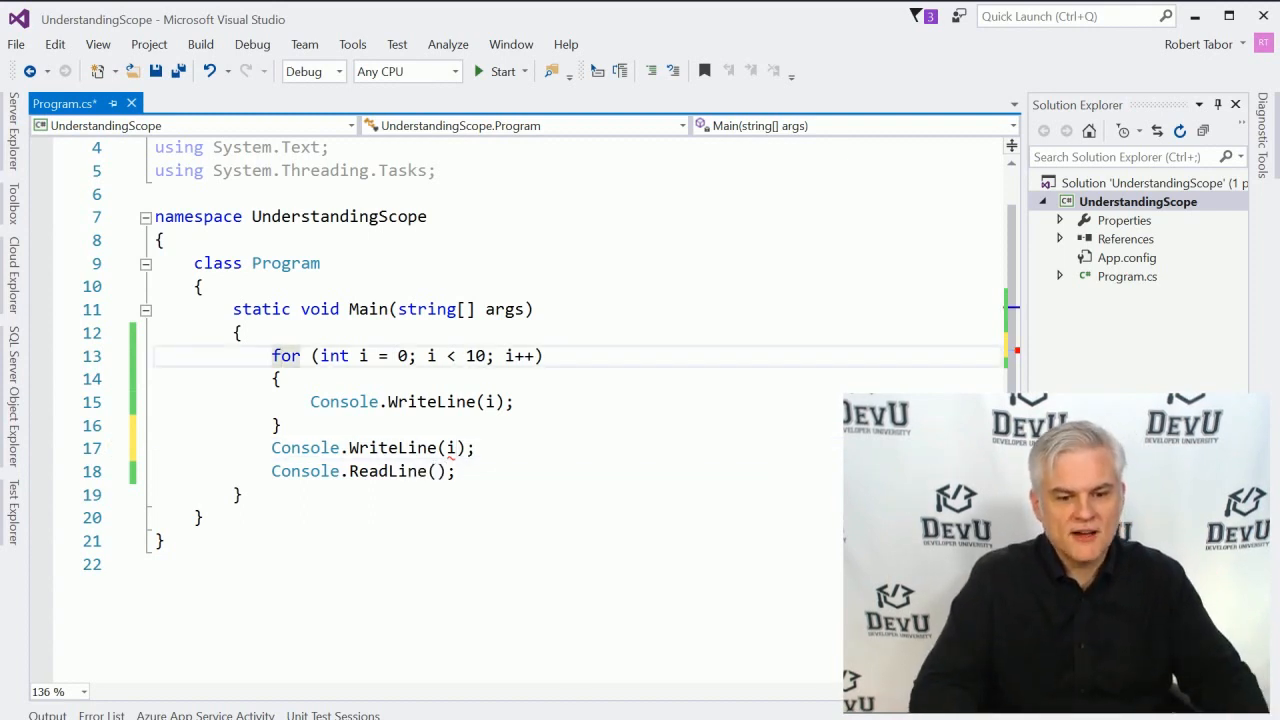
drag(271, 355, 282, 426)
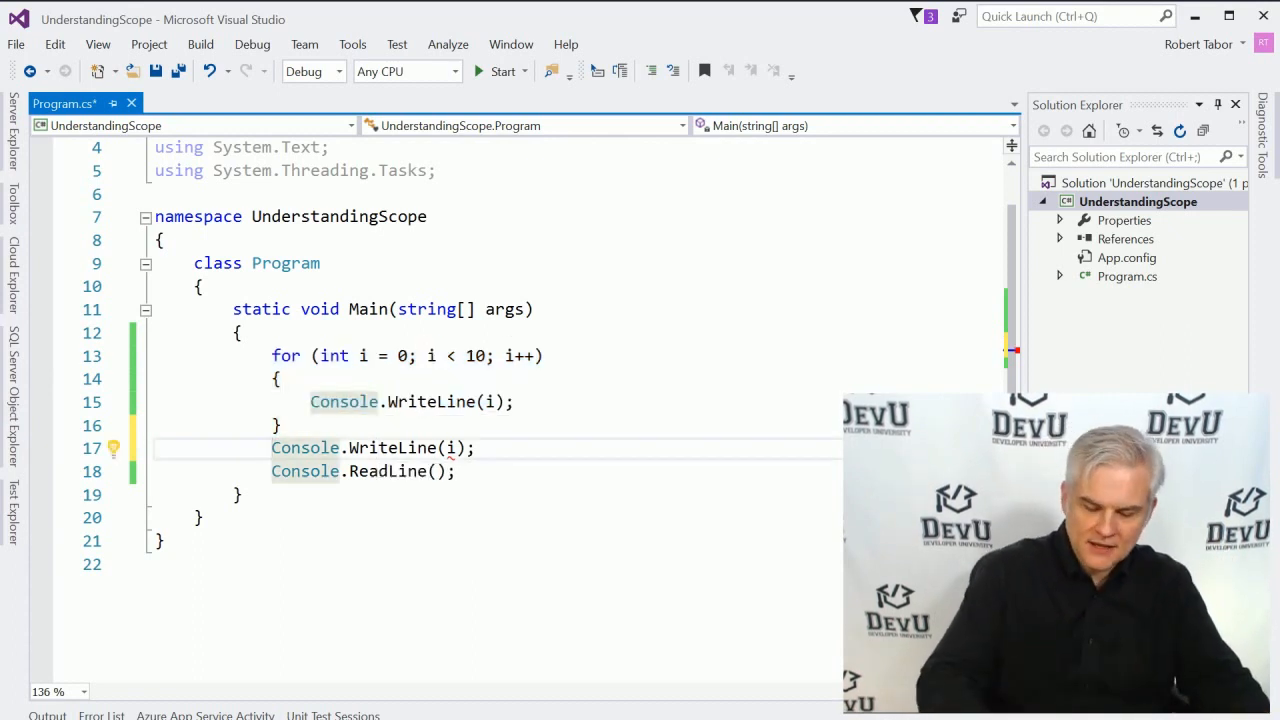
text(//)
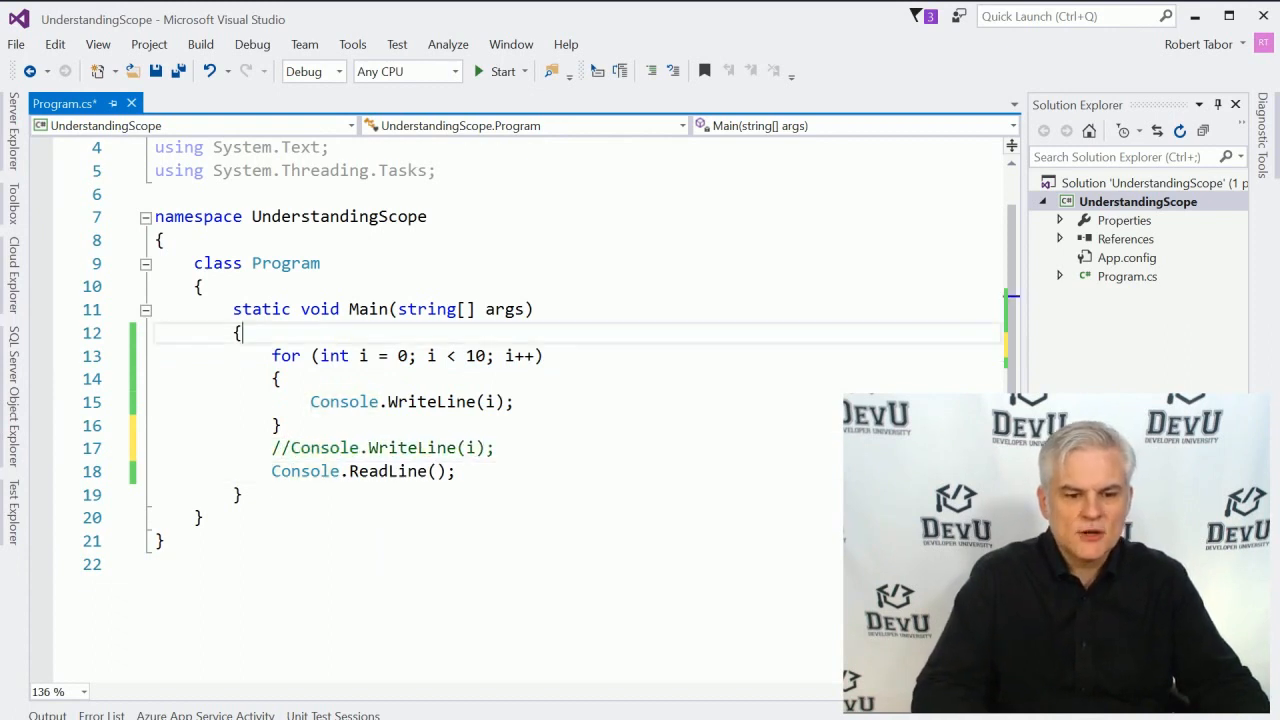
Step: Declare string j = ""; before the loop and assign j = i.ToString(); inside it
key(Return)
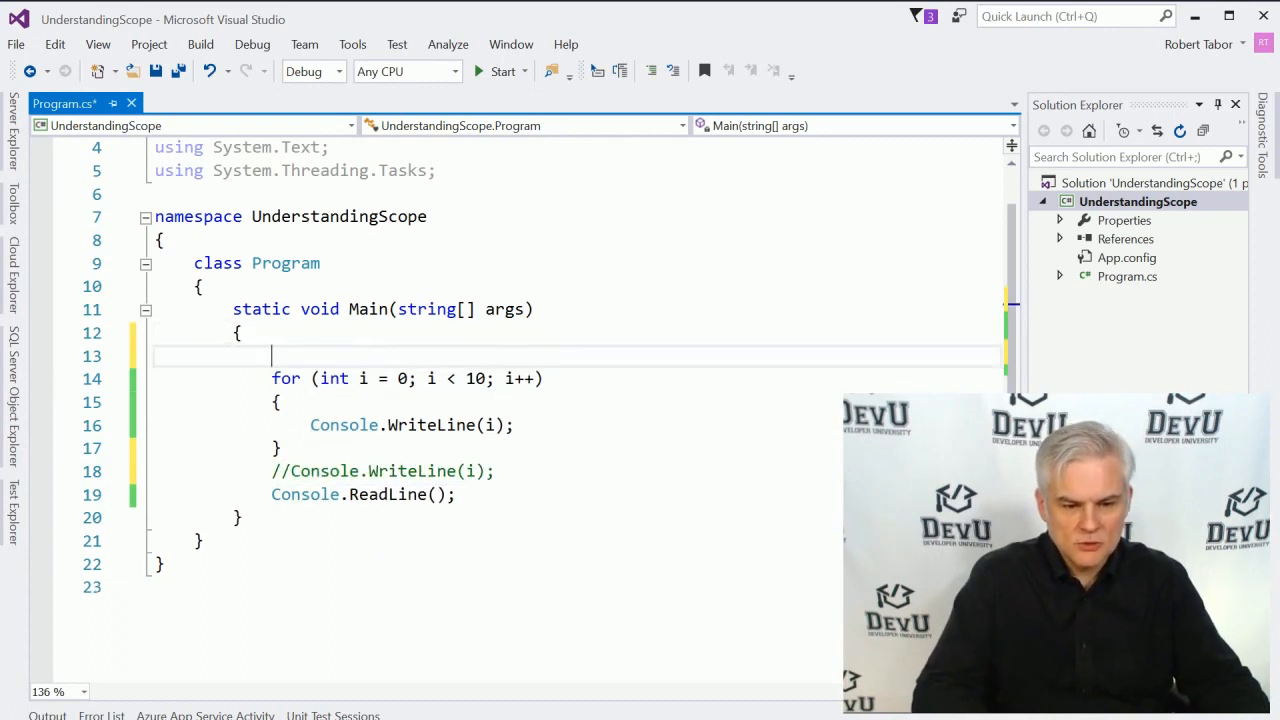
text(string j)
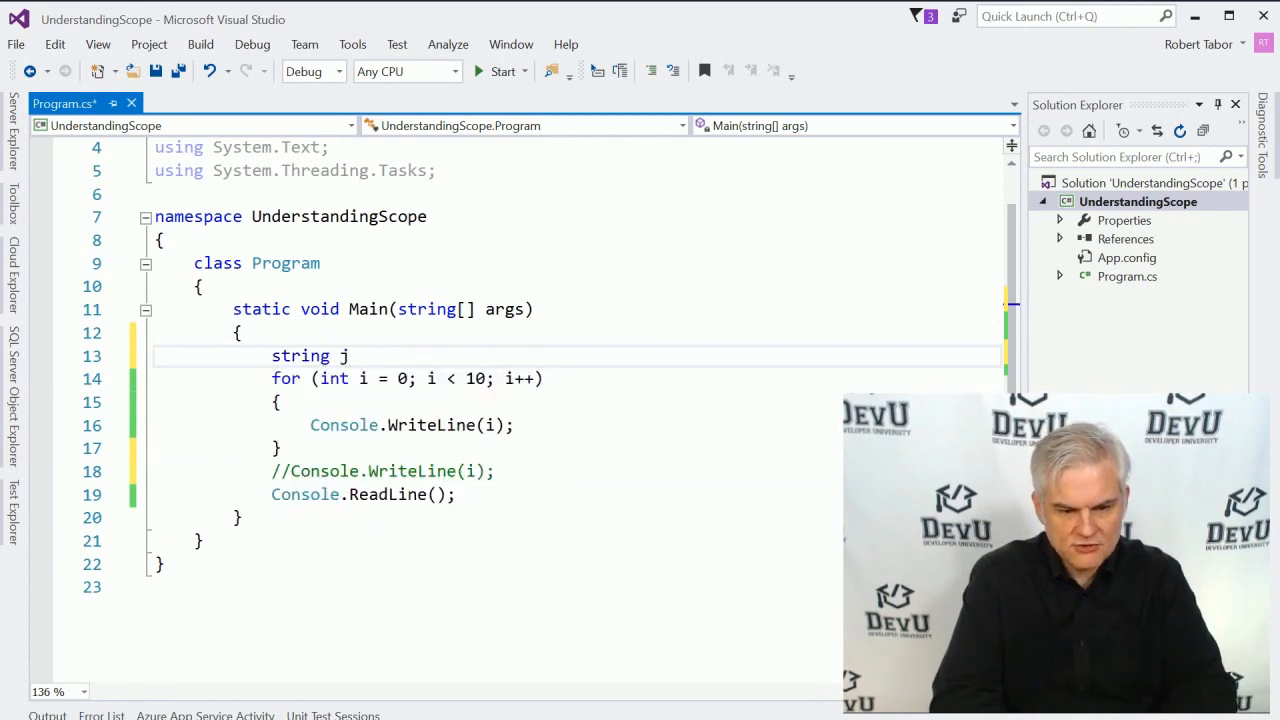
text(= "";)
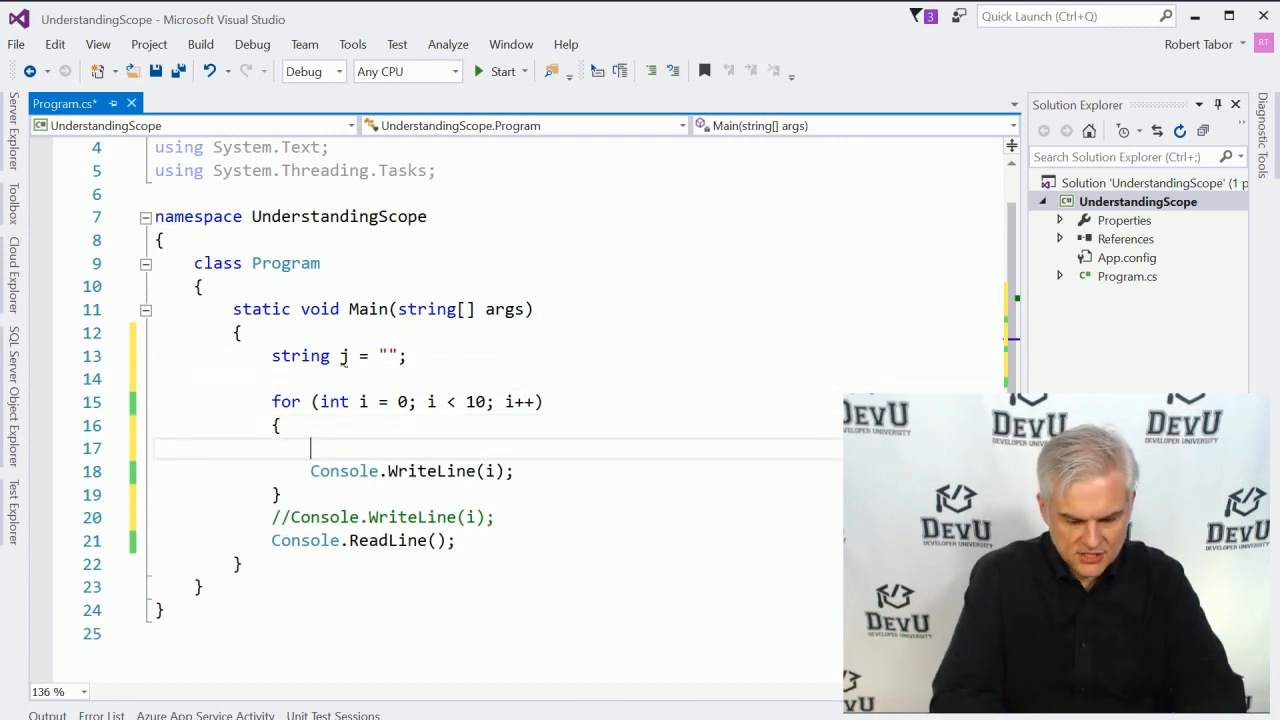
text(j = i.ToString();)
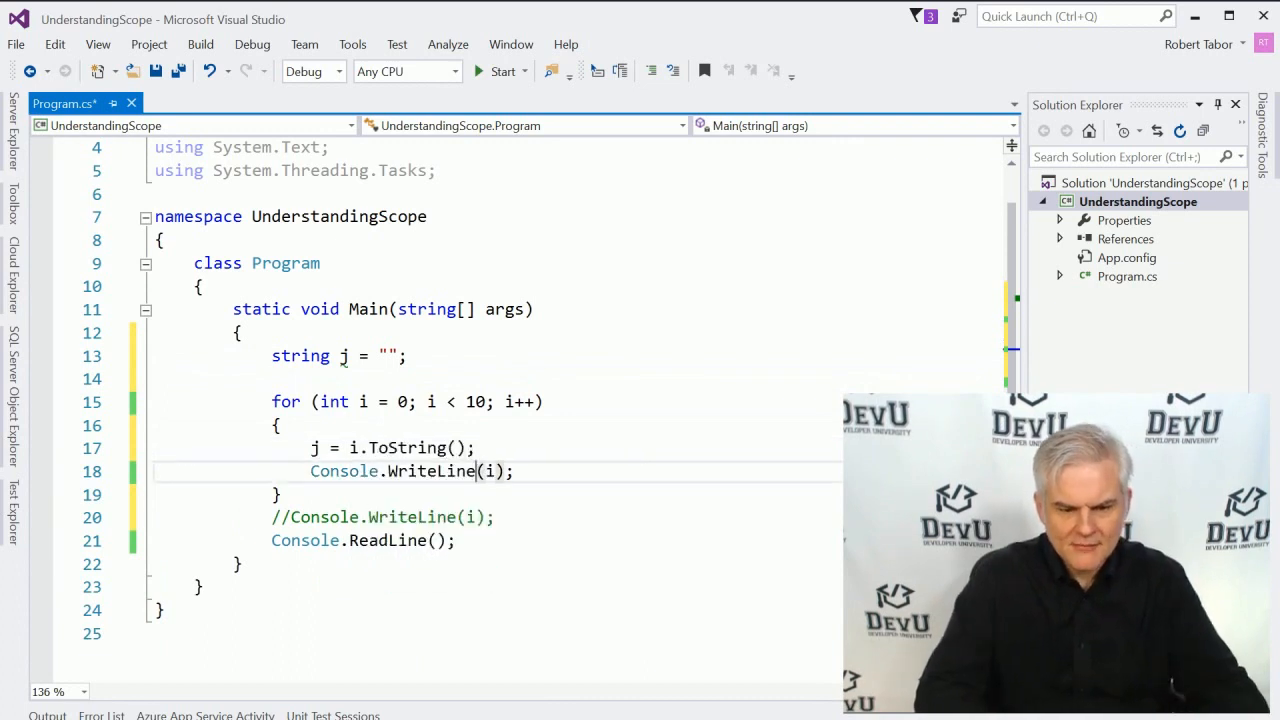
Step: After the commented line, print "Outside of the for: " + j to the console
click(282, 494)
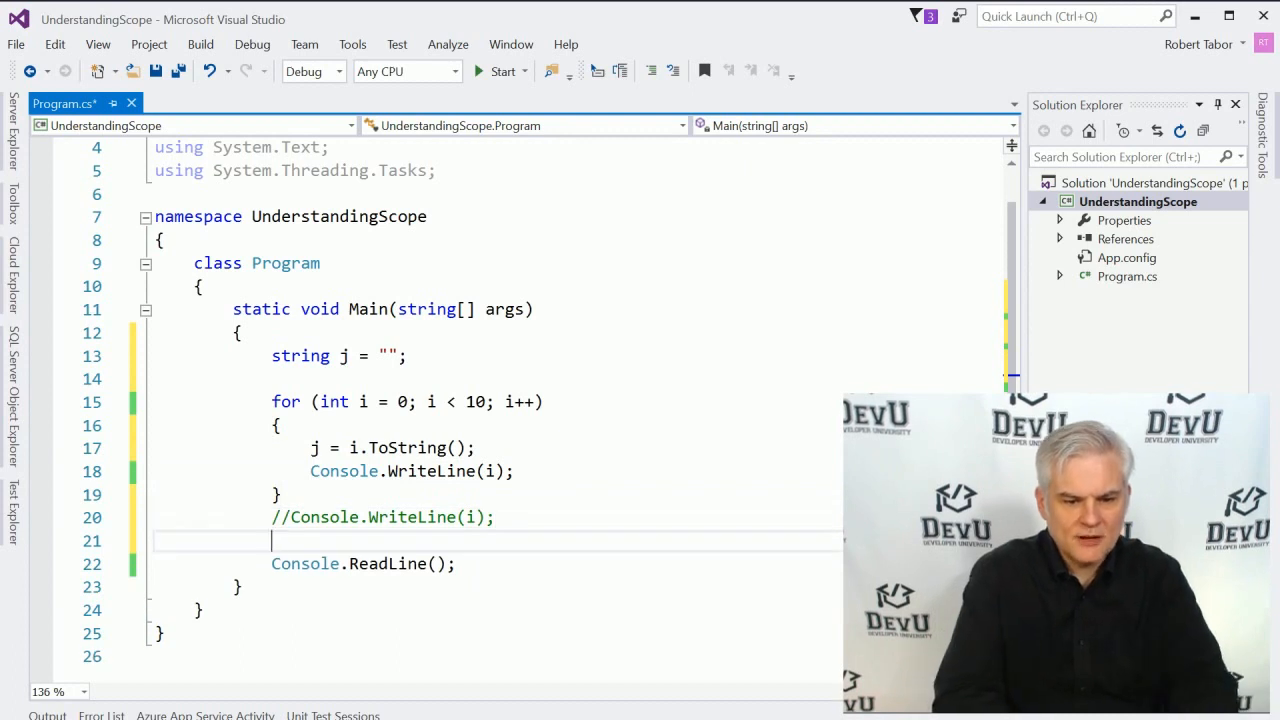
text(Console.WriteLine)
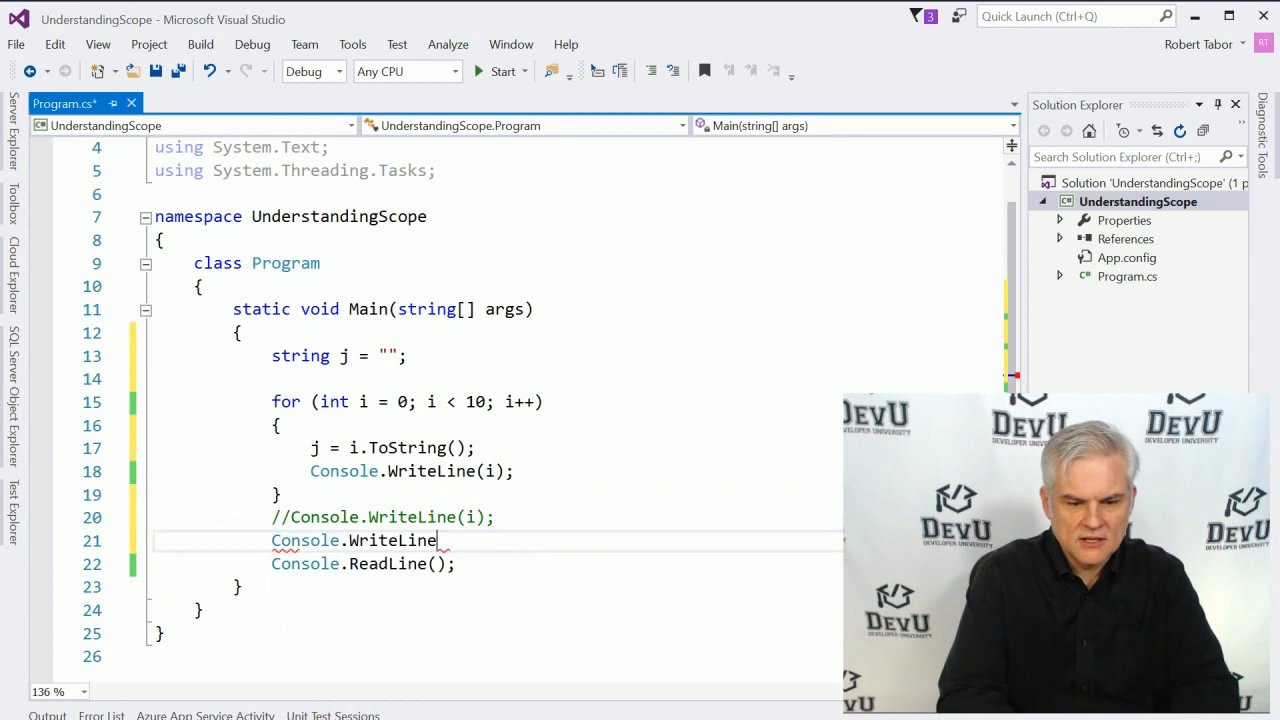
text(())
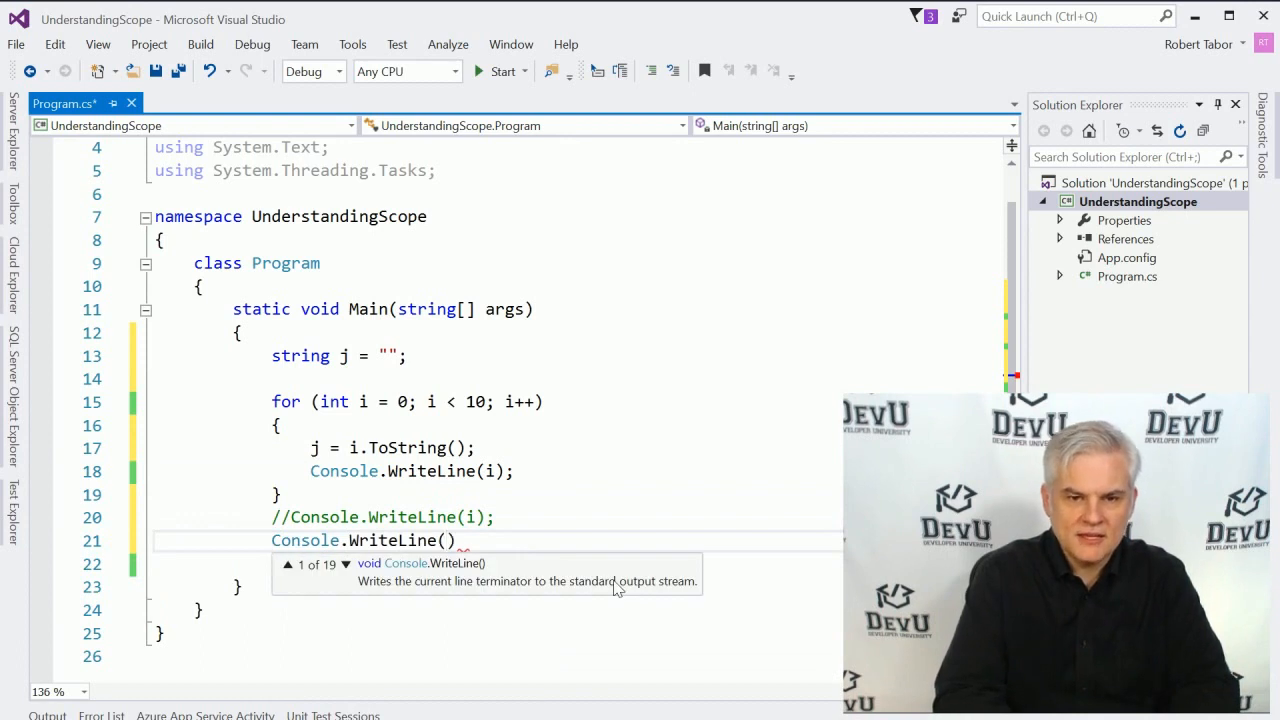
text("Outsid")
click(486, 563)
text(Console.ReadLine();)
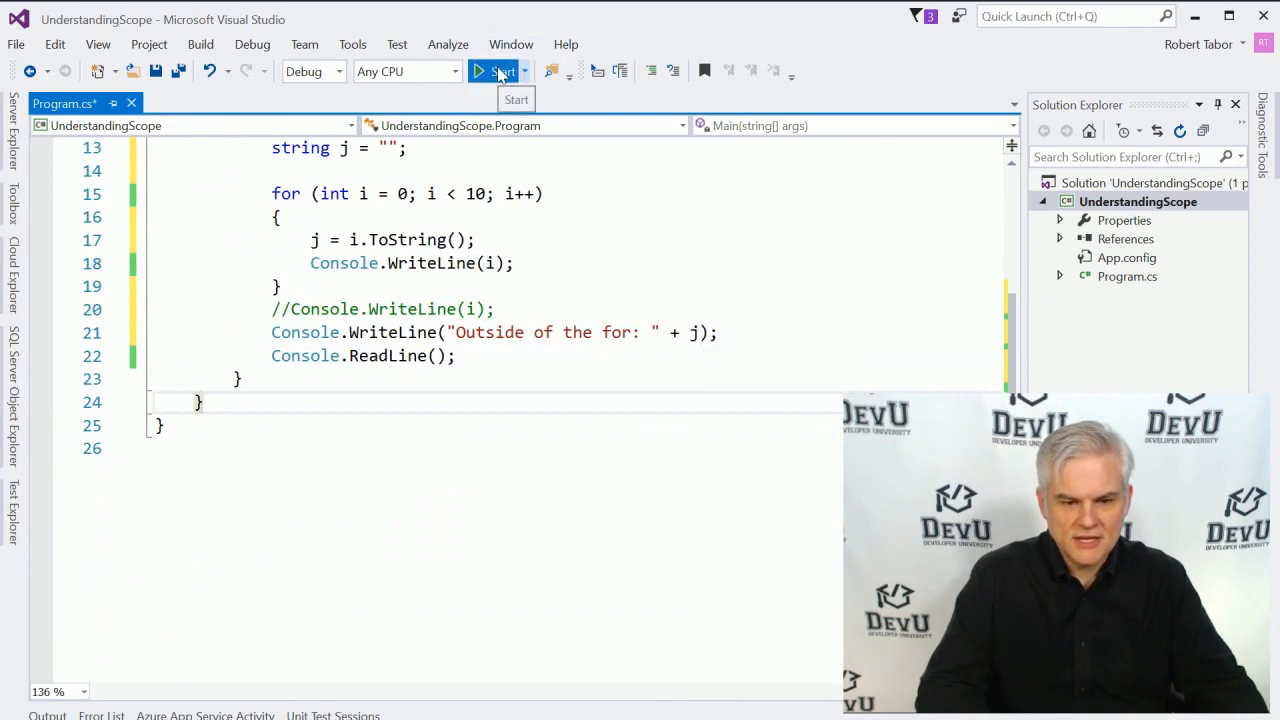
click(501, 71)
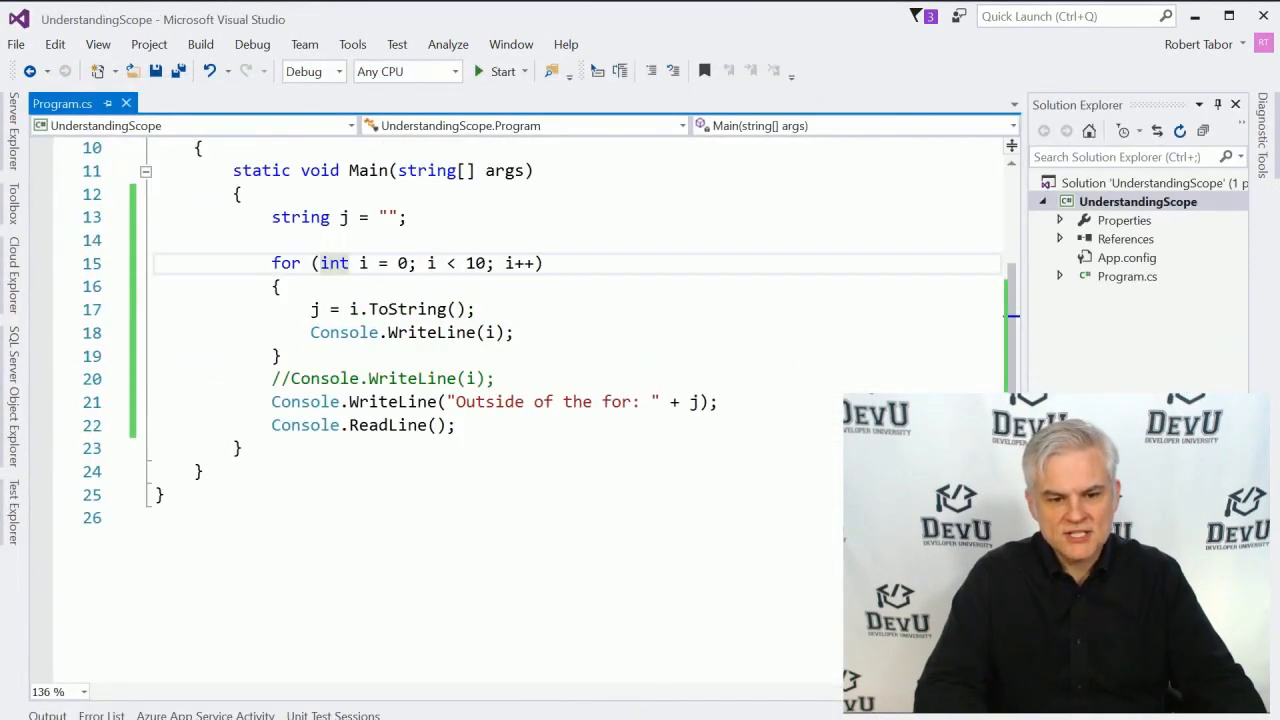
drag(271, 263, 513, 332)
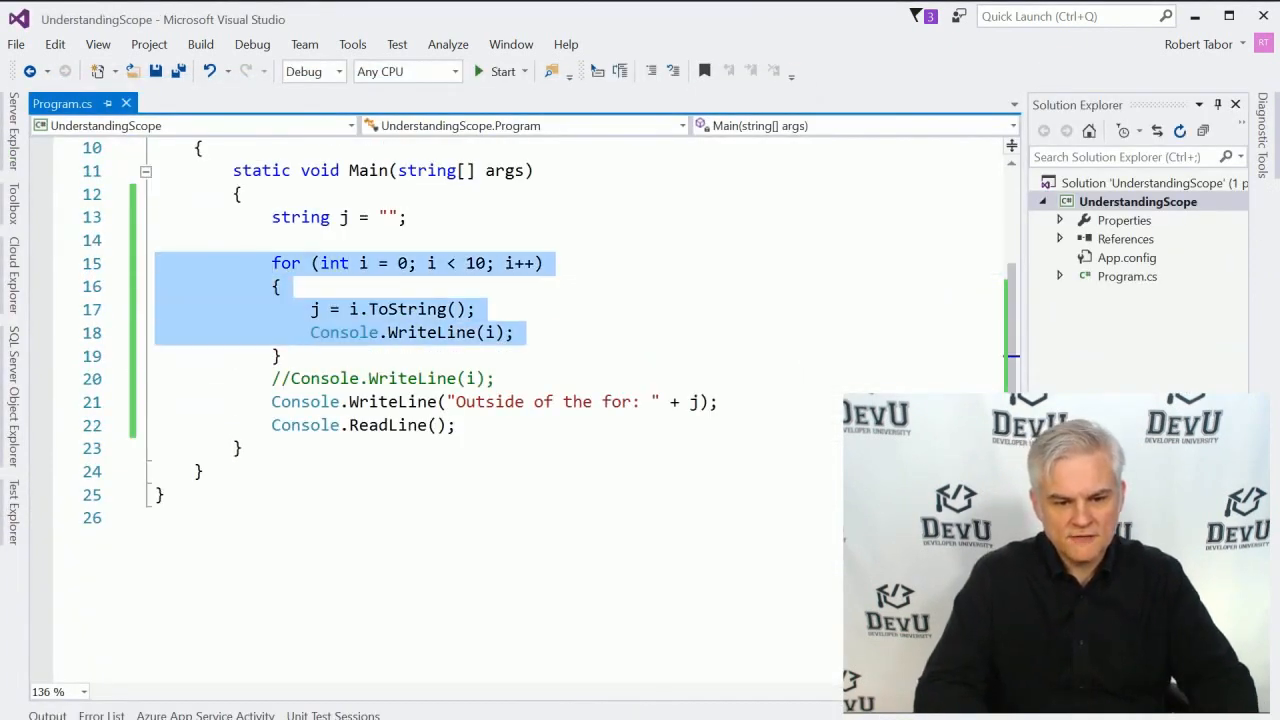
scroll(up, 3)
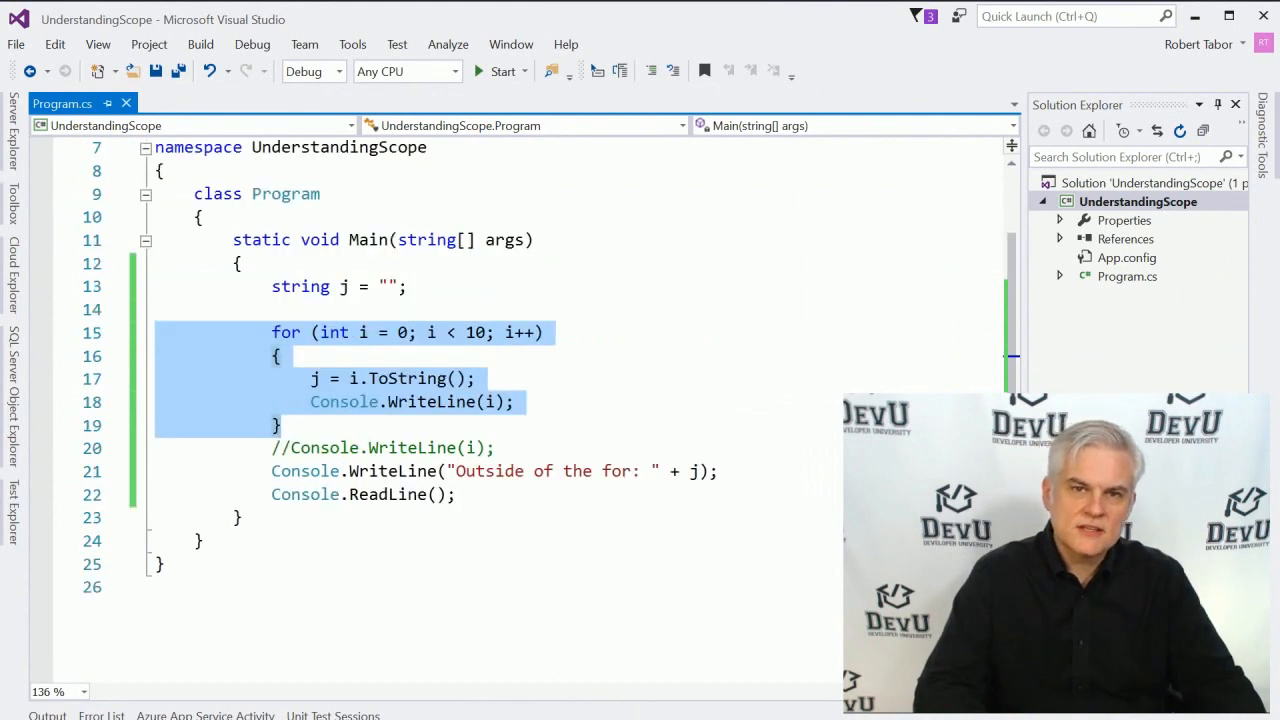
scroll(down, 3)
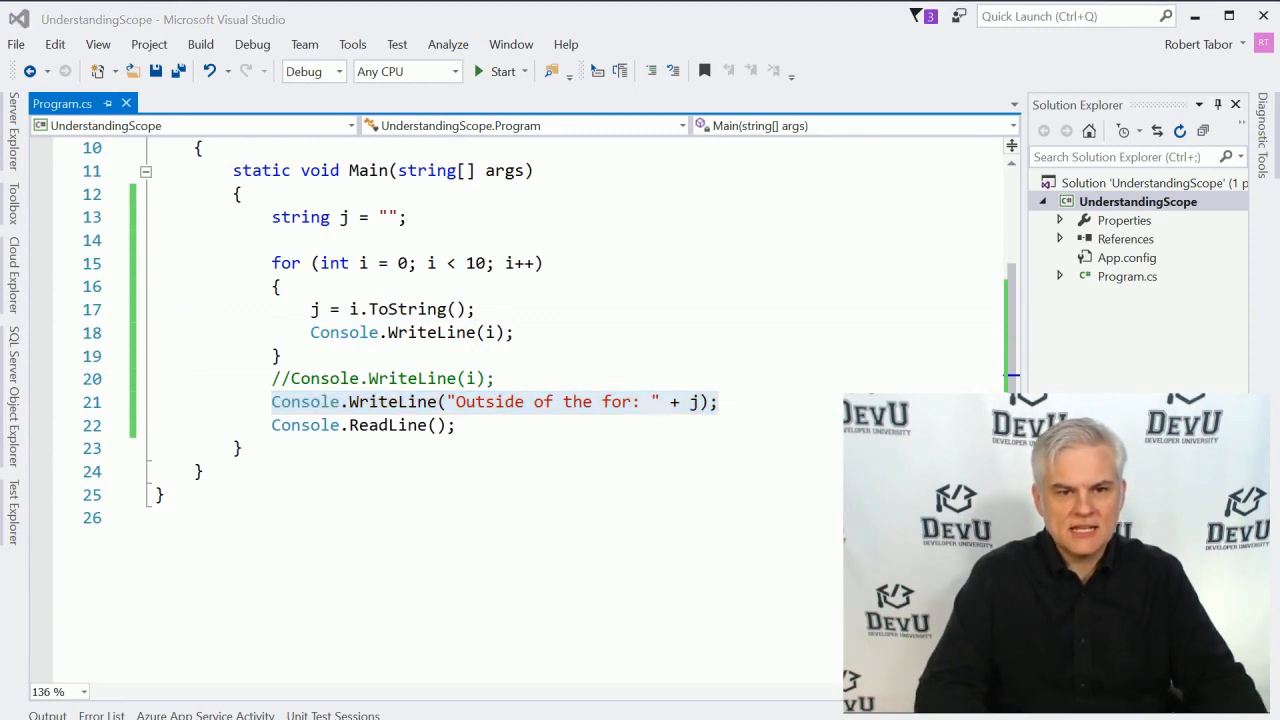
click(200, 147)
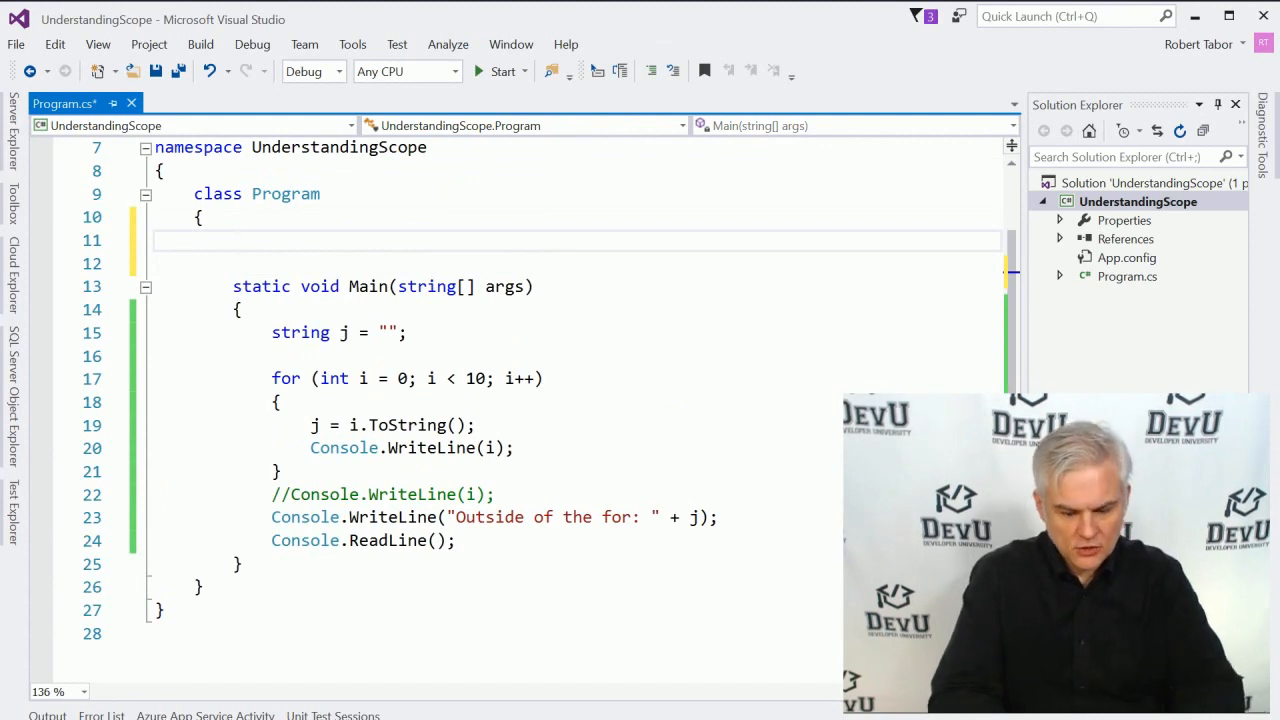
Step: Add private static string k = ""; to Program, set k = i.ToString(); in the loop, and print k after it
text(private static string)
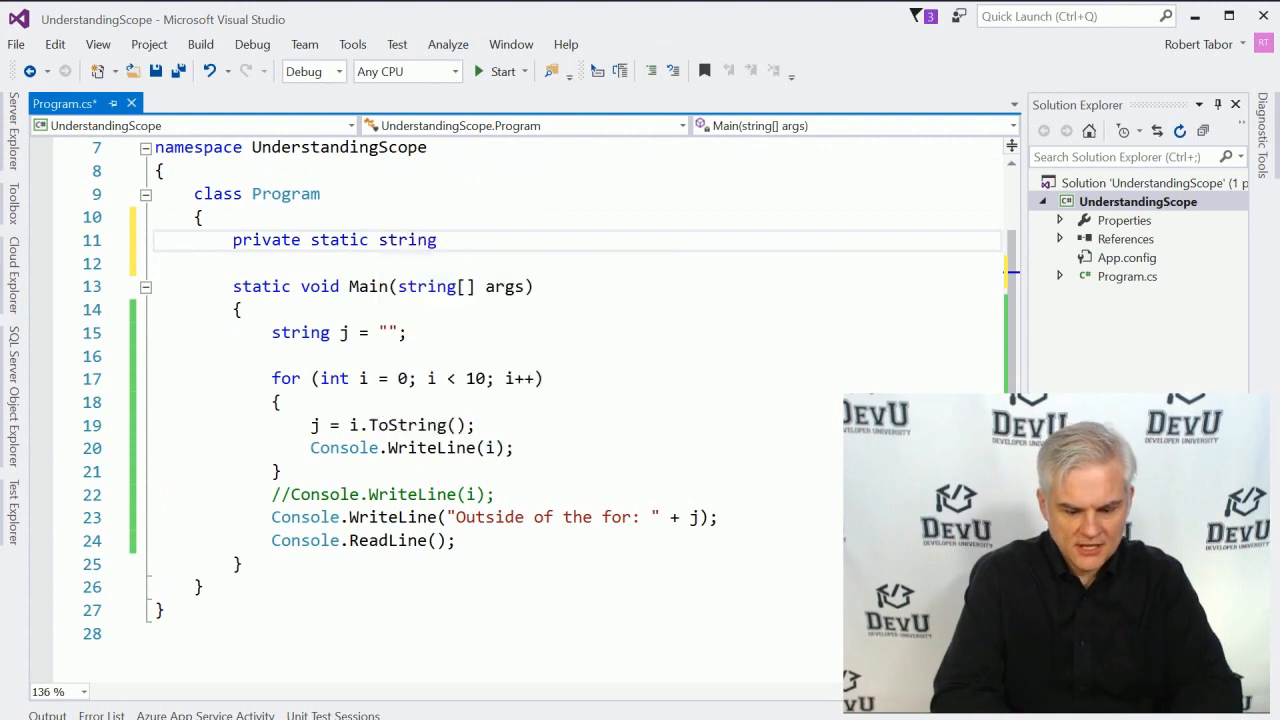
text(k = "";)
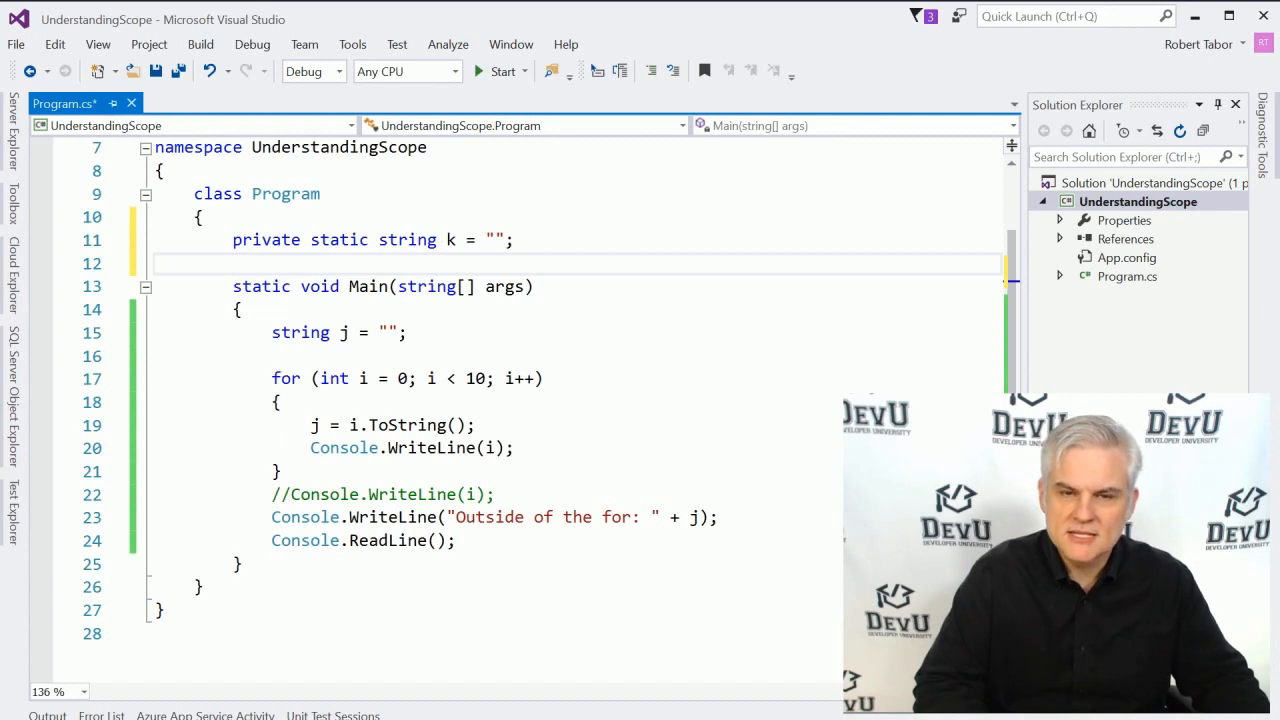
click(232, 263)
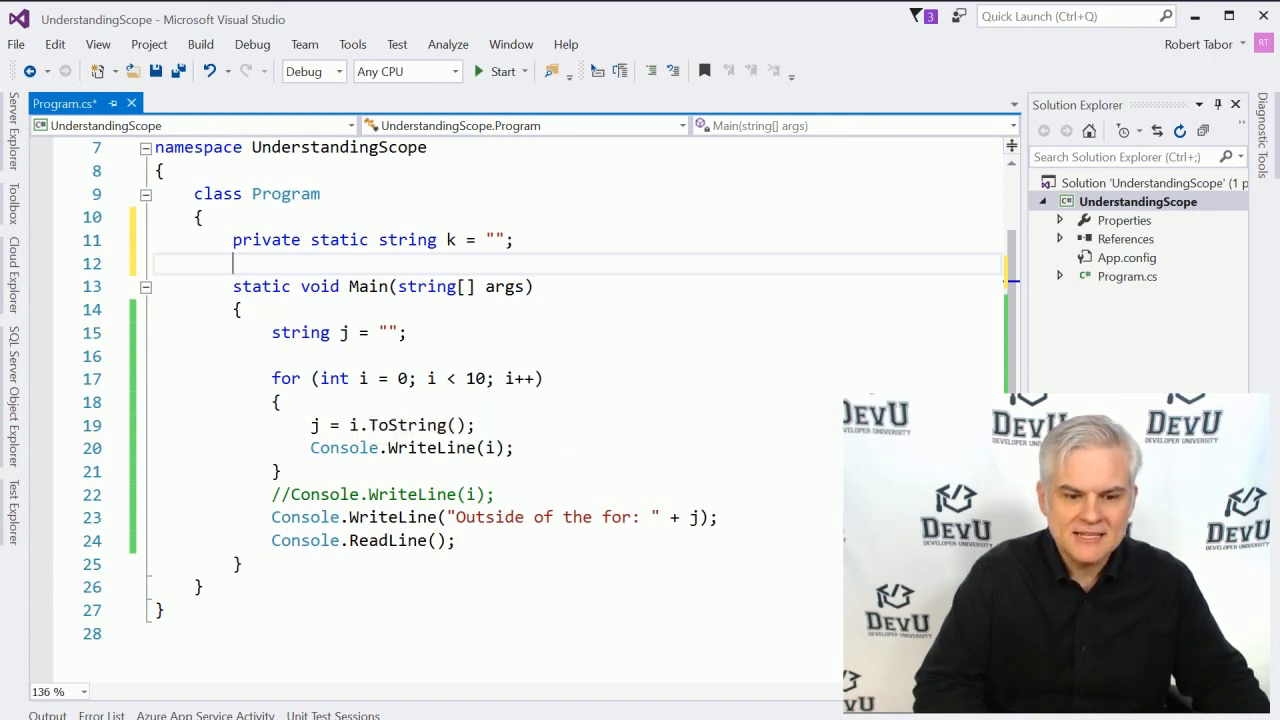
text(k)
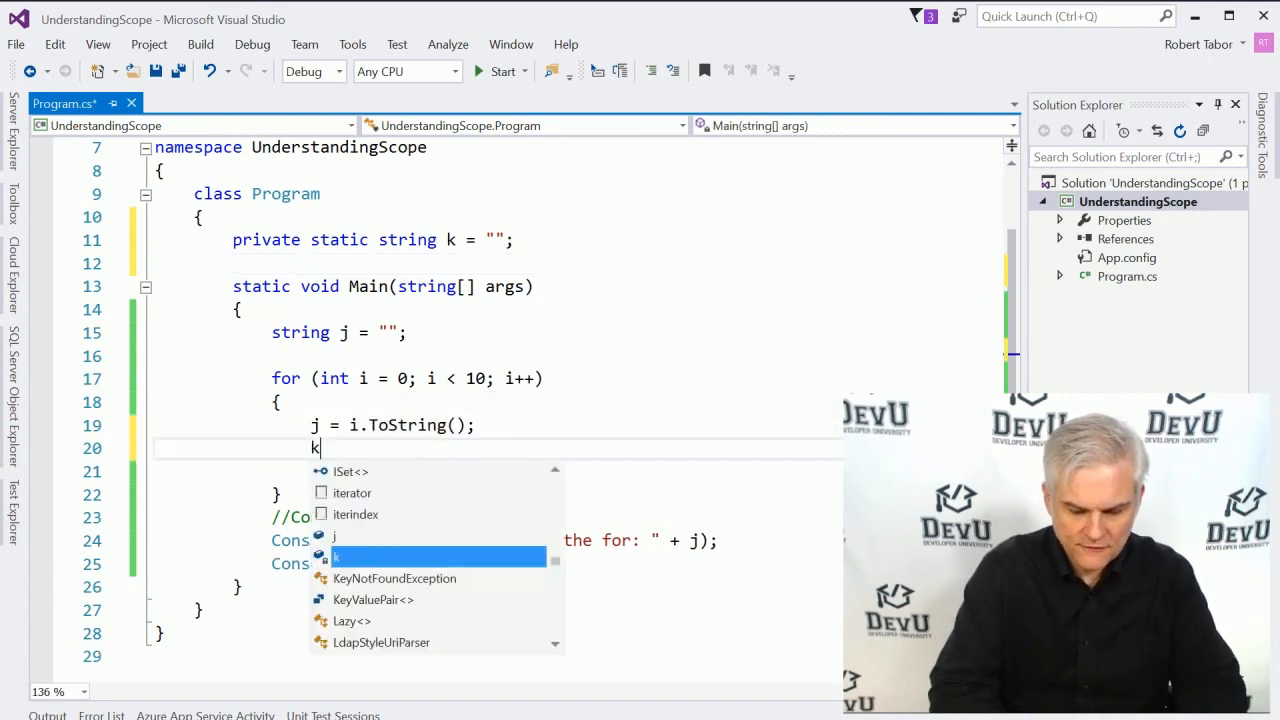
text(= i.ToString();)
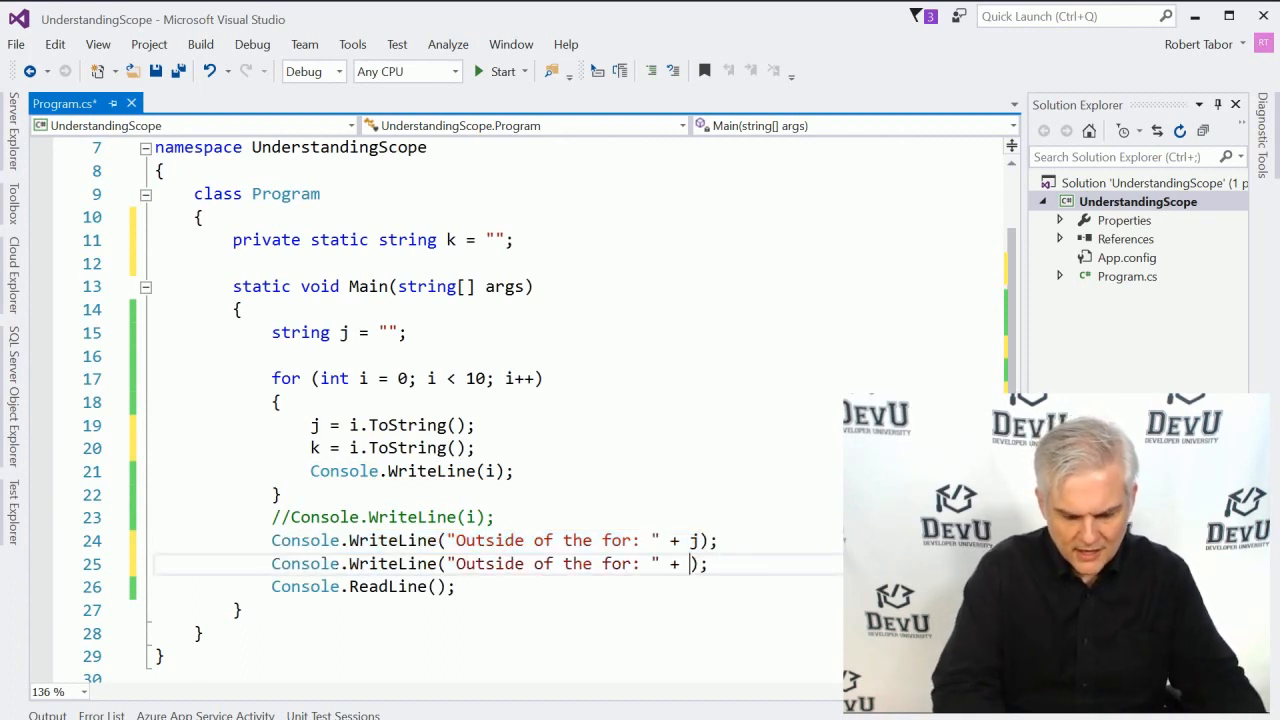
text(k)
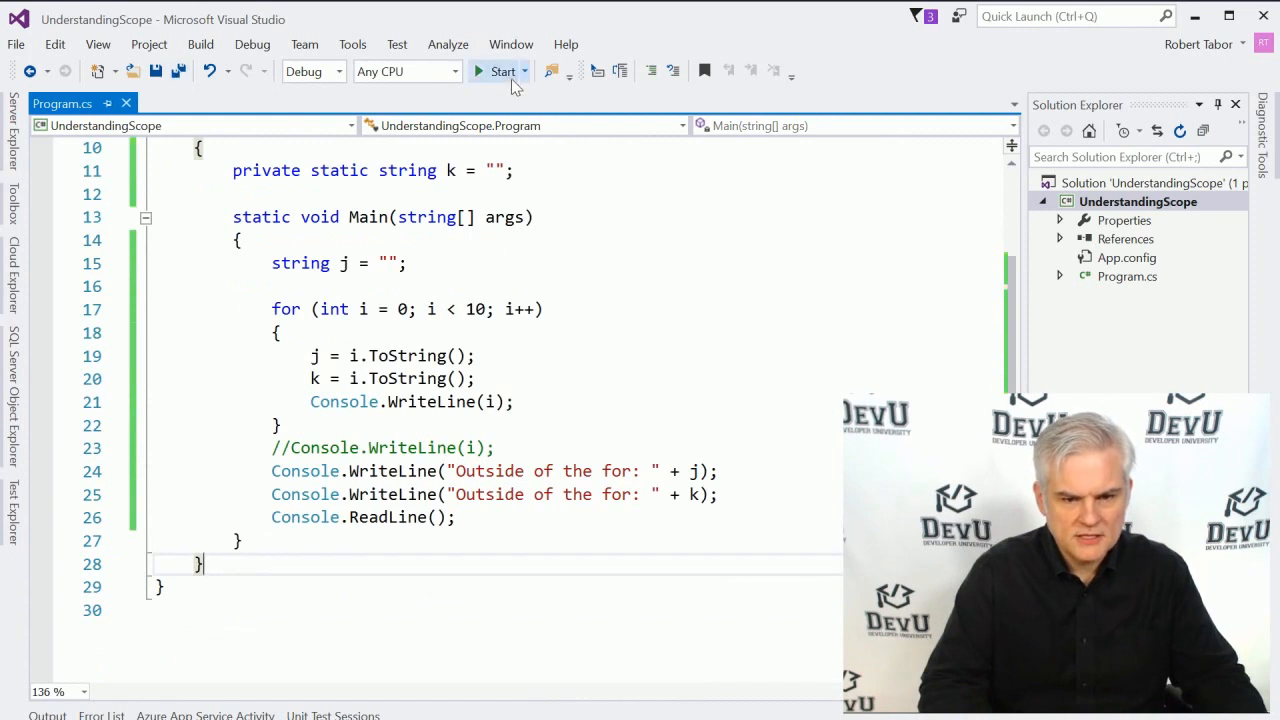
Step: Run the program to see 0–9 and two 'Outside of the for: 9' lines, then close the console
click(502, 71)
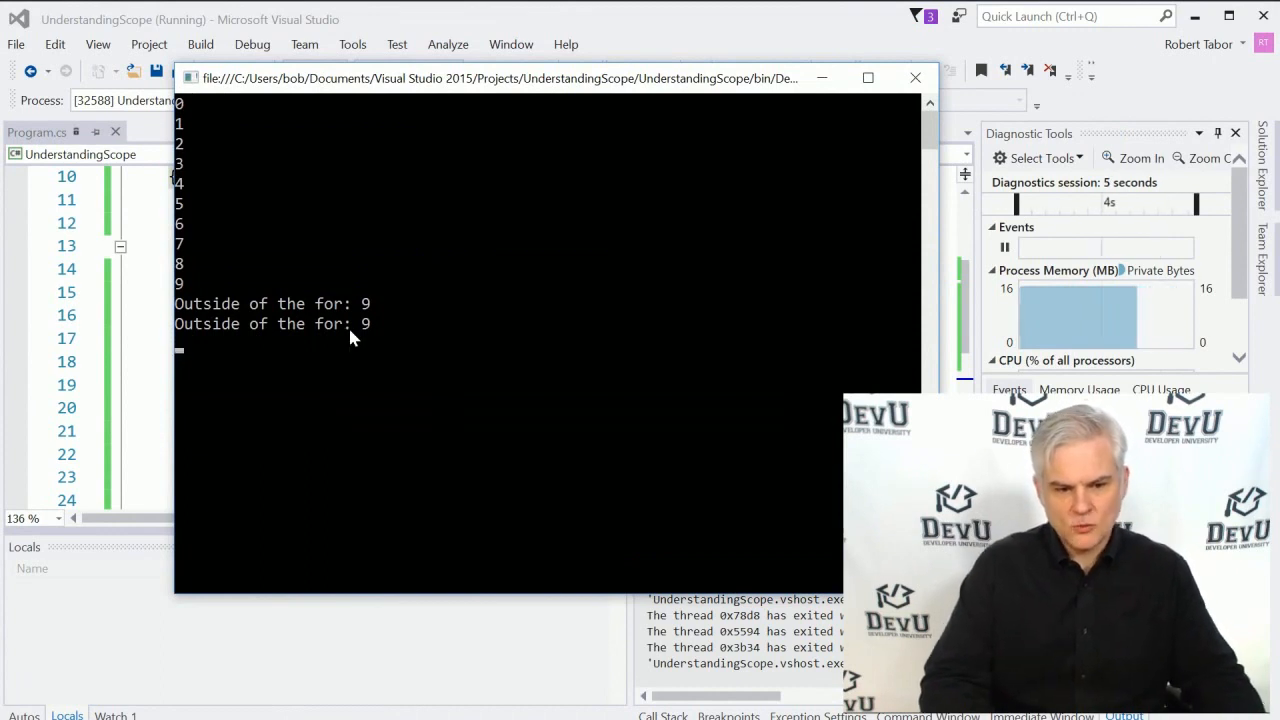
click(914, 78)
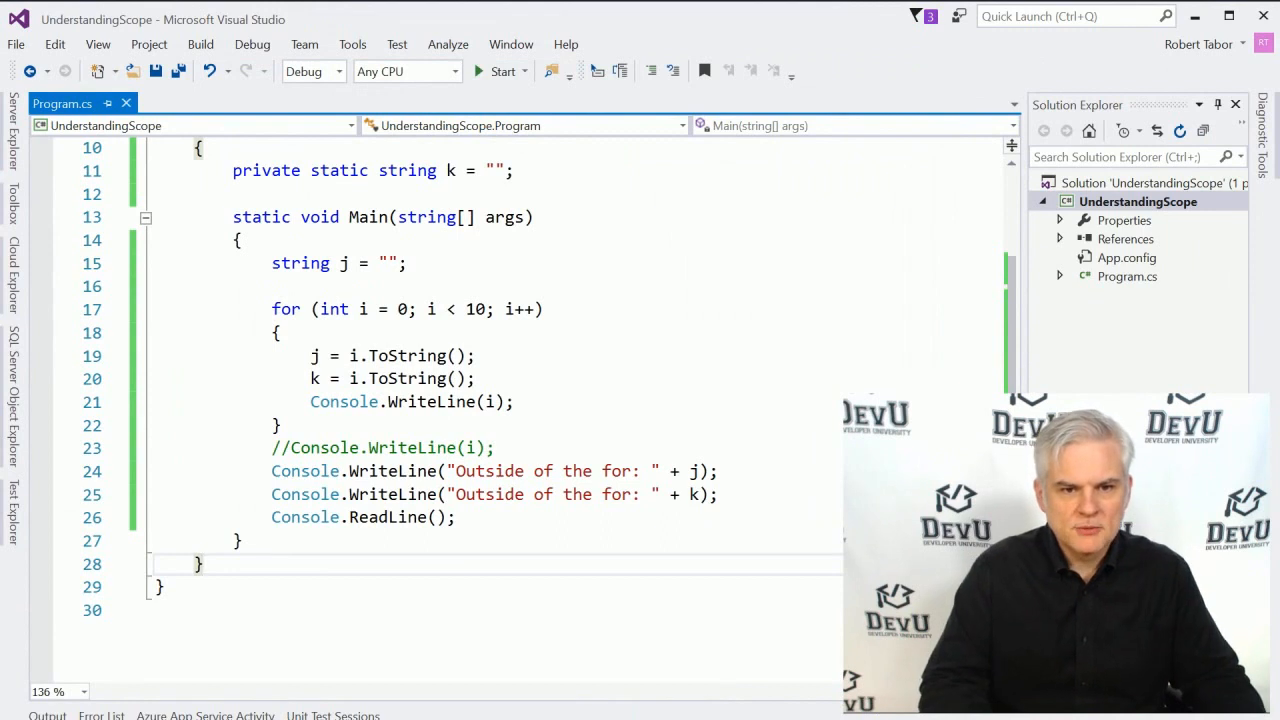
Step: Write static void HelperMethod() below Main printing "Value of k from the HelperMethod(): " + k
click(200, 564)
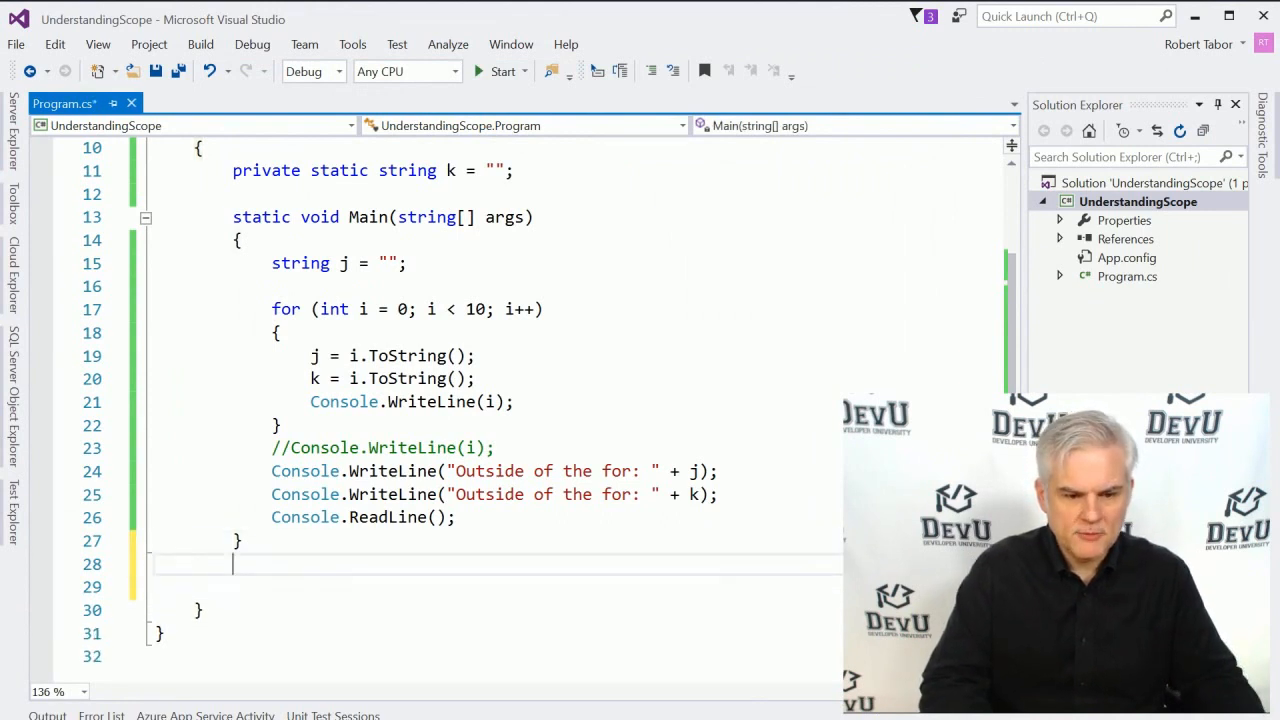
text(s)
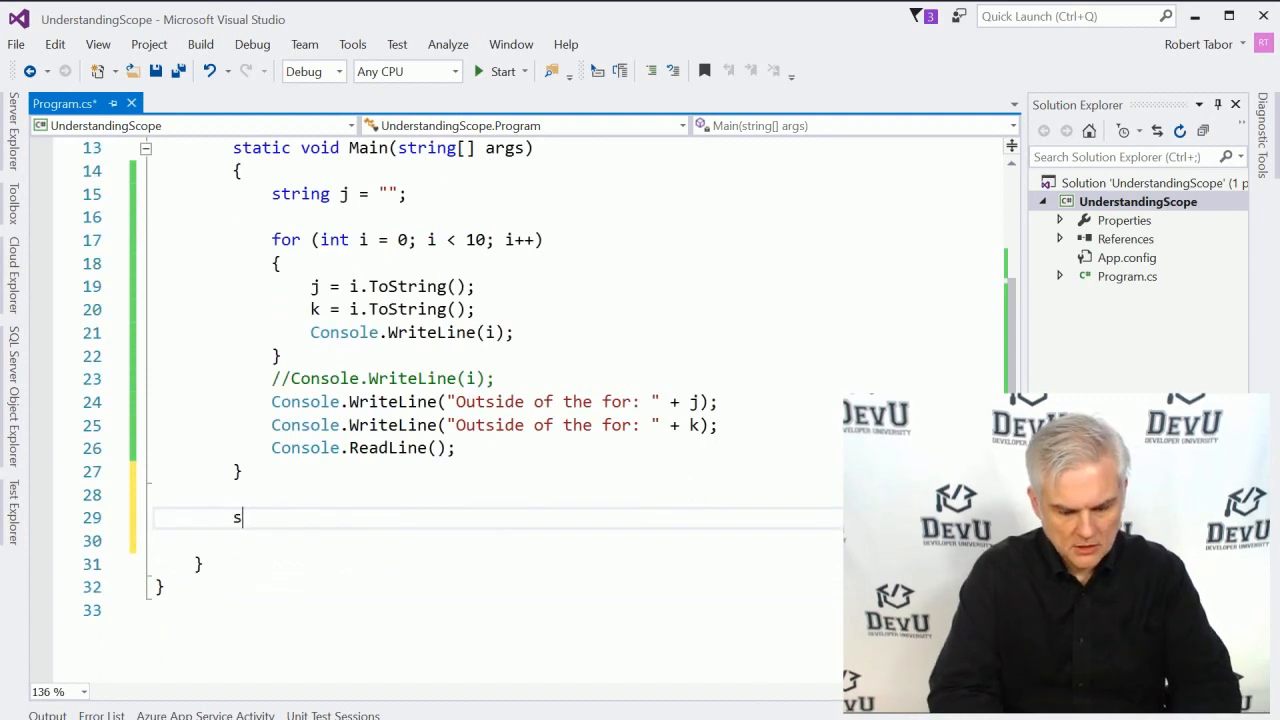
text(tatic void)
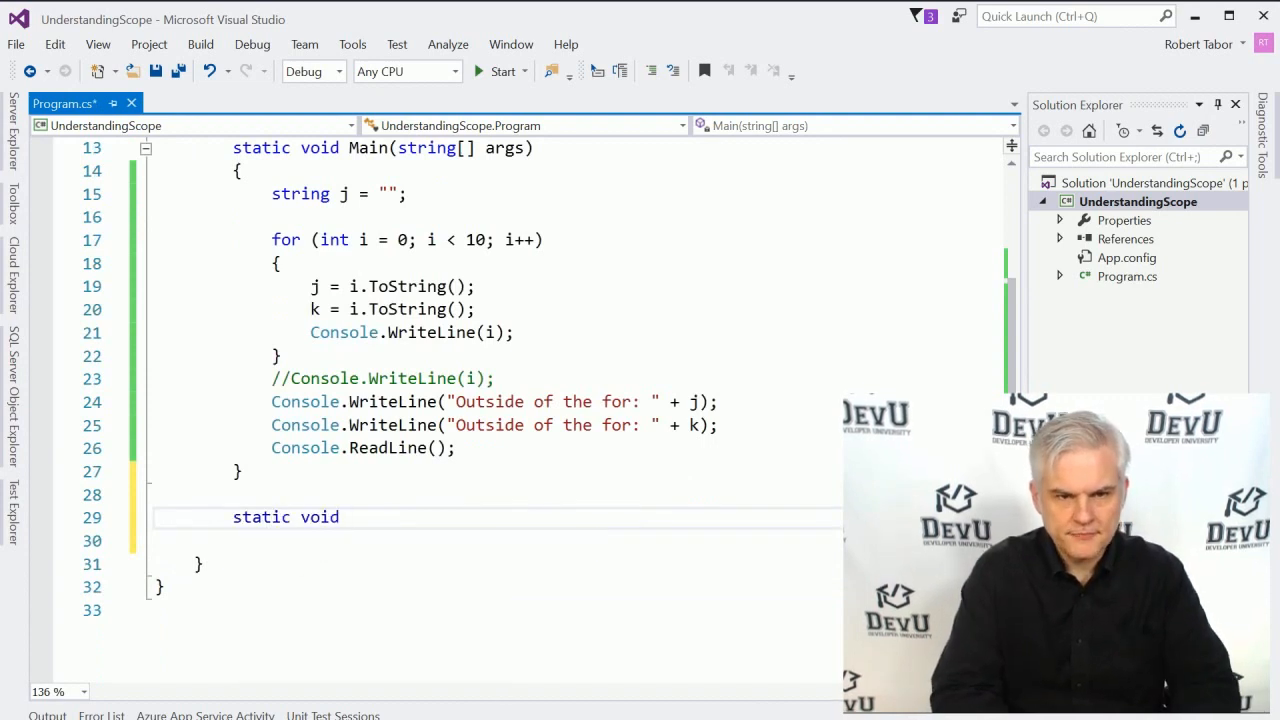
text(HelperM)
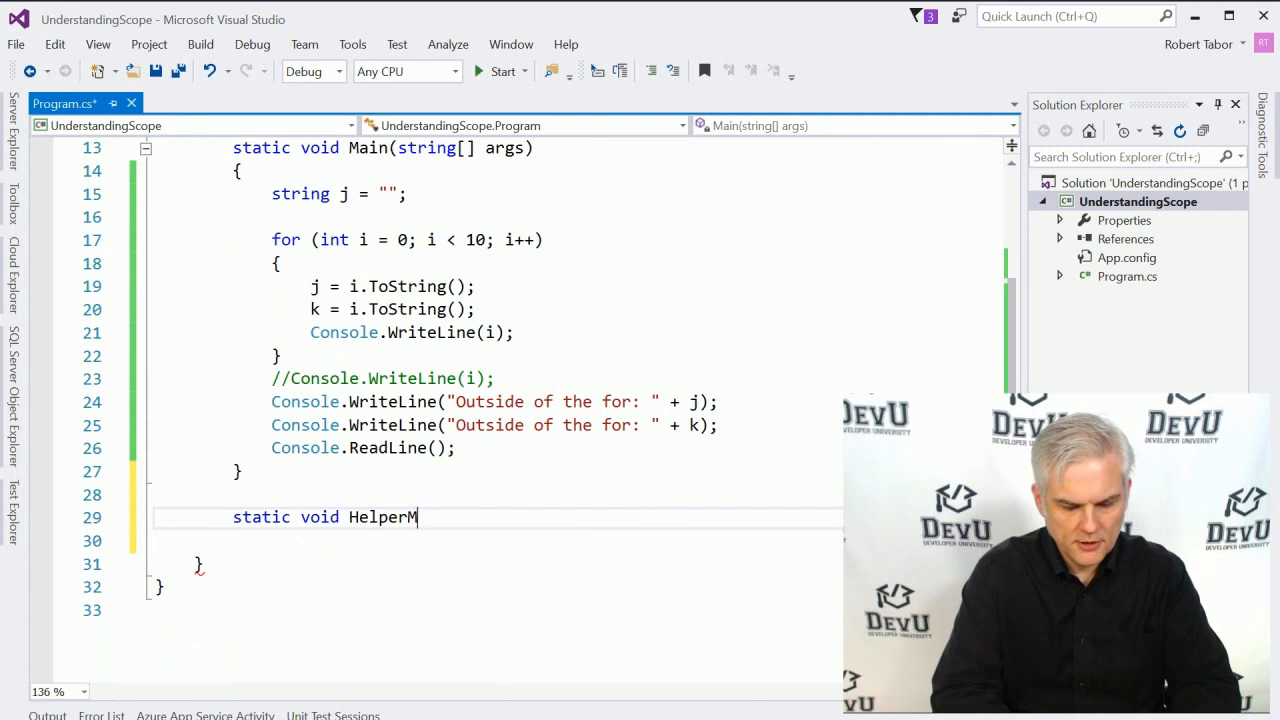
text(ethod())
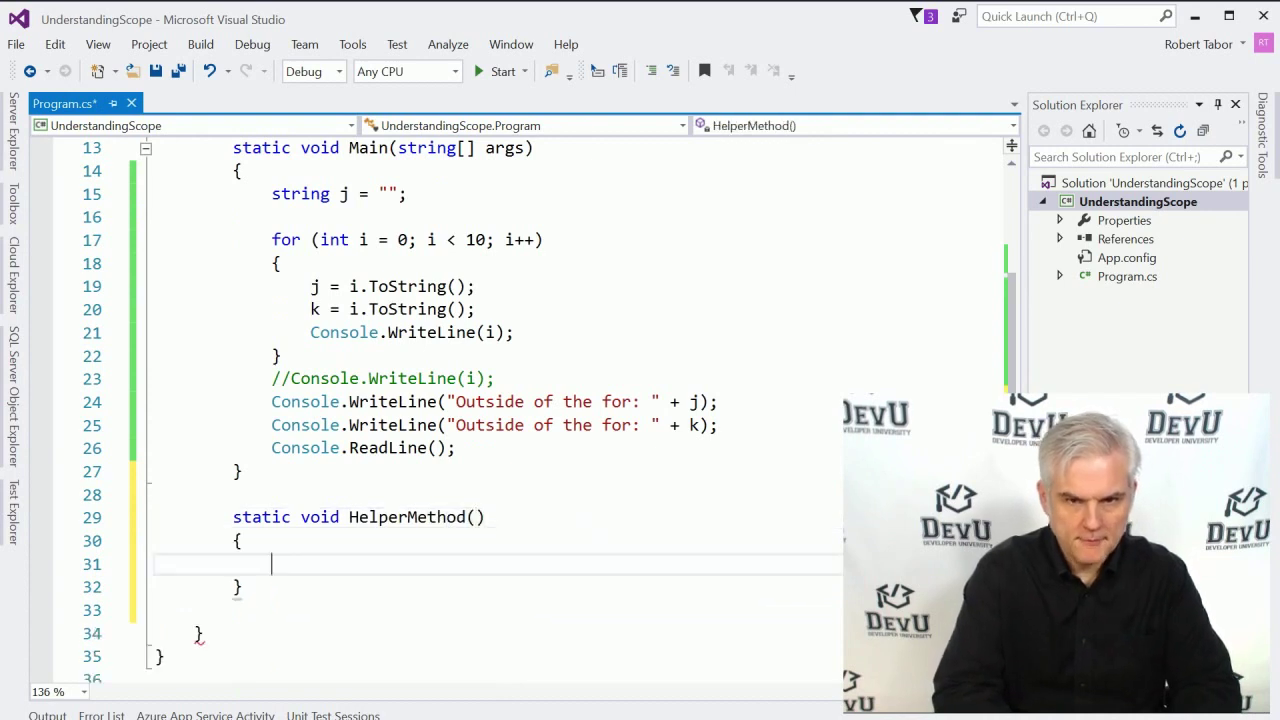
text(Console.WriteLine()
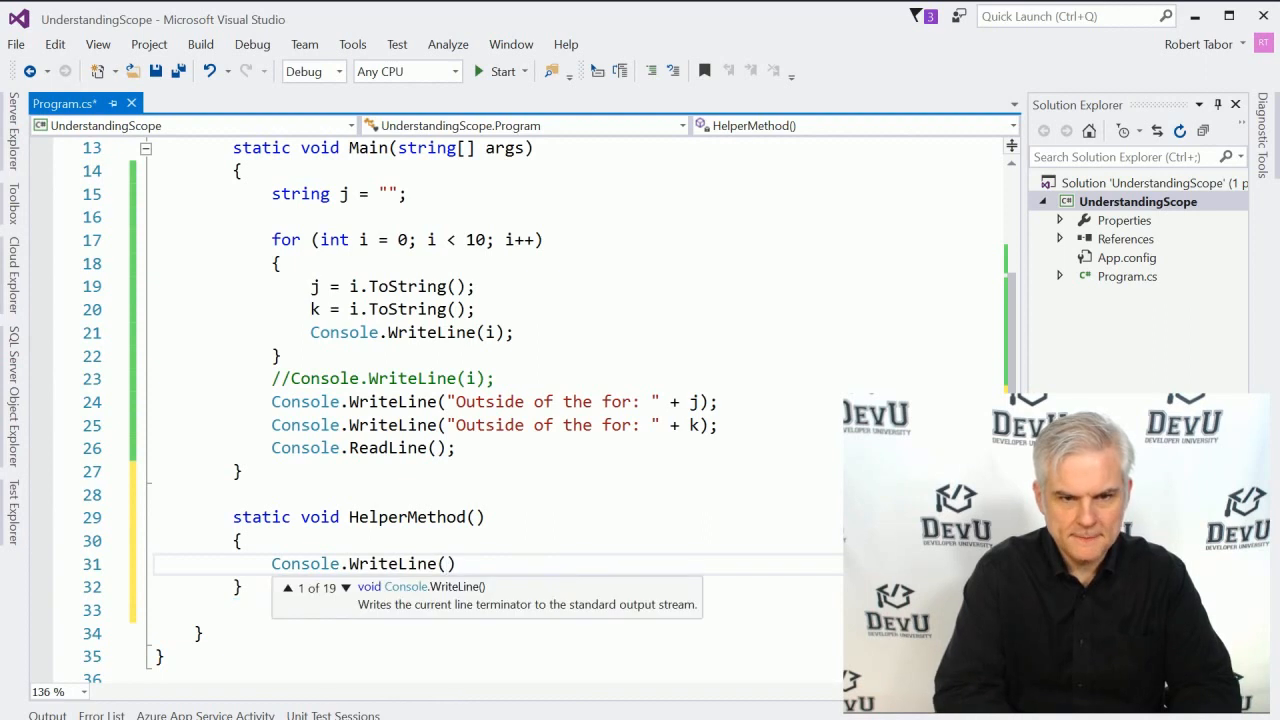
text("")
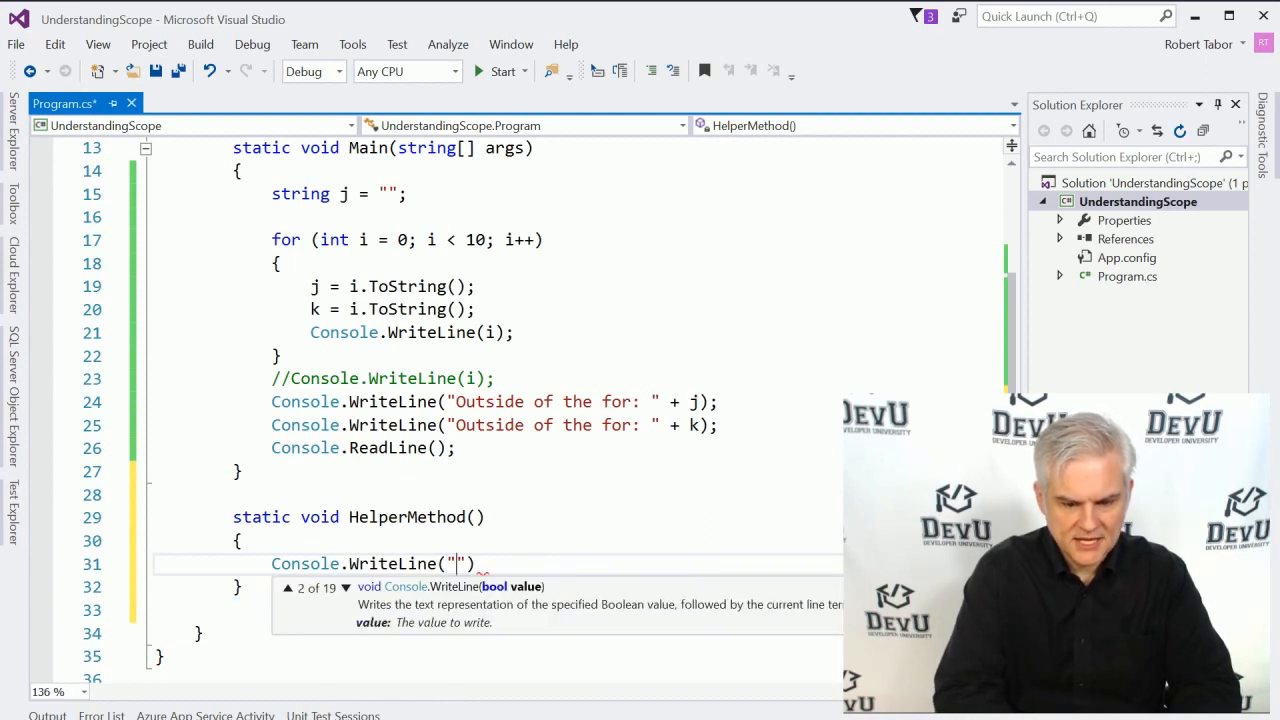
text(Val)
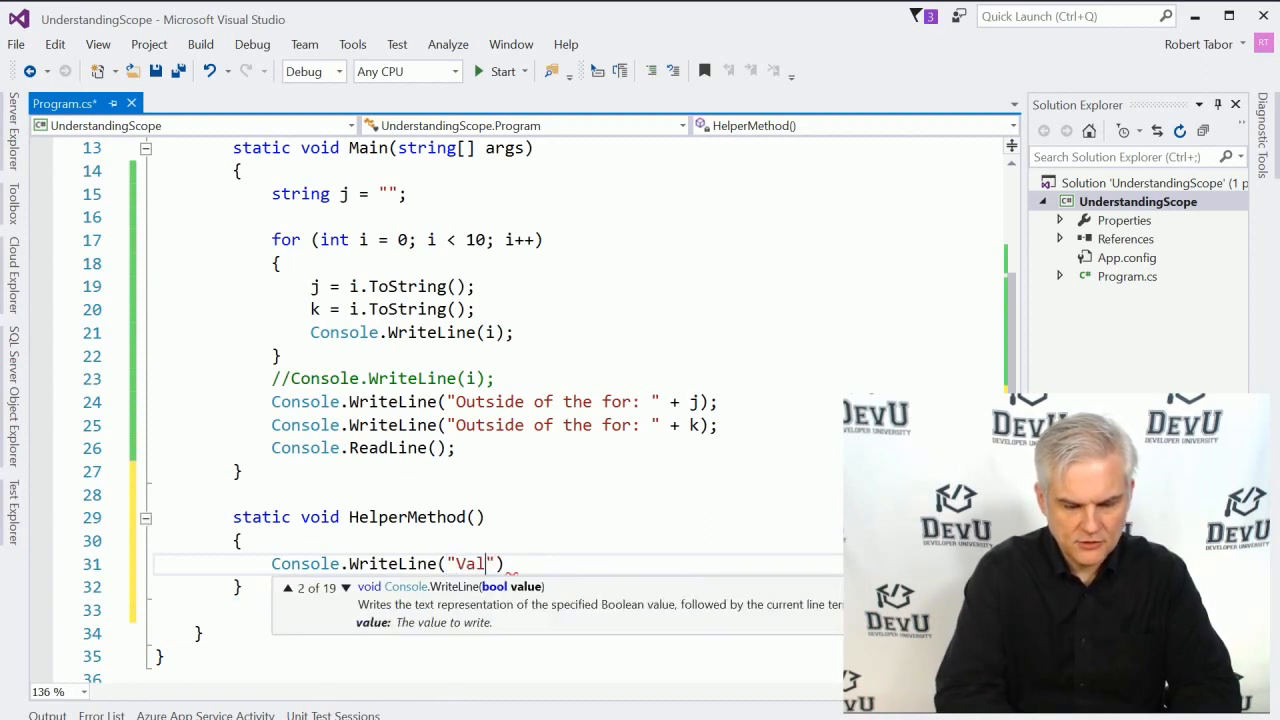
text(ue of k f)
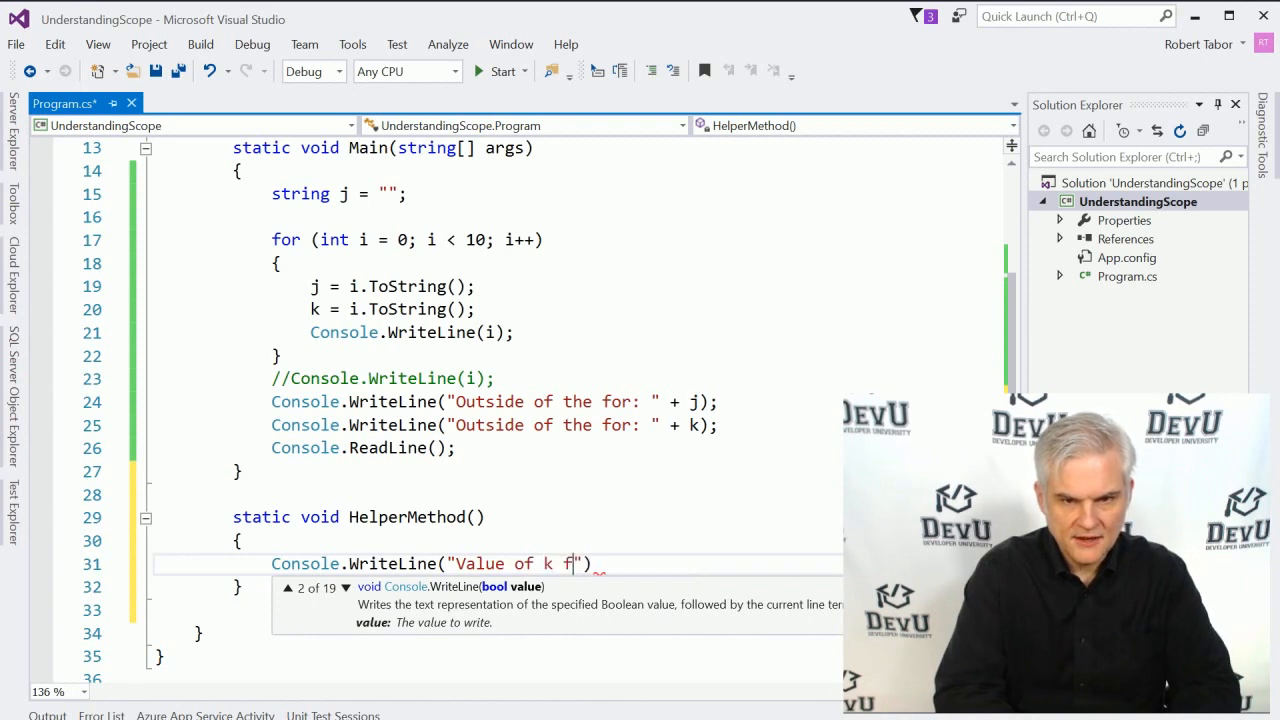
text(rom the Help)
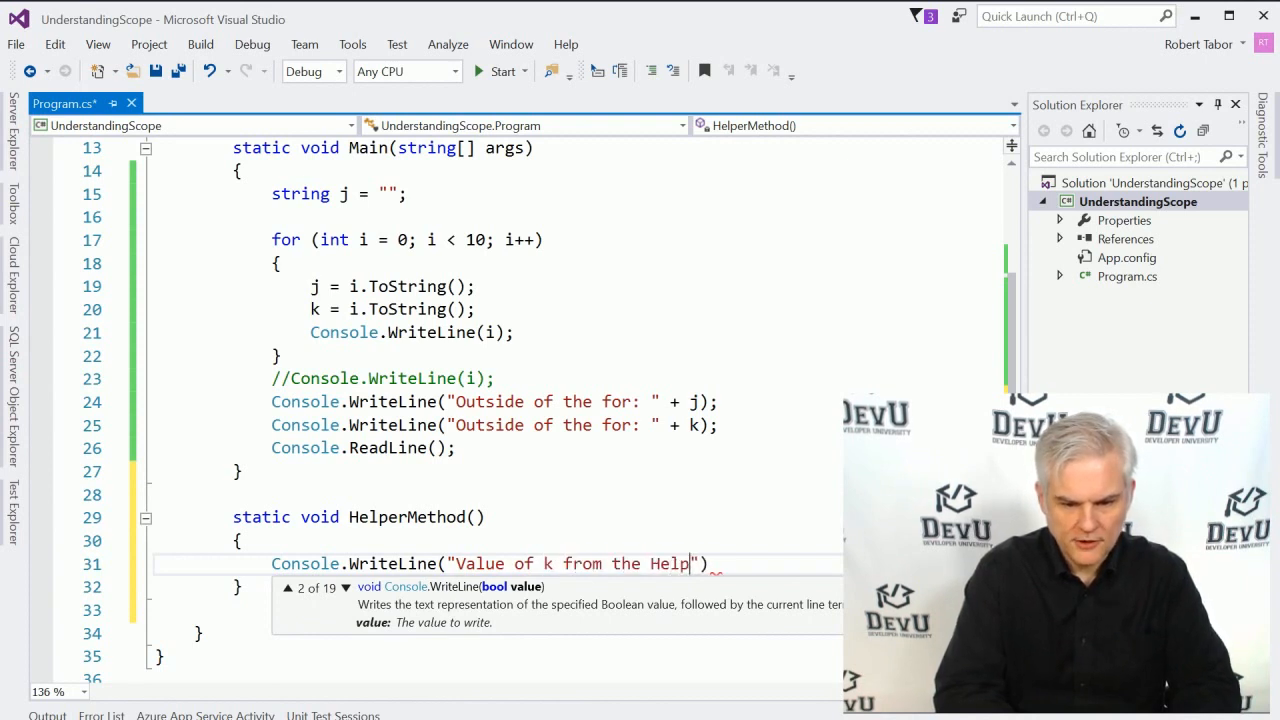
text(erMethod():)
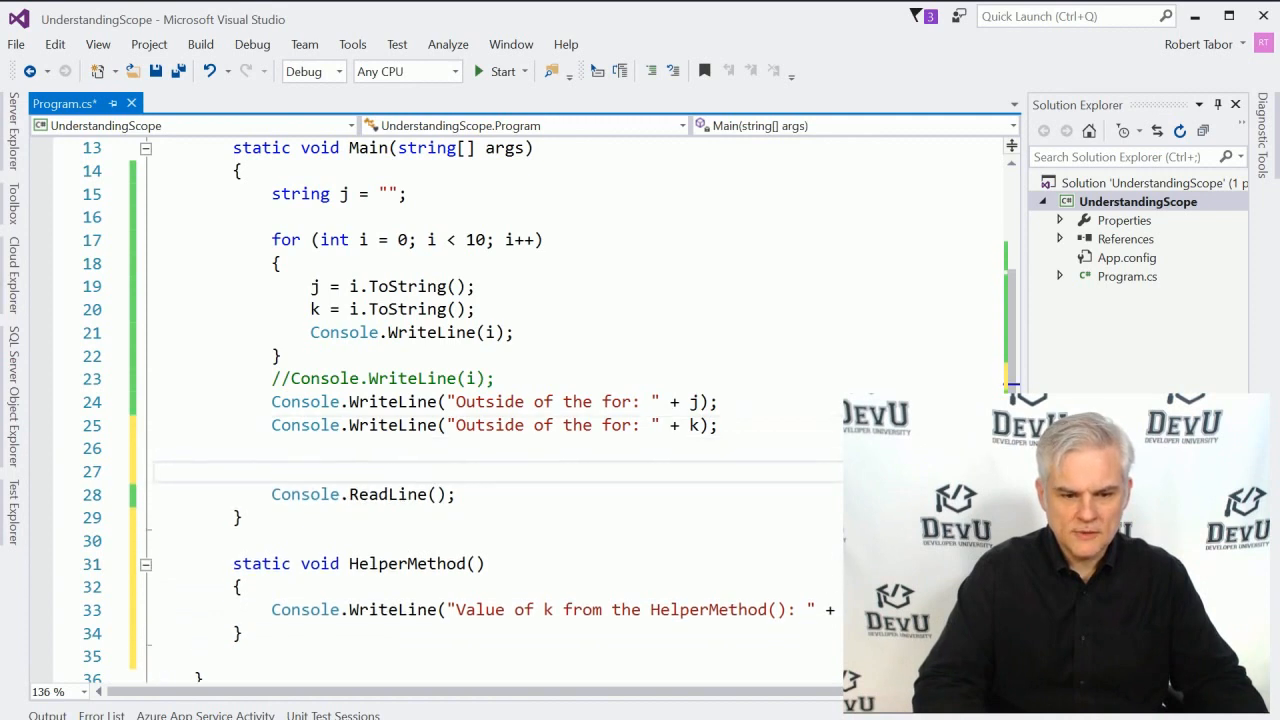
Step: Insert a HelperMethod(); call in Main just above Console.ReadLine();
text(HelperMethod();)
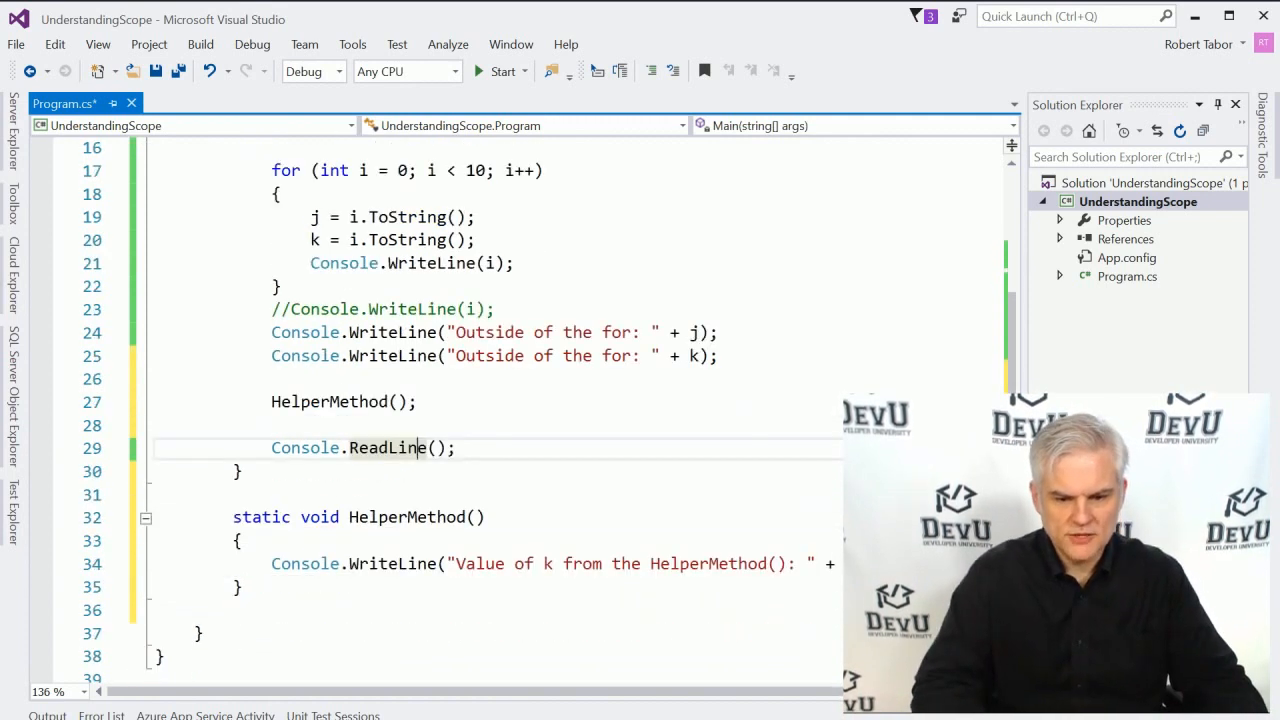
scroll(down, 3)
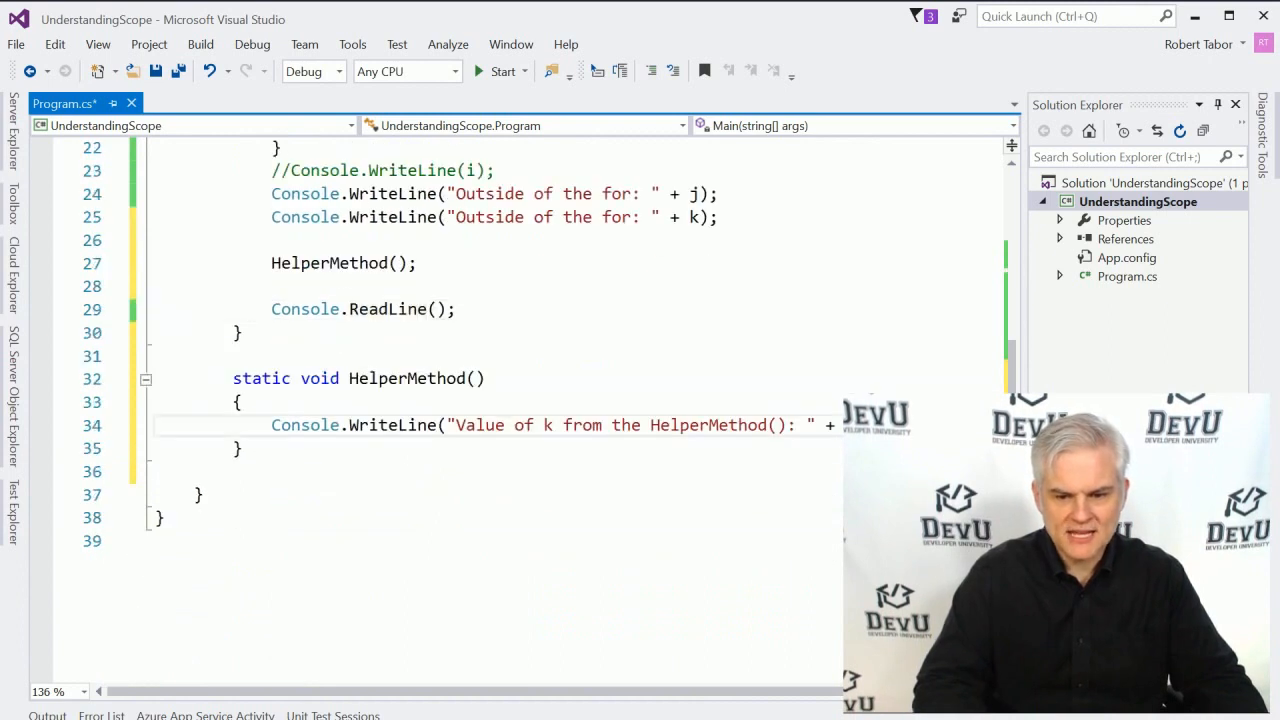
scroll(up, 3)
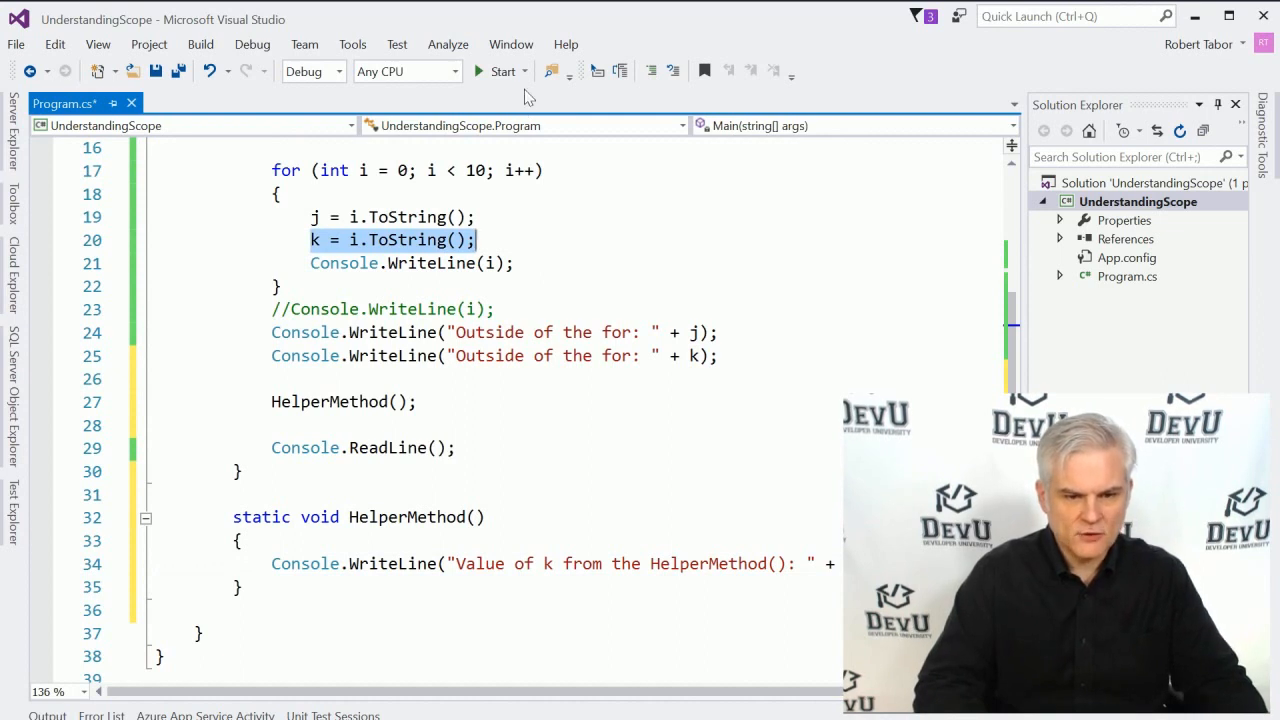
scroll(up, 3)
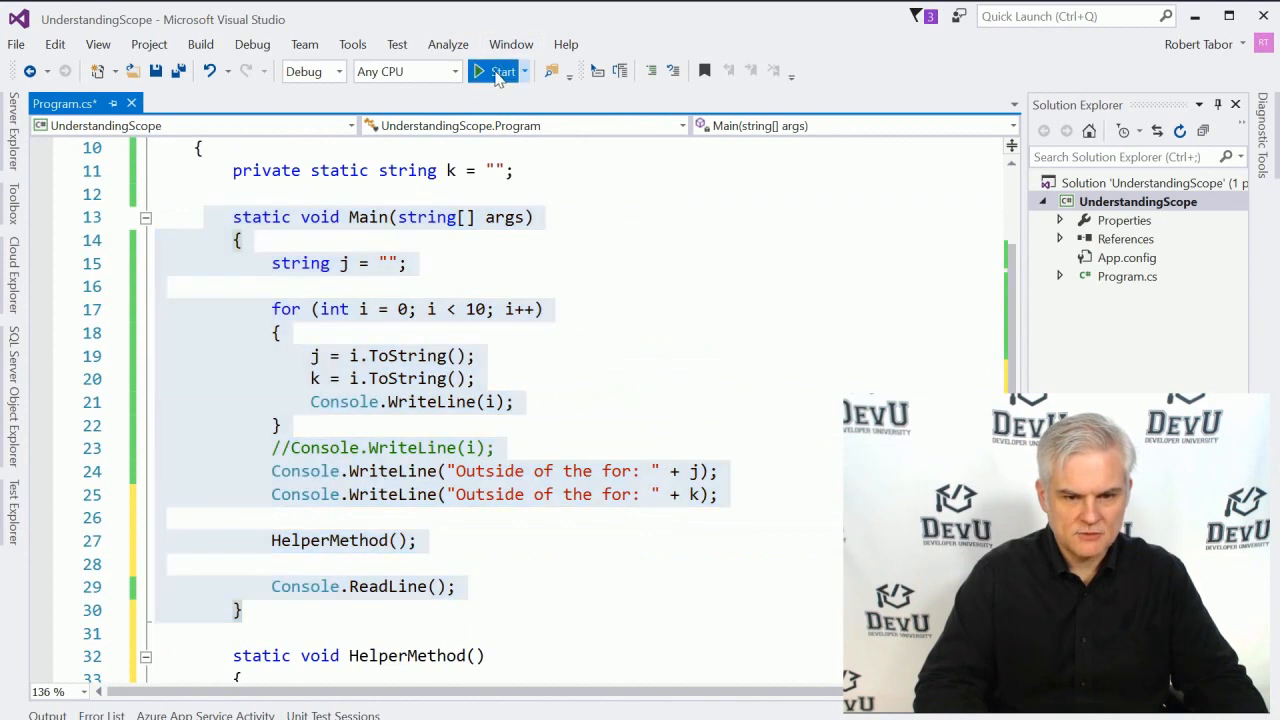
Step: Run the program to see 0–9 followed by 'Value of k from the HelperMethod(): 9'
click(498, 71)
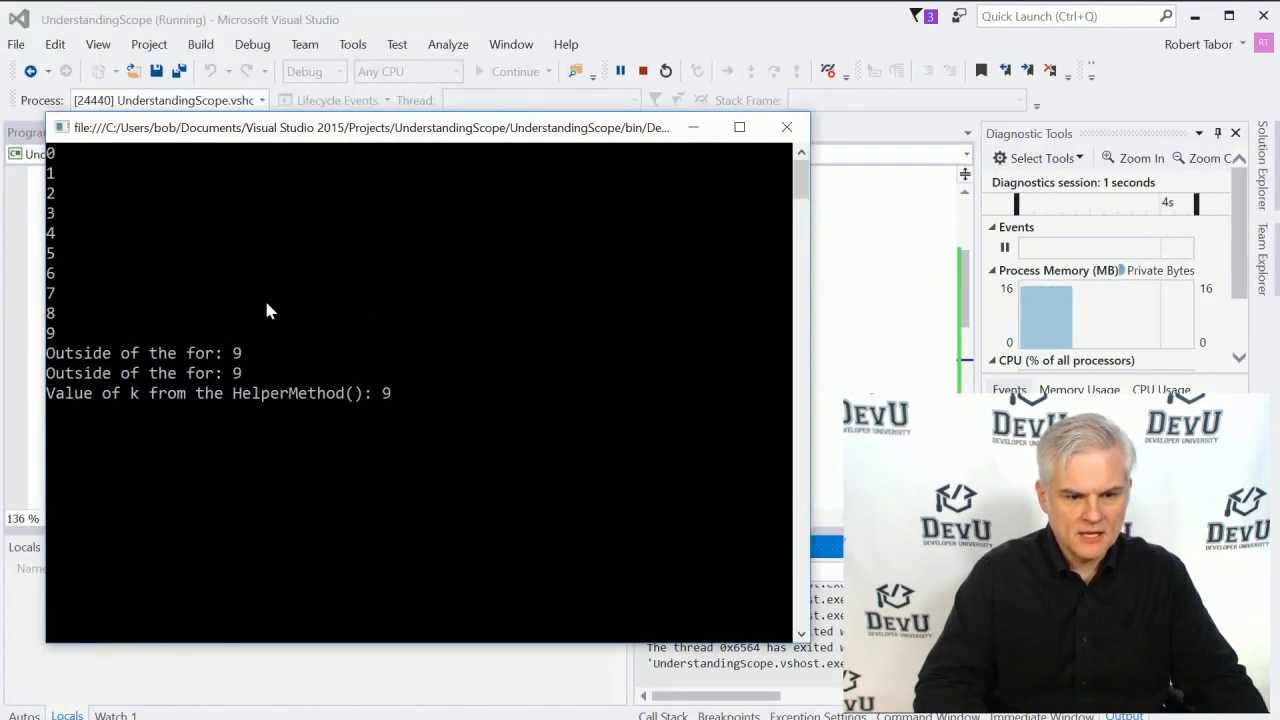
mouse_move(168, 405)
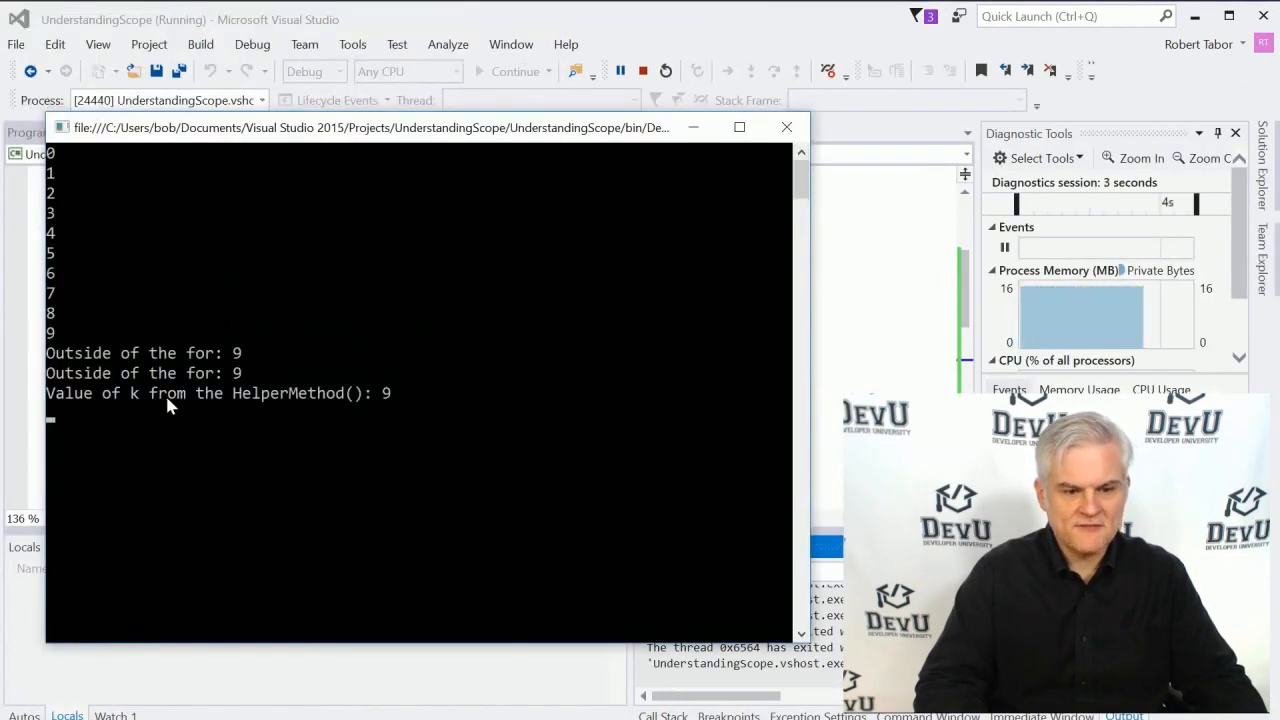
mouse_move(350, 397)
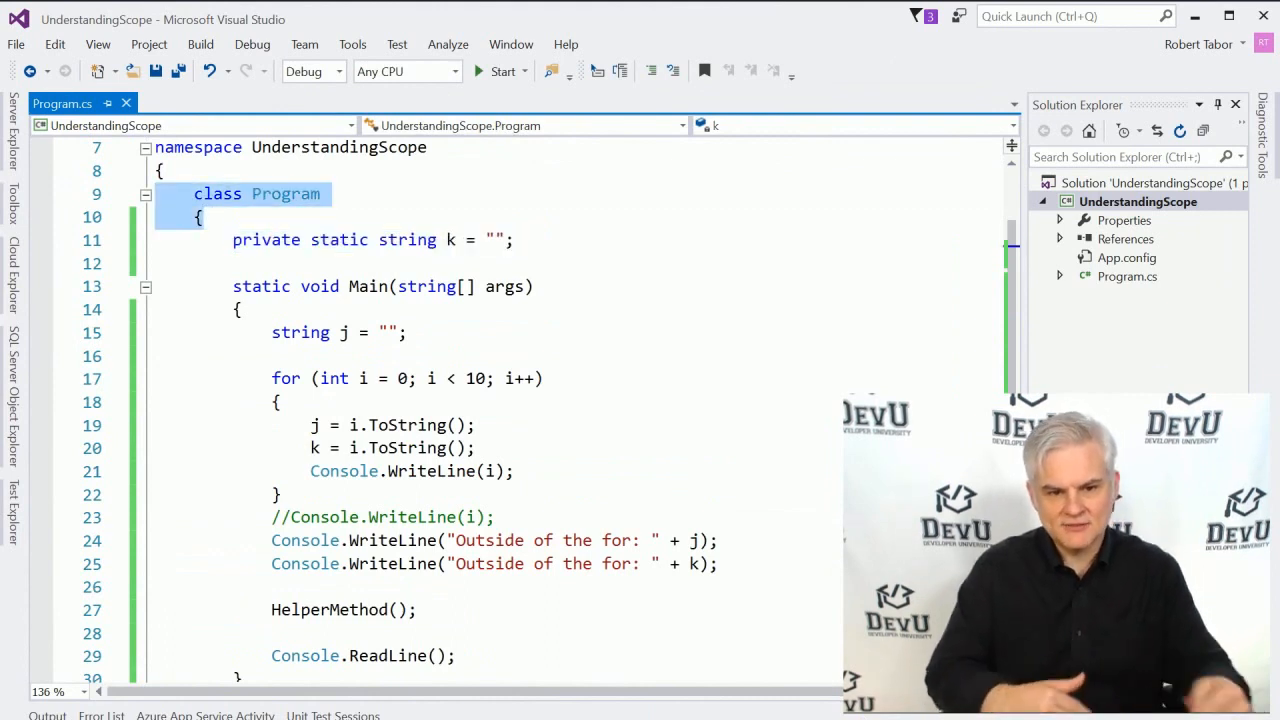
Step: Review the Program class and open blank lines in the loop after Console.WriteLine(i);
click(383, 286)
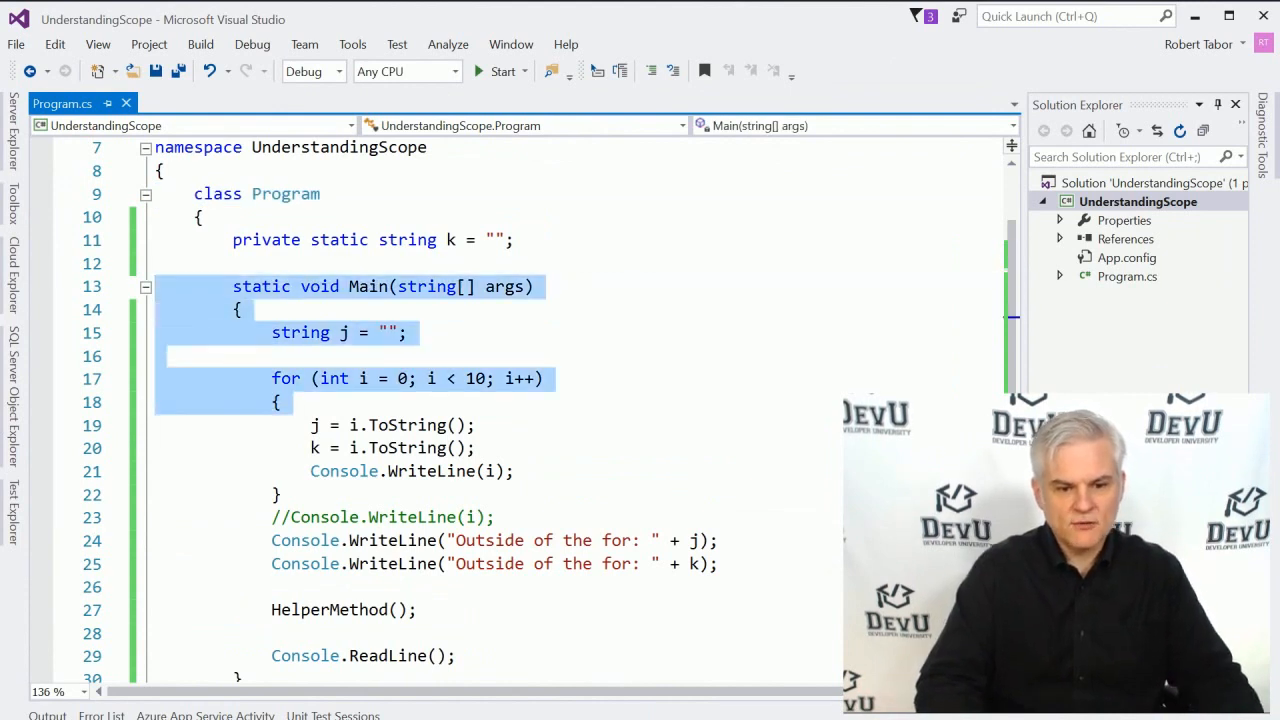
scroll(down, 3)
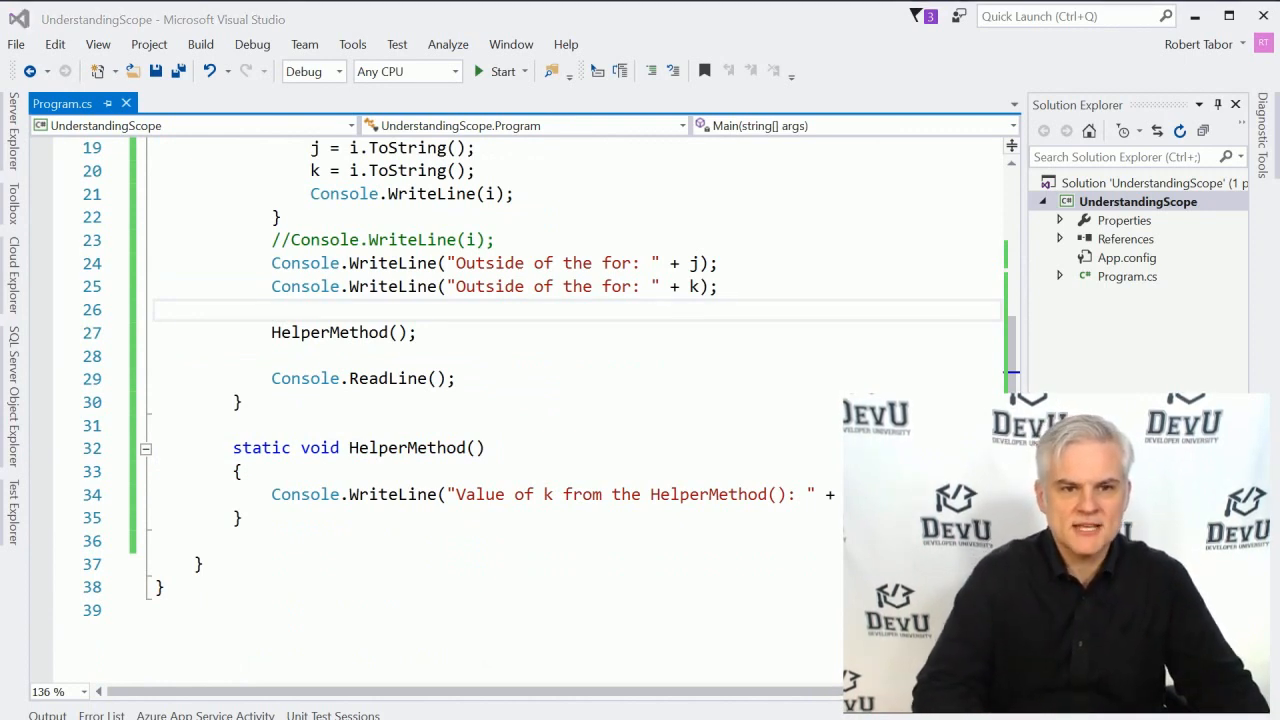
scroll(up, 3)
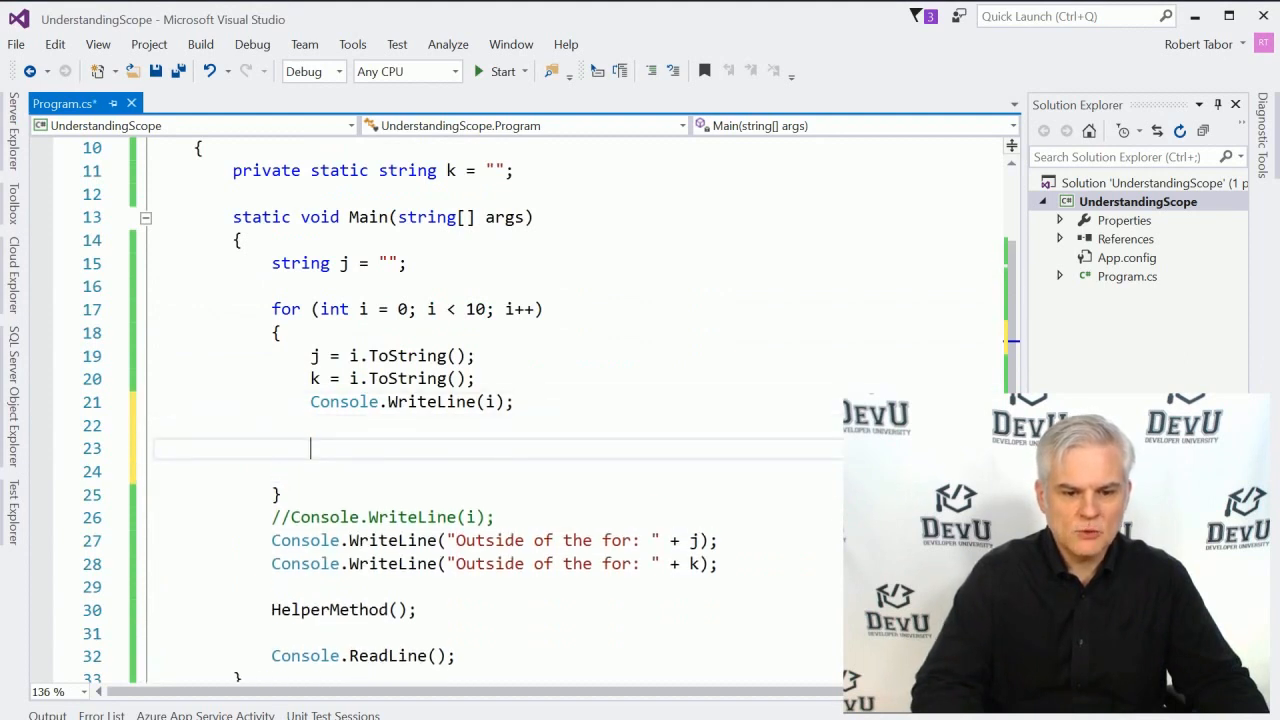
Step: Inside the loop add an if (i == 9) block declaring string l = i.ToString();
text(if ()
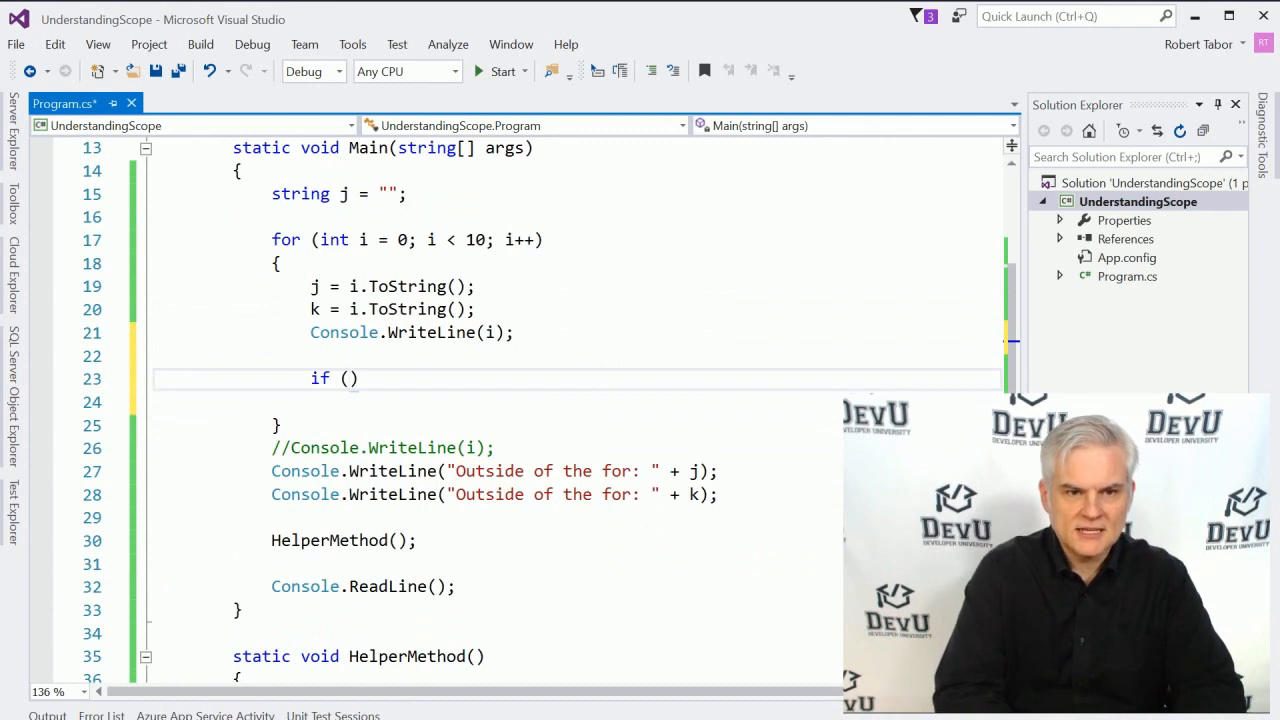
text(i == 9)
click(575, 402)
text({)
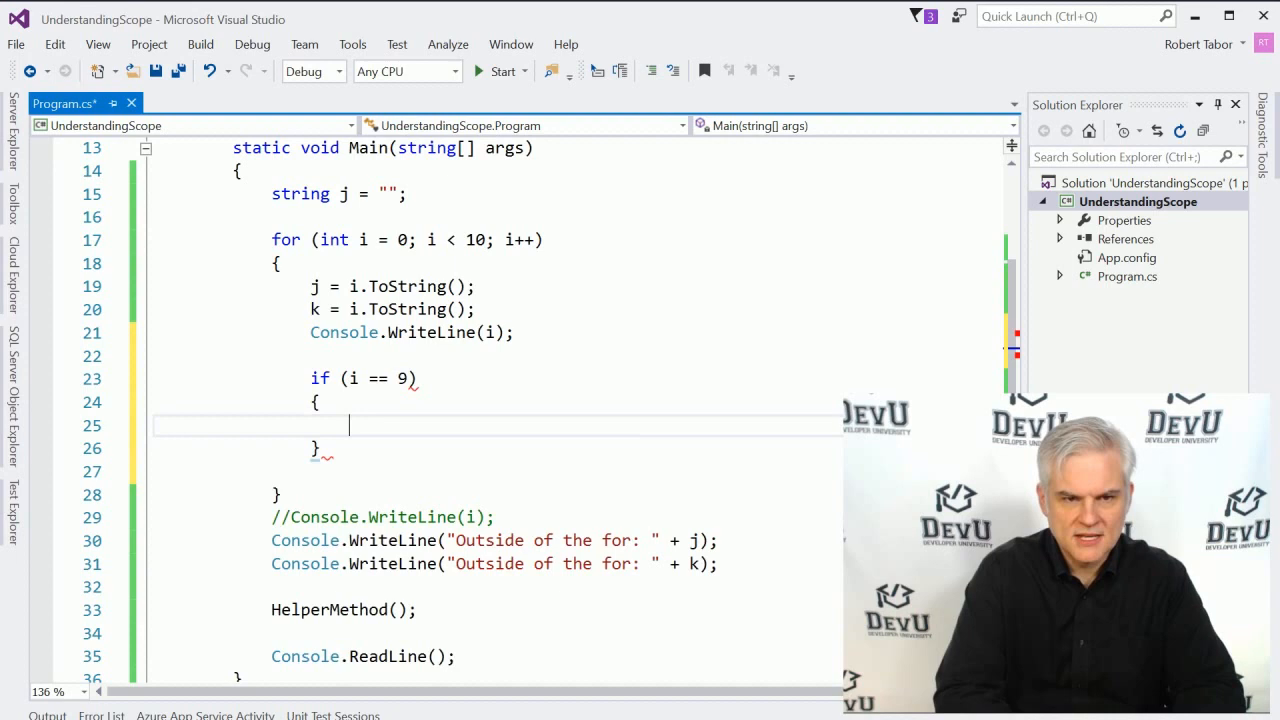
text(string l =)
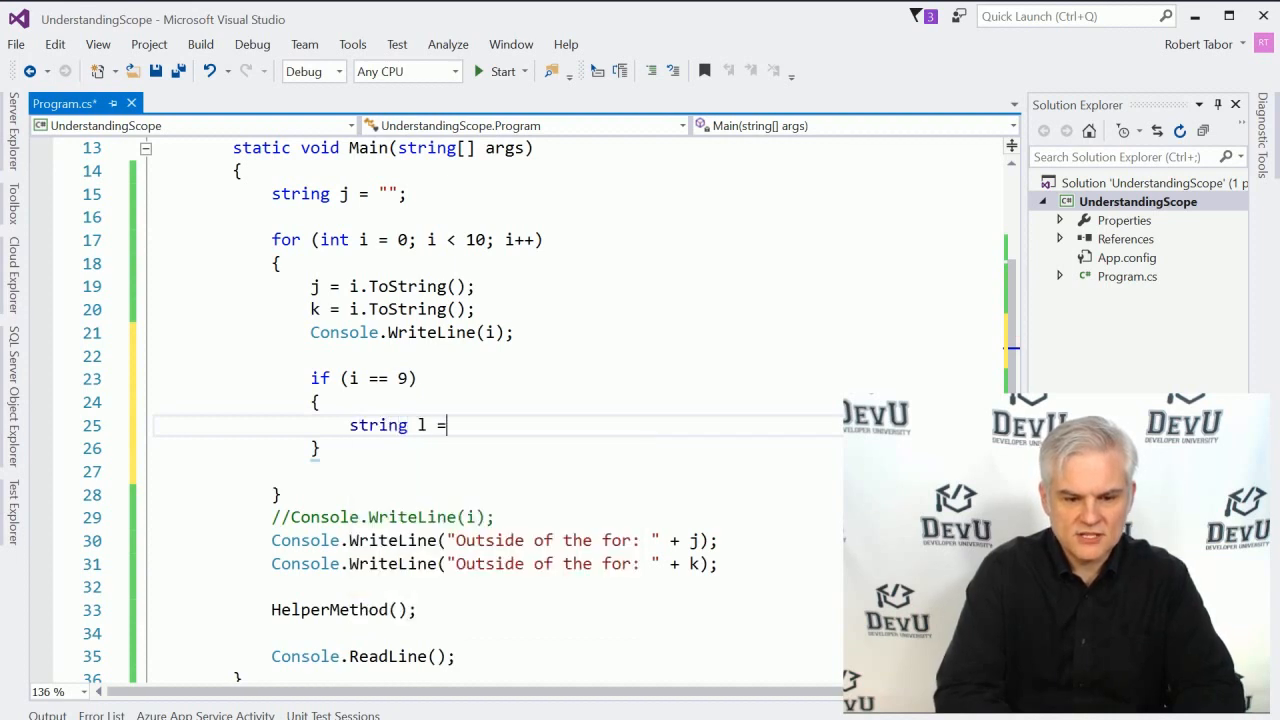
text(i.ToString();)
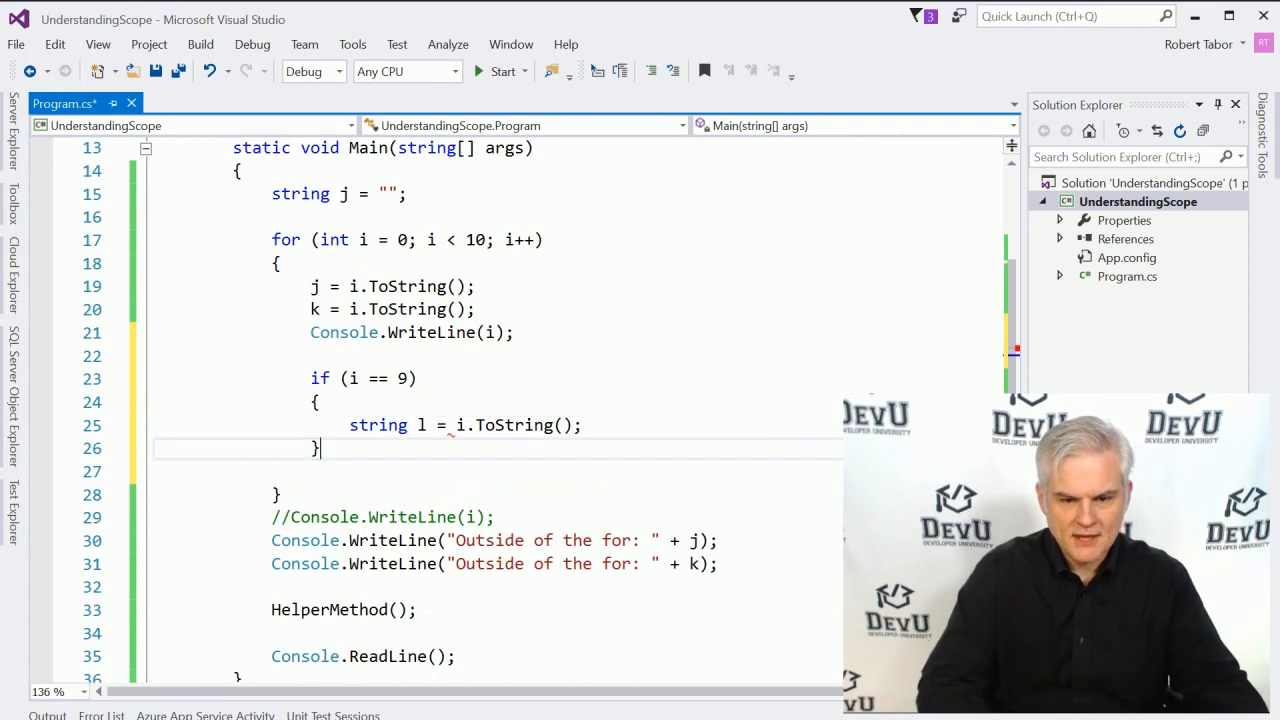
Step: Add Console.WriteLine(l); after the if block, then comment it out and save
key(Return)
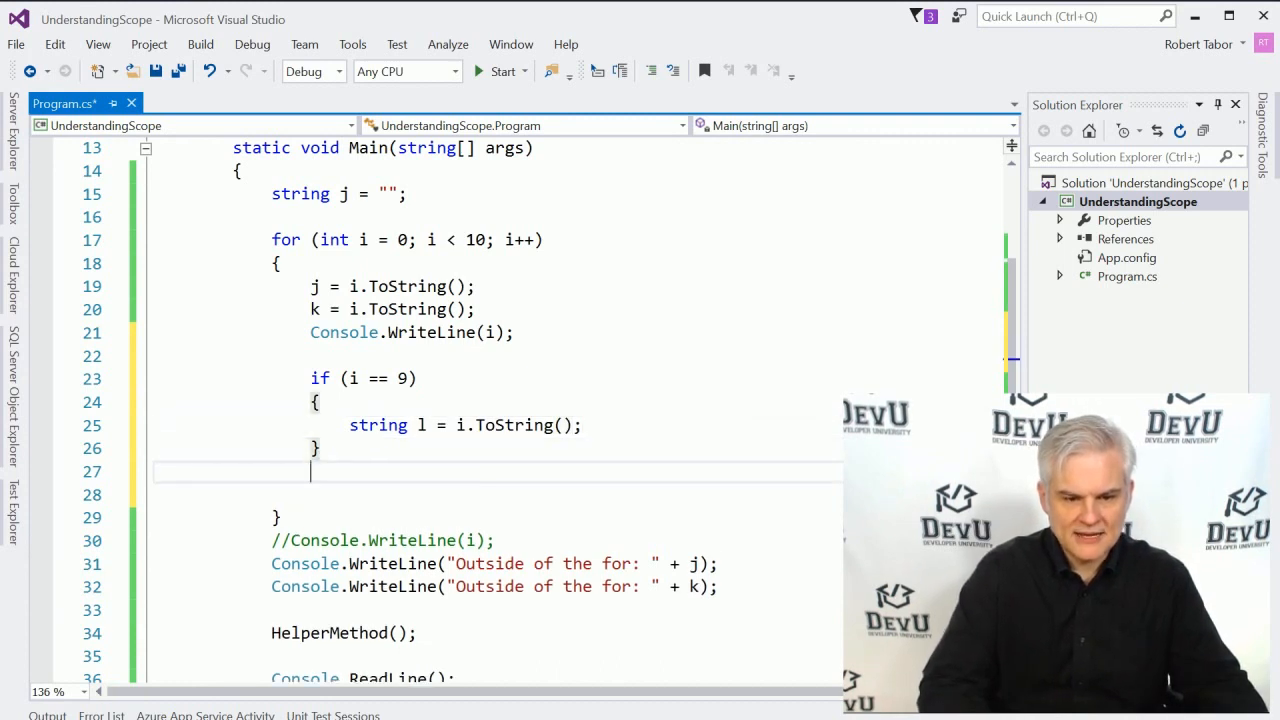
text(Console.WriteLine()
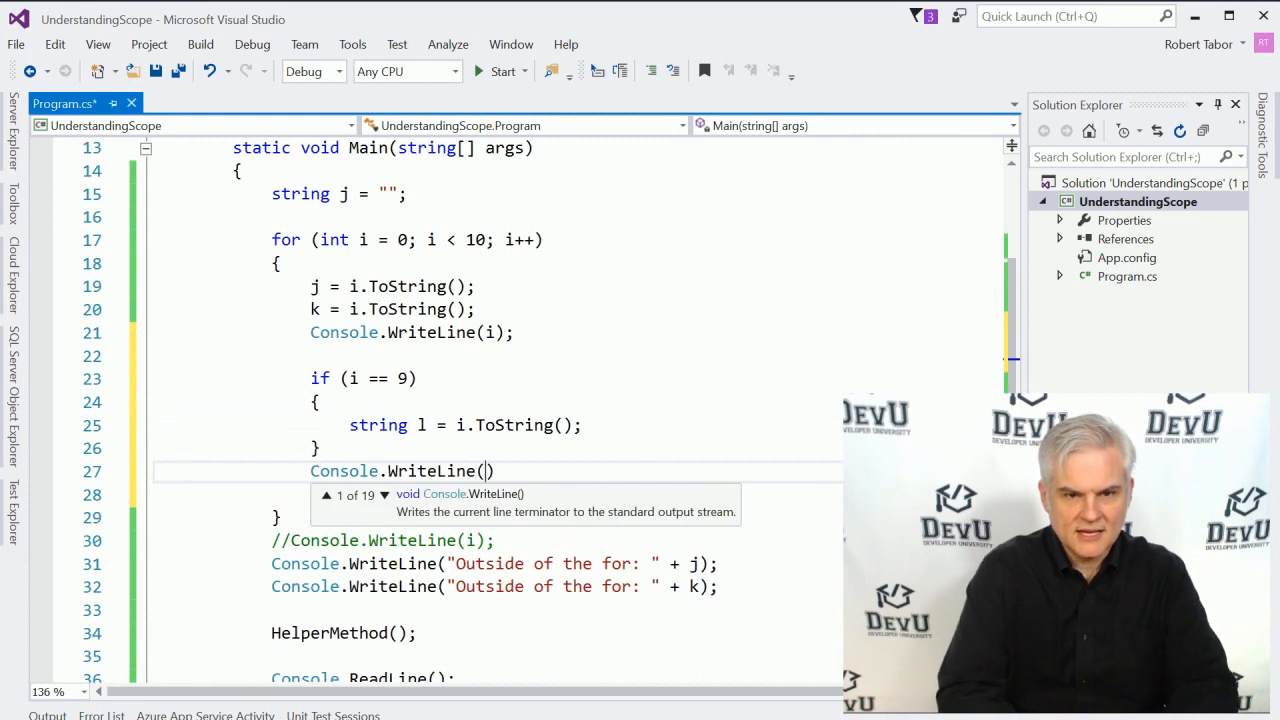
text(1)
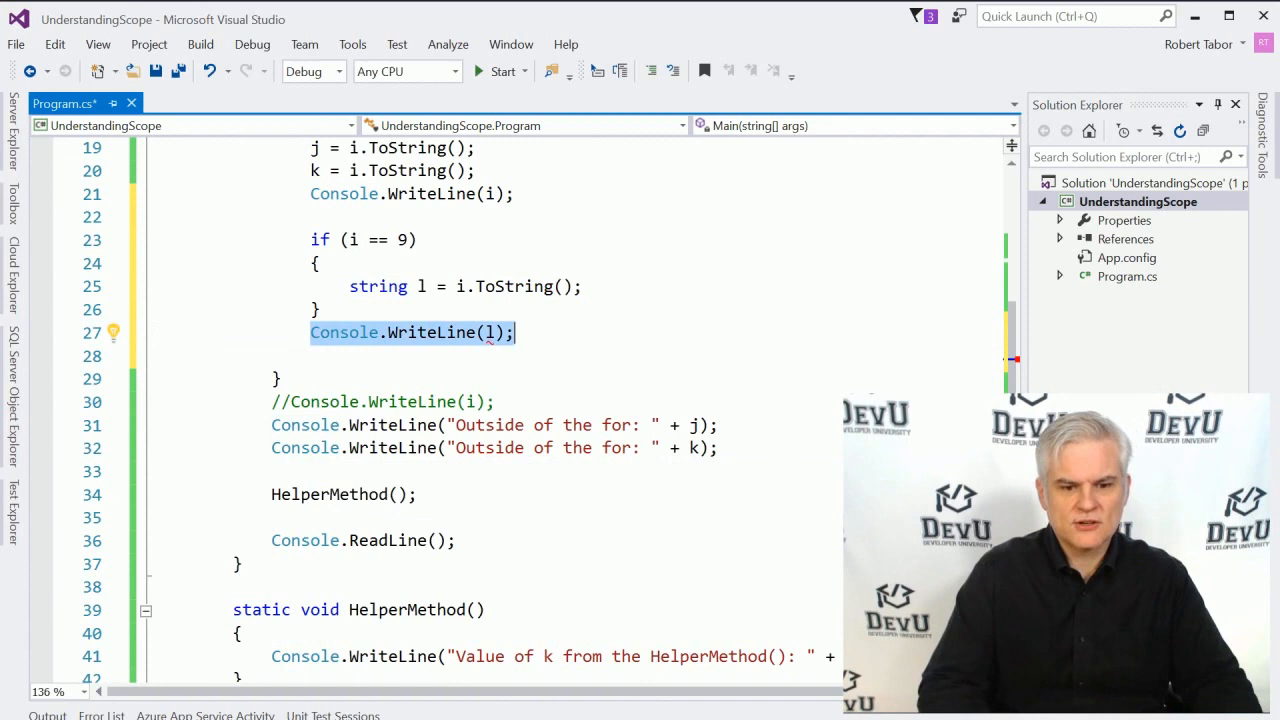
scroll(up, 3)
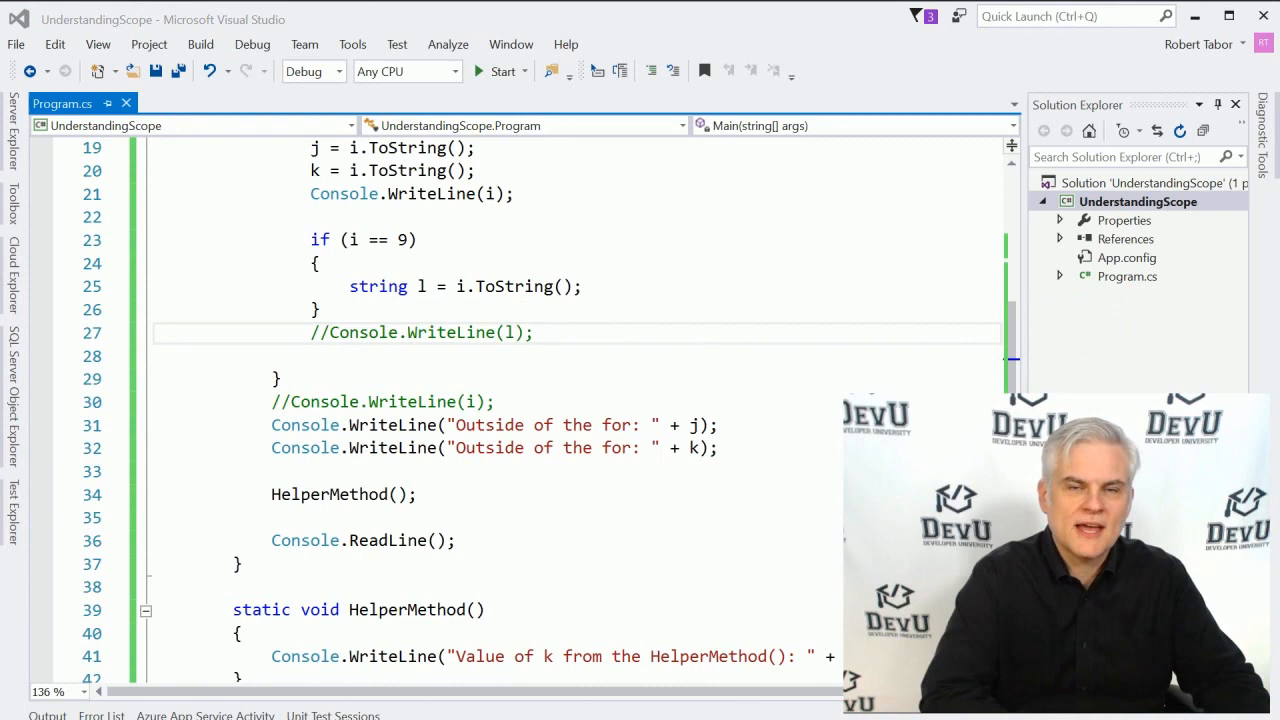
scroll(up, 3)
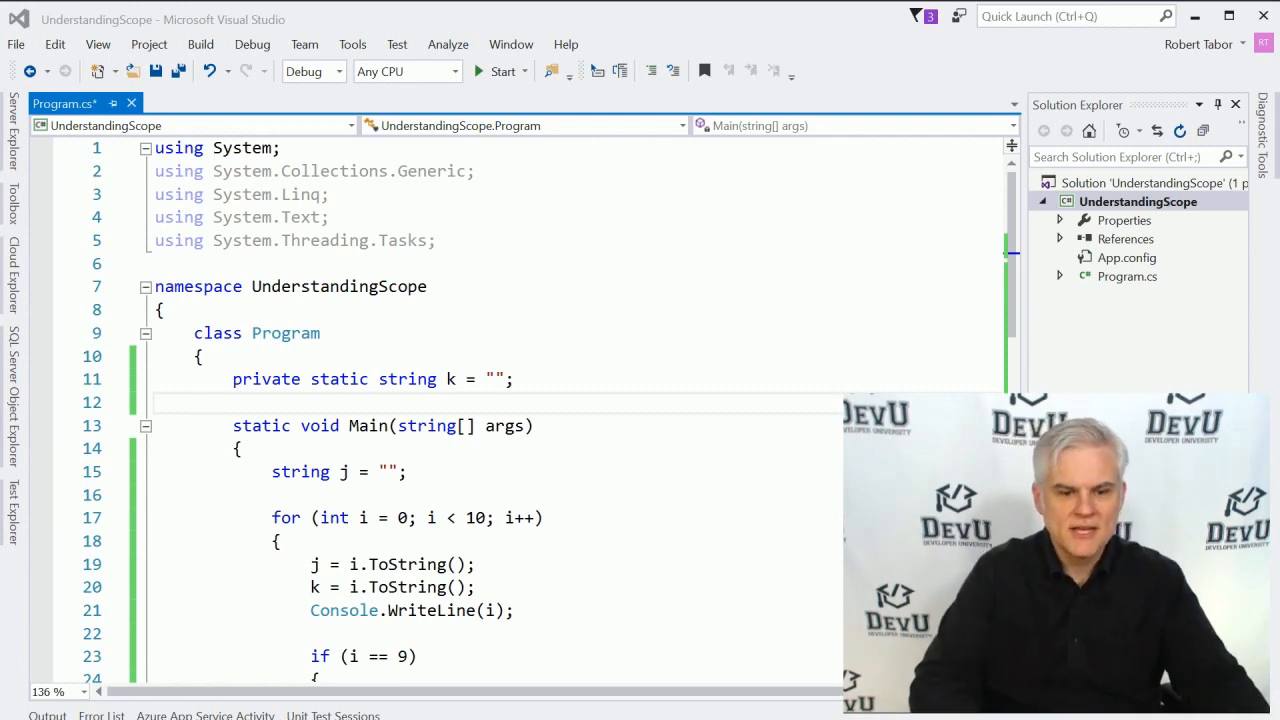
Step: Paste the Car class with public DoSomething printing private helperMethod's "Hello world!" below Program
scroll(down, 3)
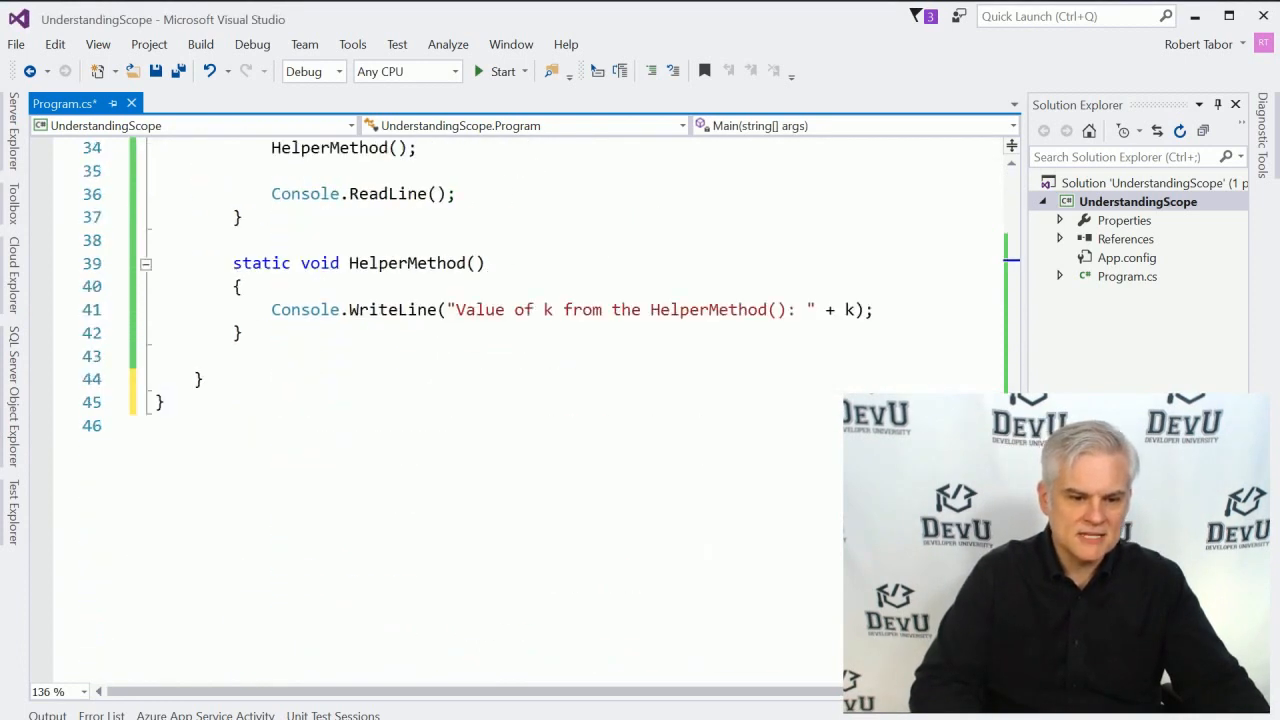
key(enter)
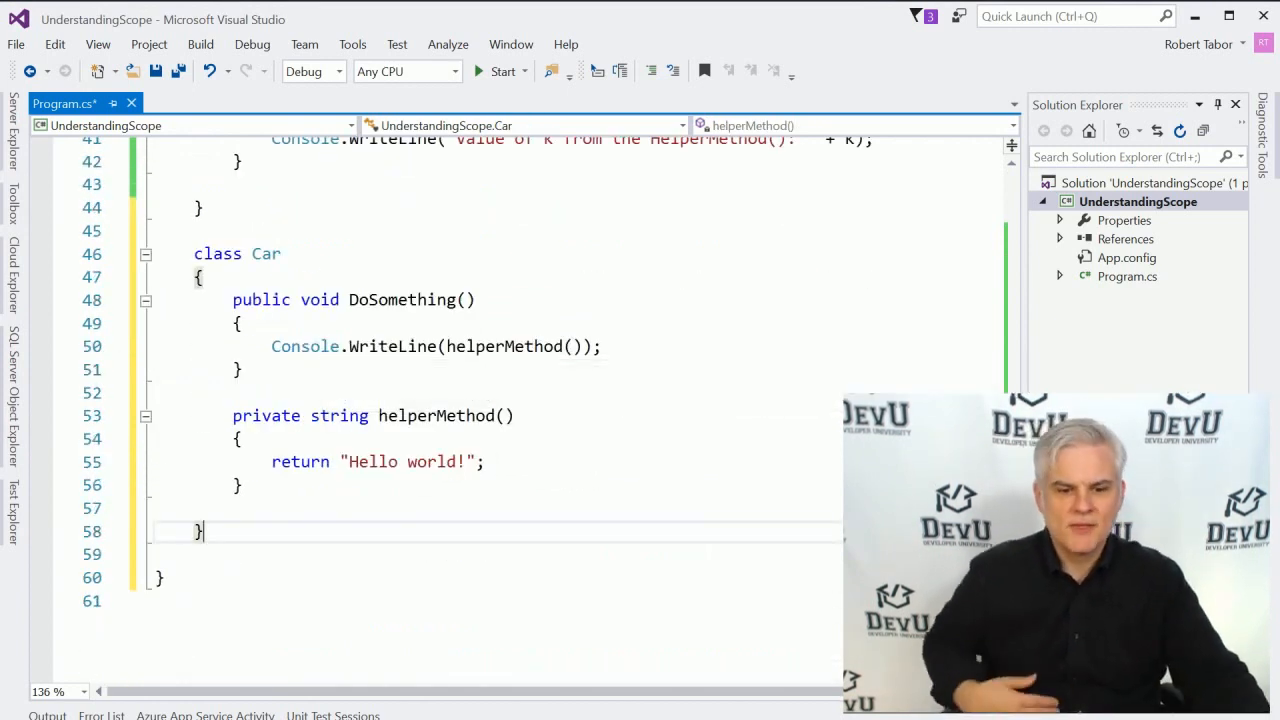
click(400, 300)
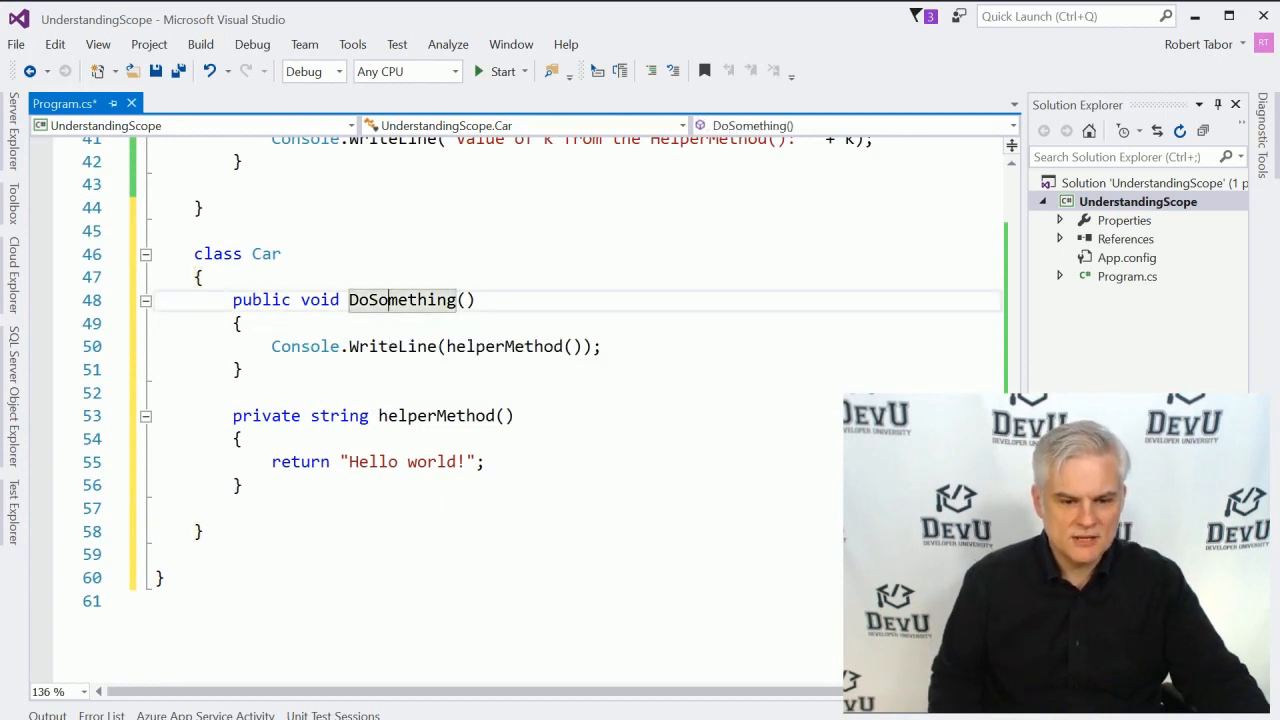
click(418, 415)
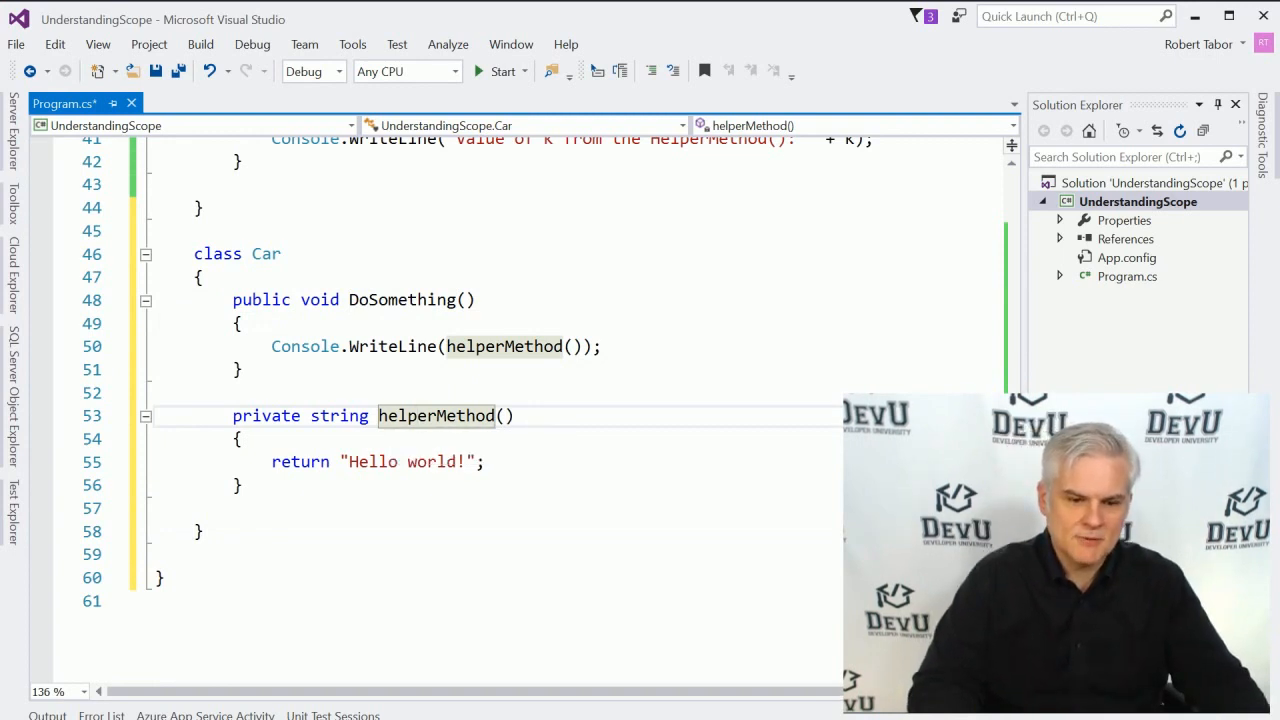
scroll(up, 3)
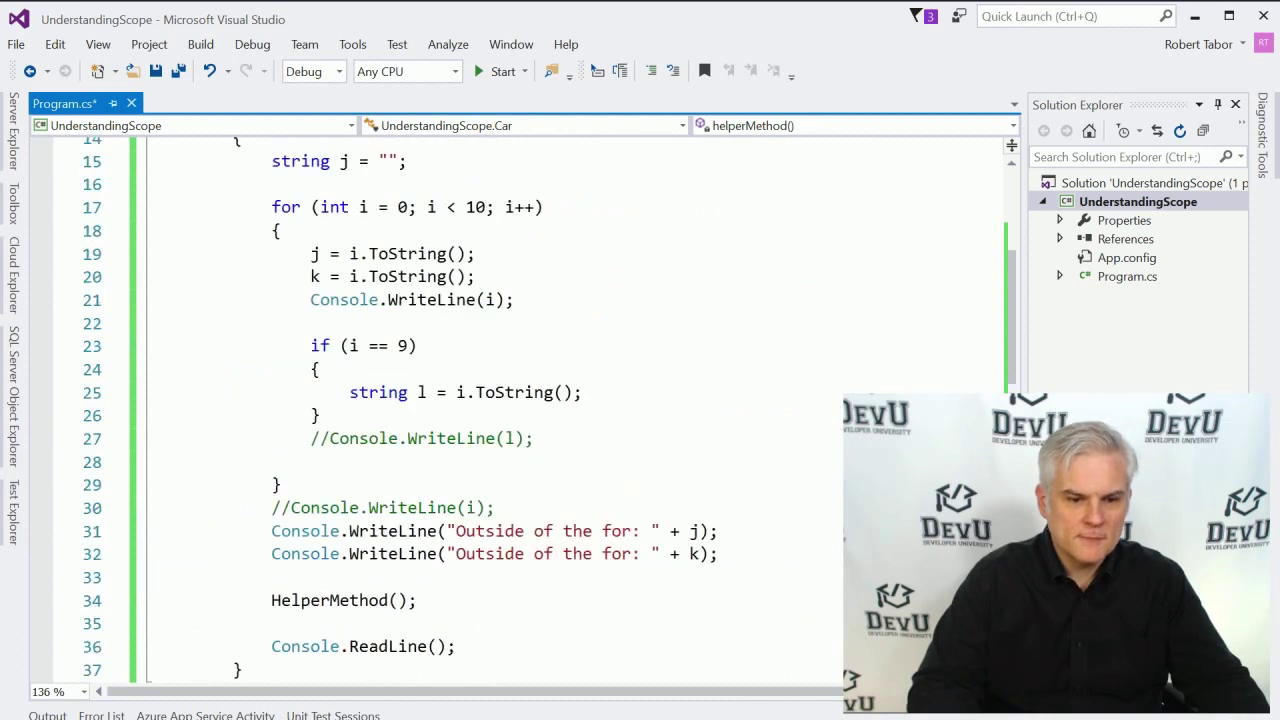
scroll(up, 3)
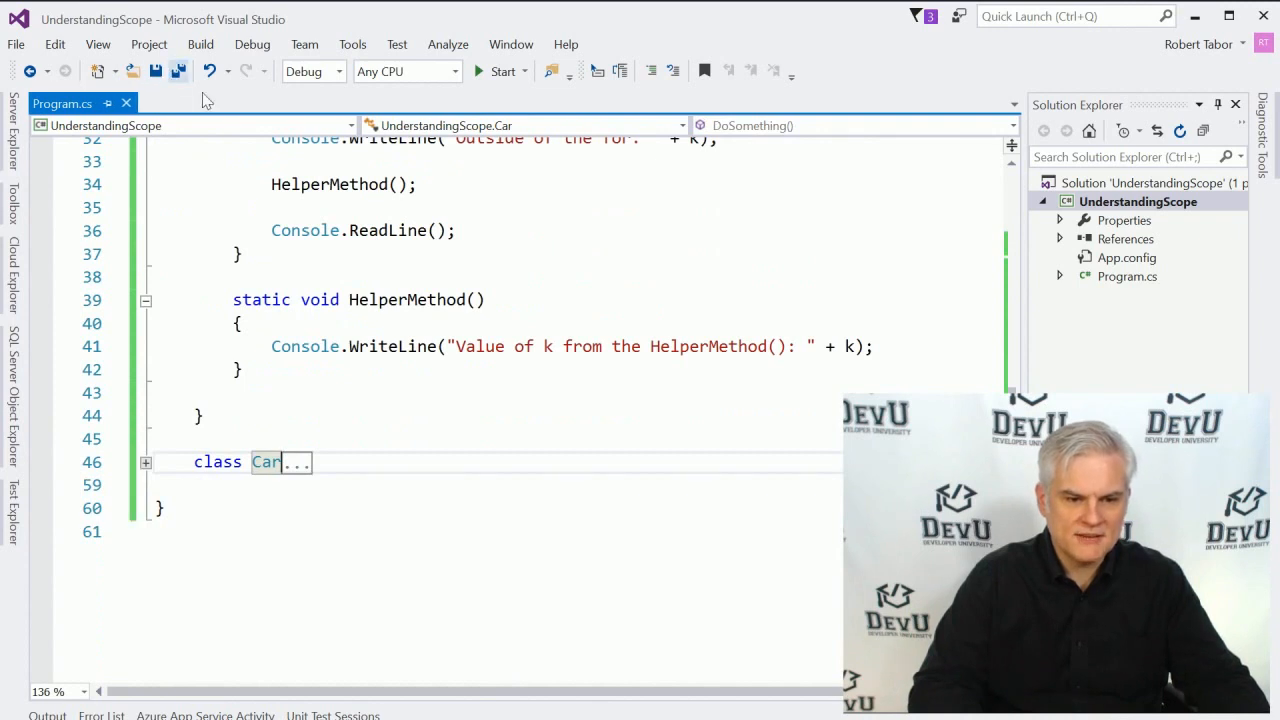
Step: In Main, add Car myCar = new Car(); and myCar.DoSomething(); above Console.ReadLine(), then start the program
scroll(up, 3)
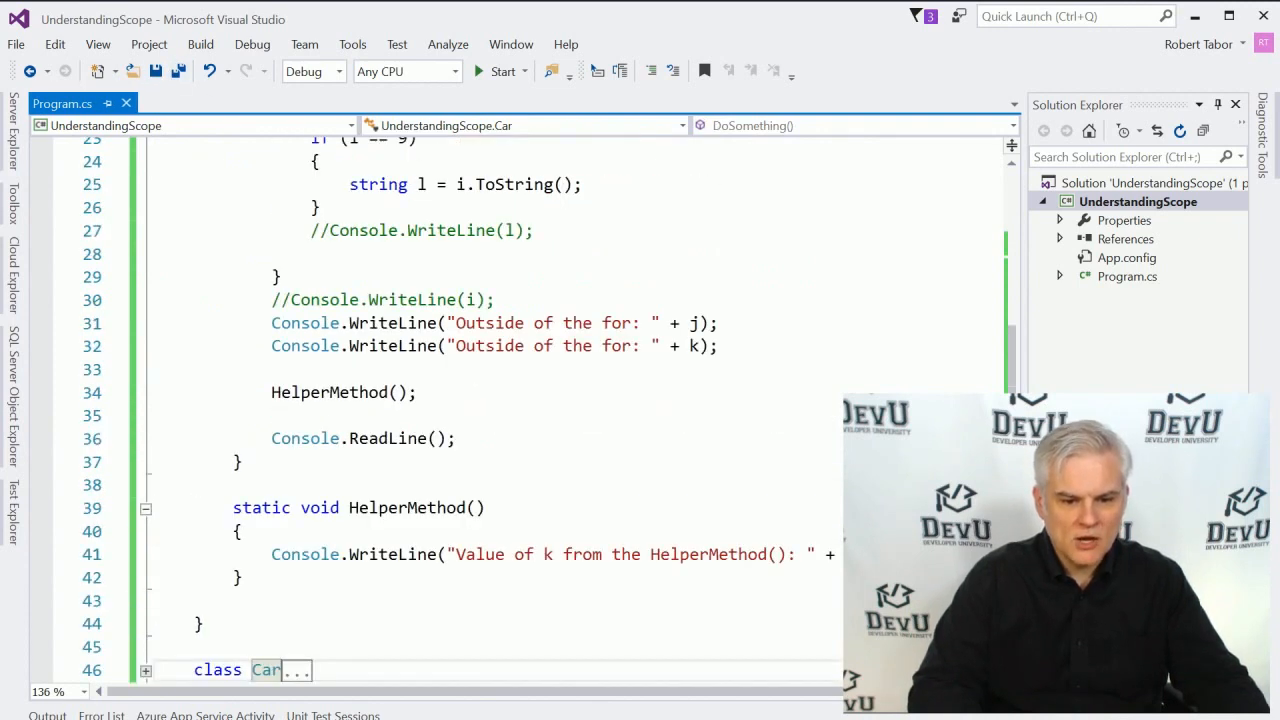
scroll(up, 3)
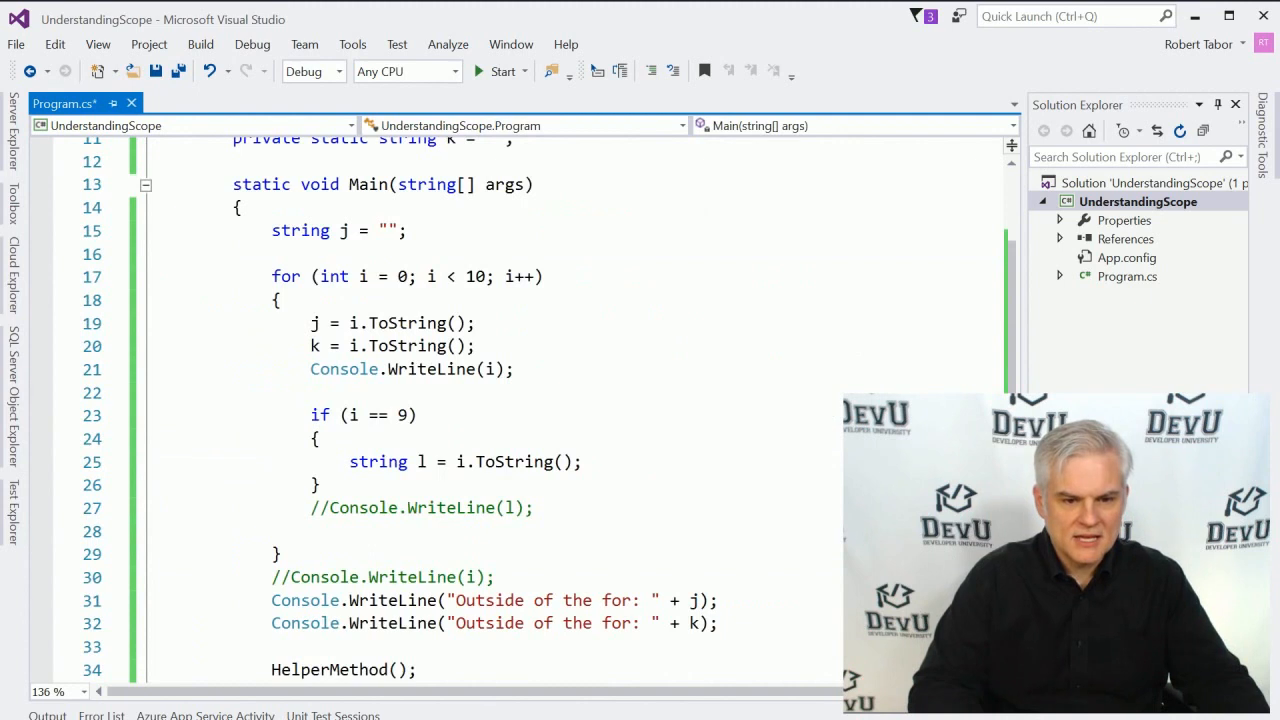
scroll(down, 3)
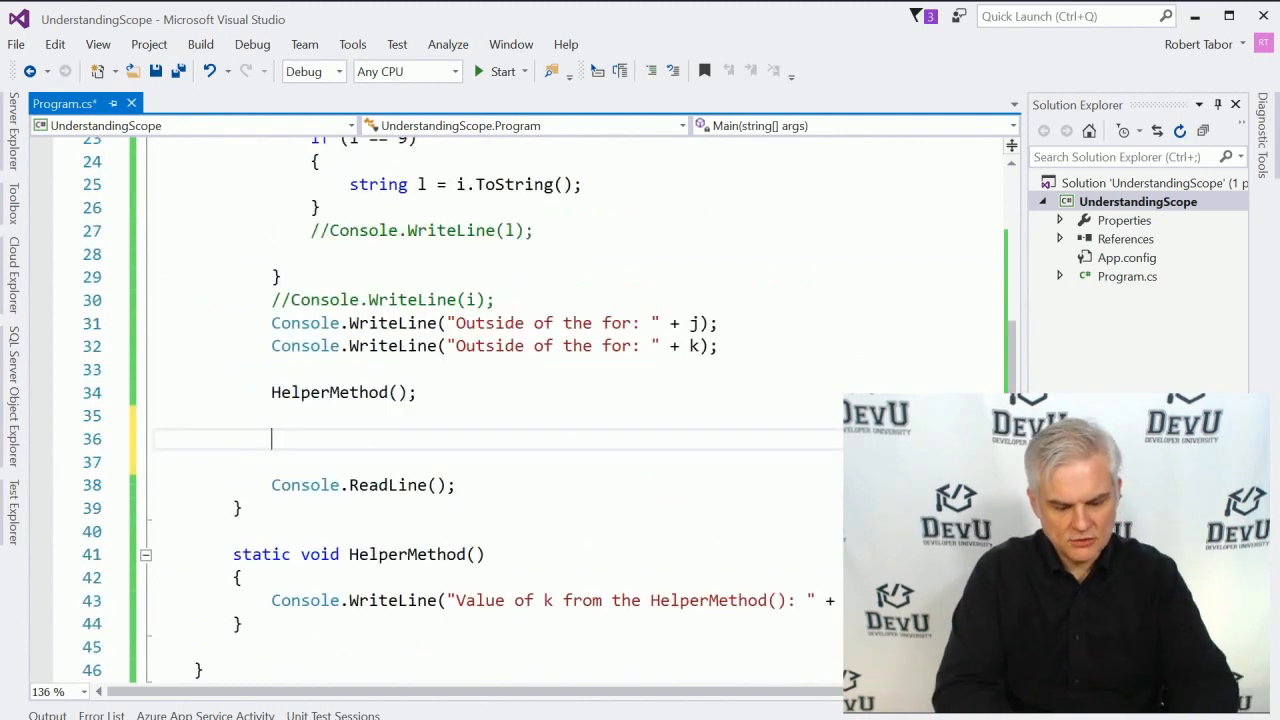
text(Car myC)
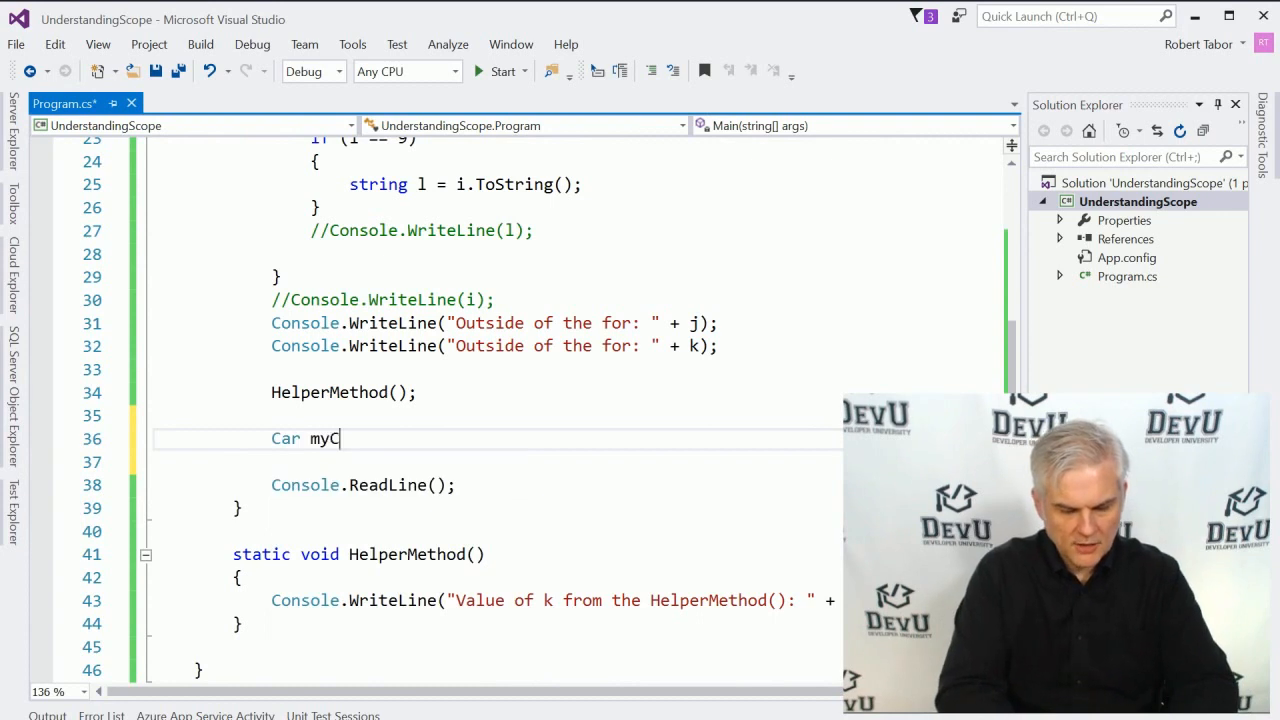
text(ar = new Car())
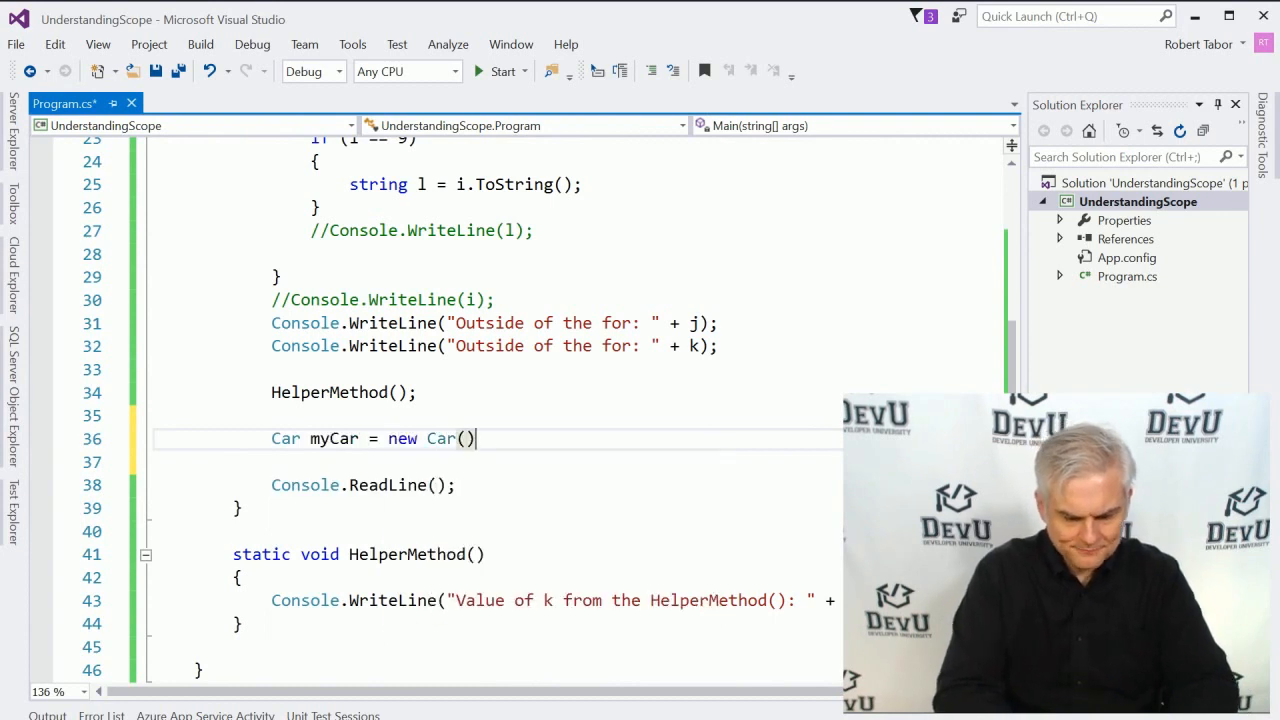
text(myC)
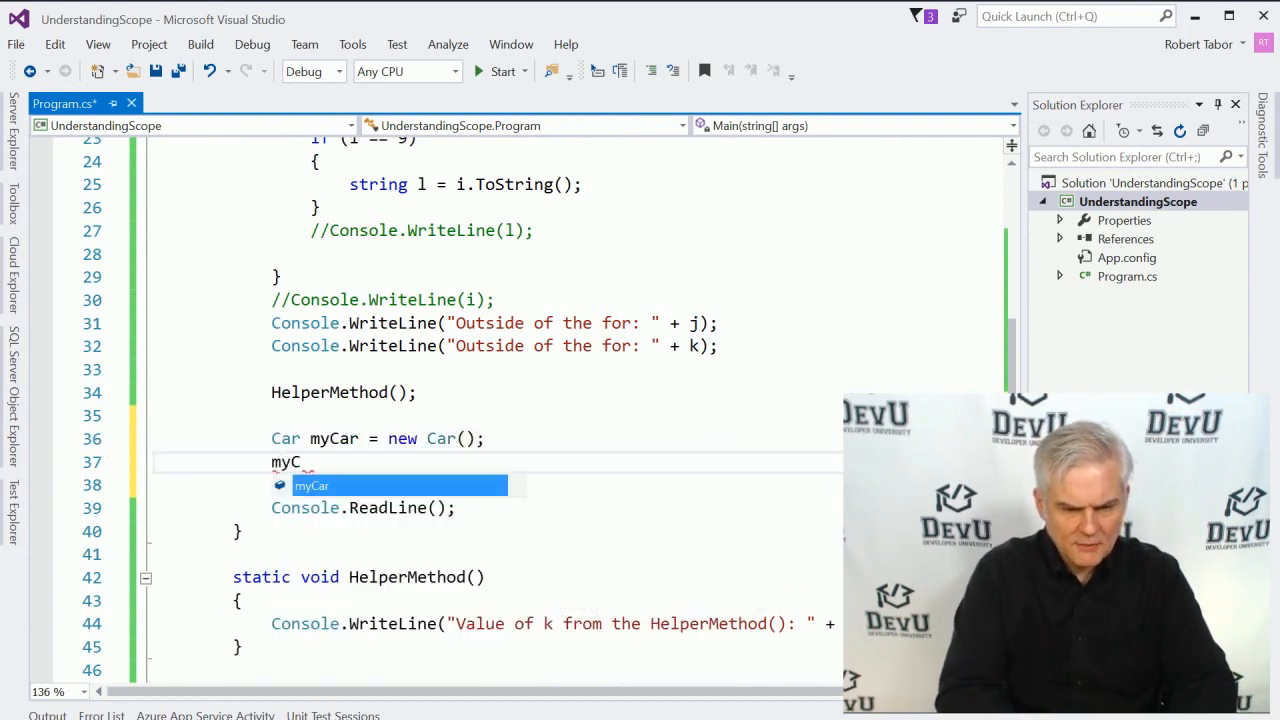
text(.)
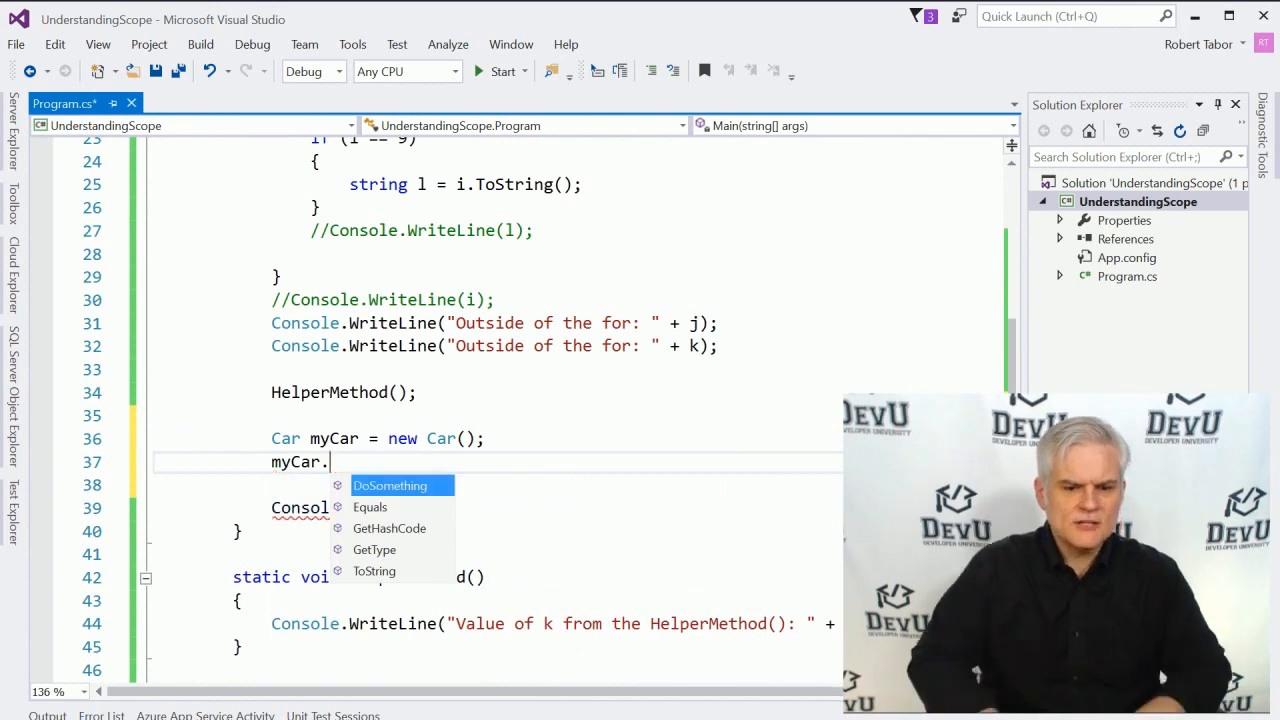
mouse_move(390, 485)
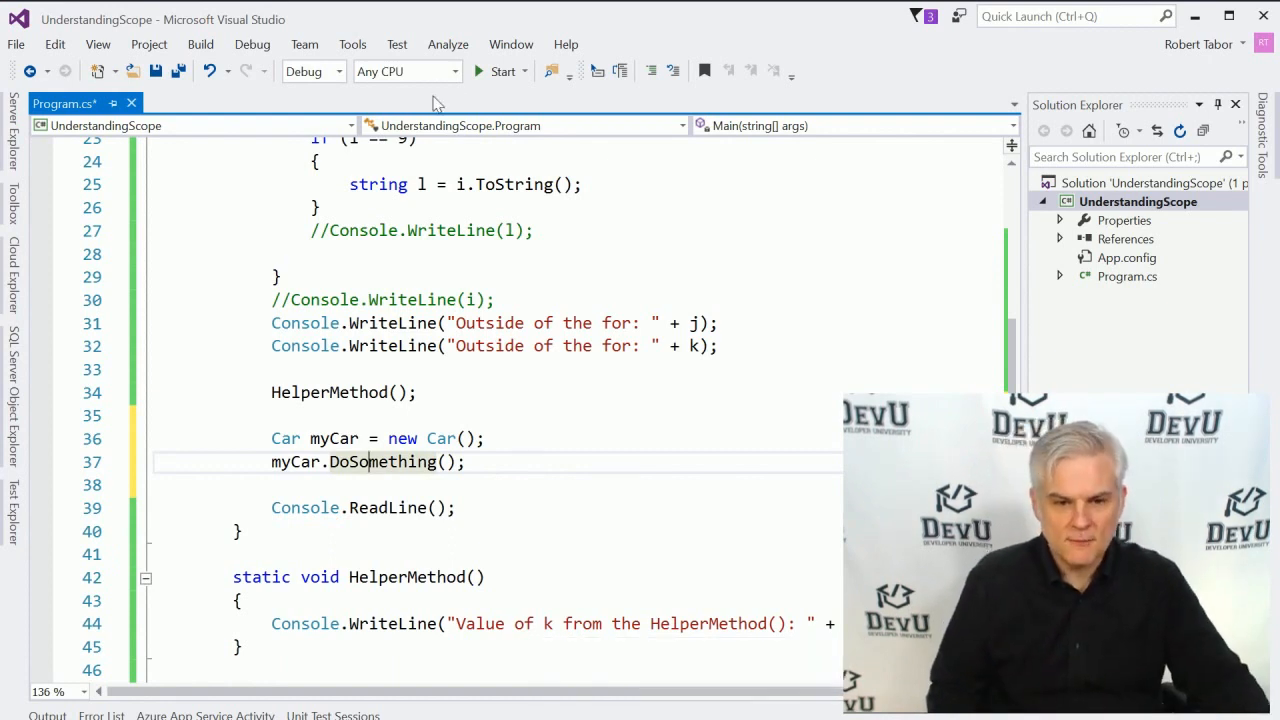
click(502, 71)
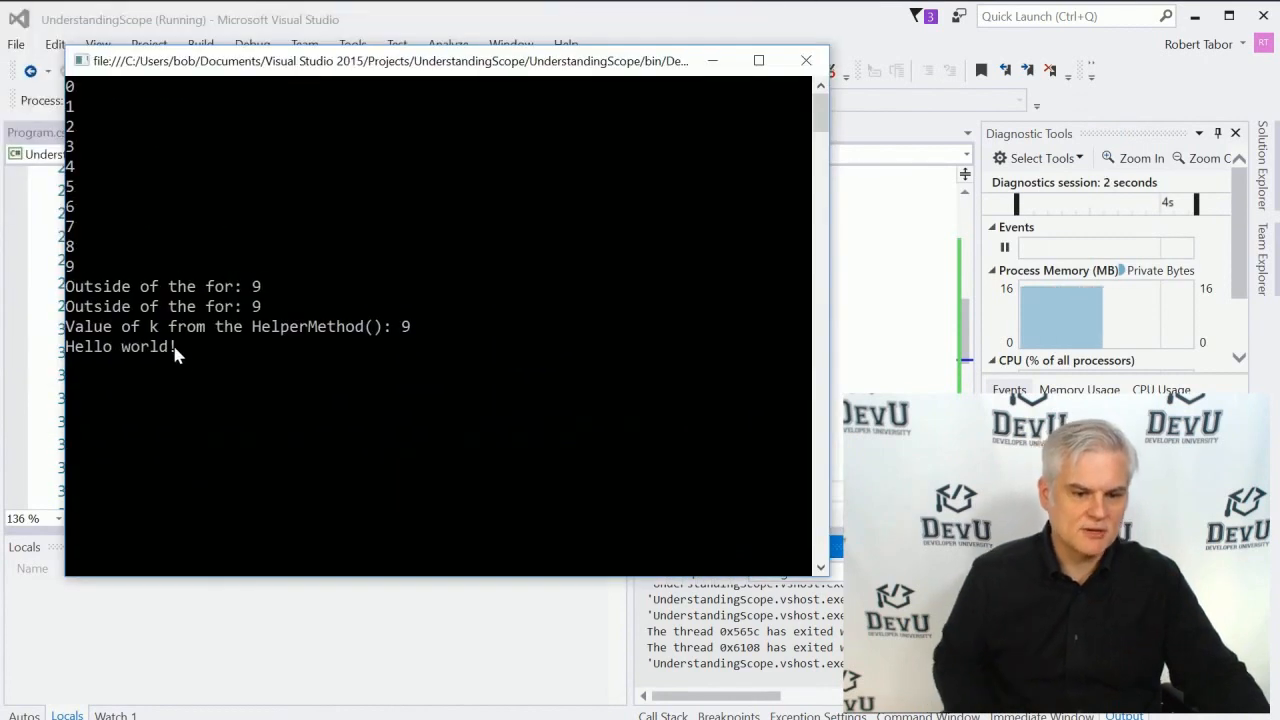
Step: Close the running console after it ends with "Hello world!" to stop debugging
click(806, 60)
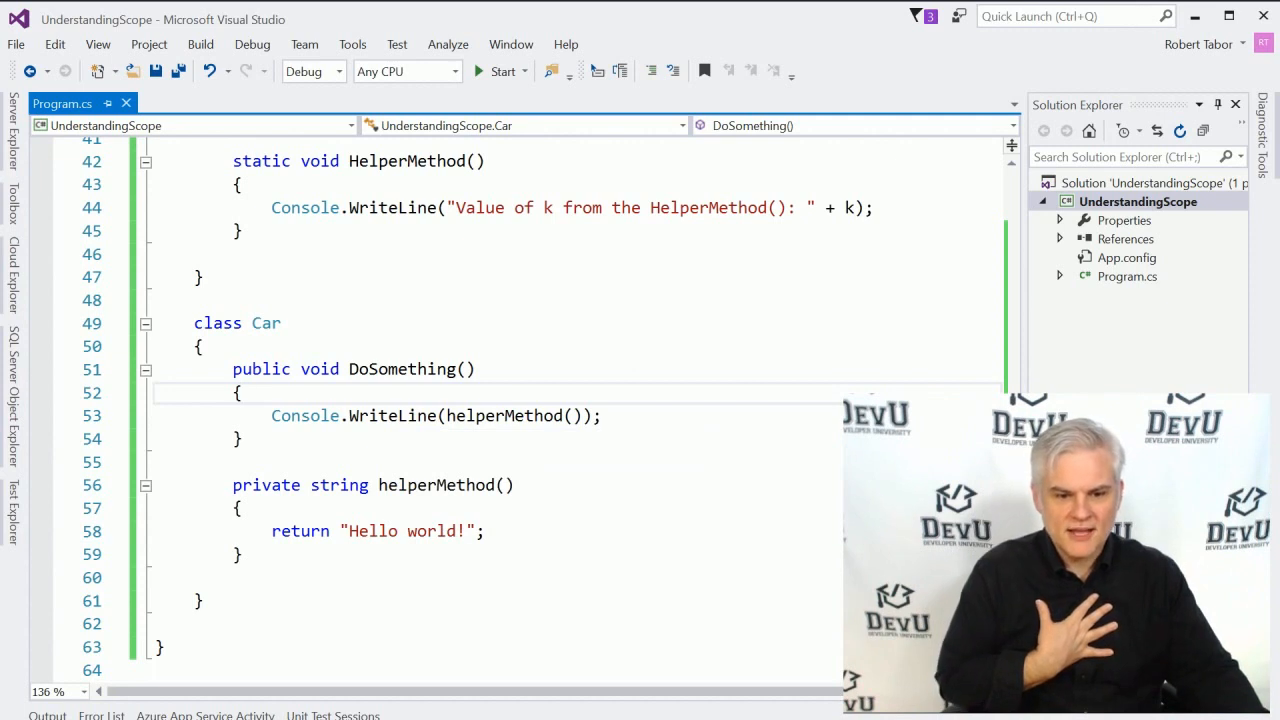
double_click(266, 323)
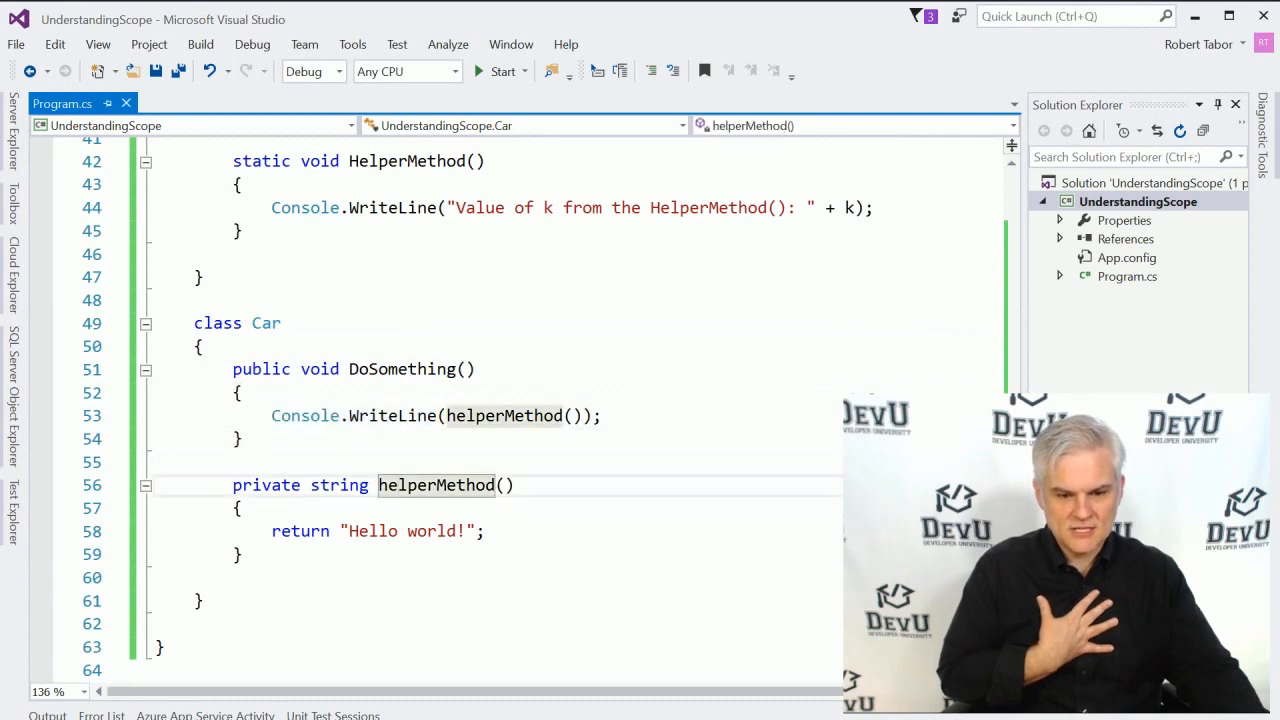
click(453, 416)
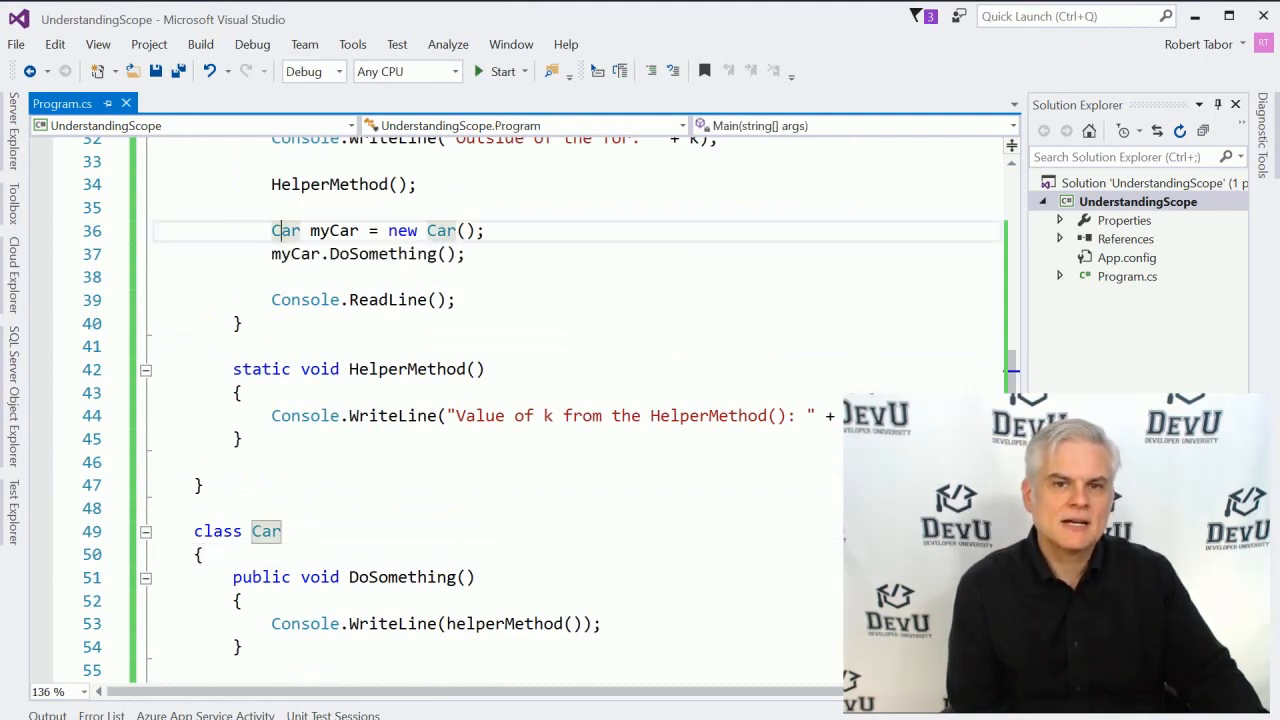
scroll(up, 3)
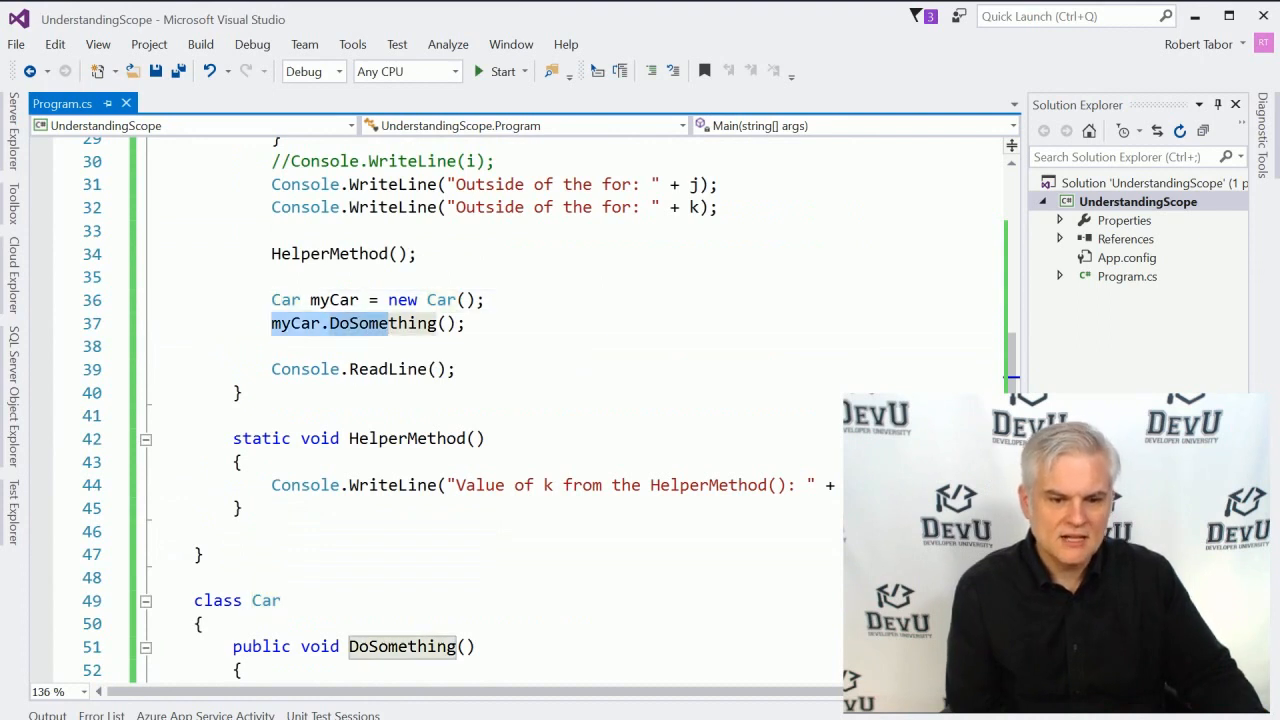
scroll(down, 3)
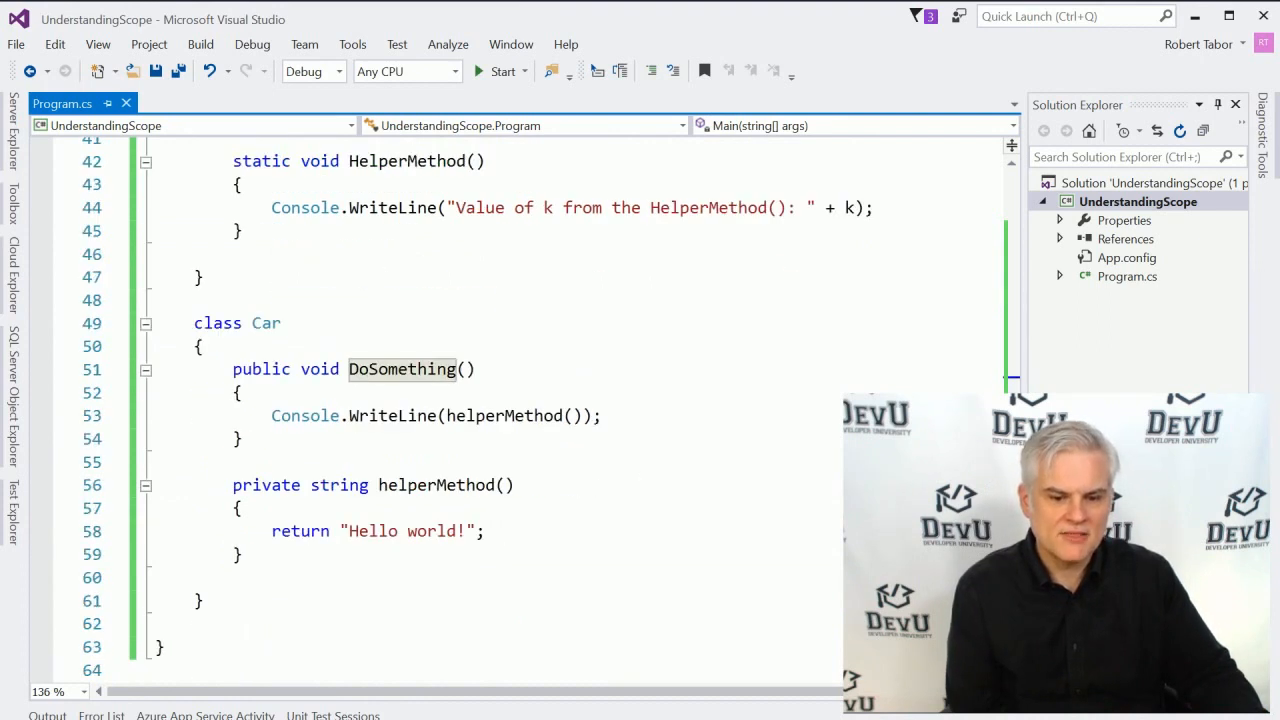
click(440, 485)
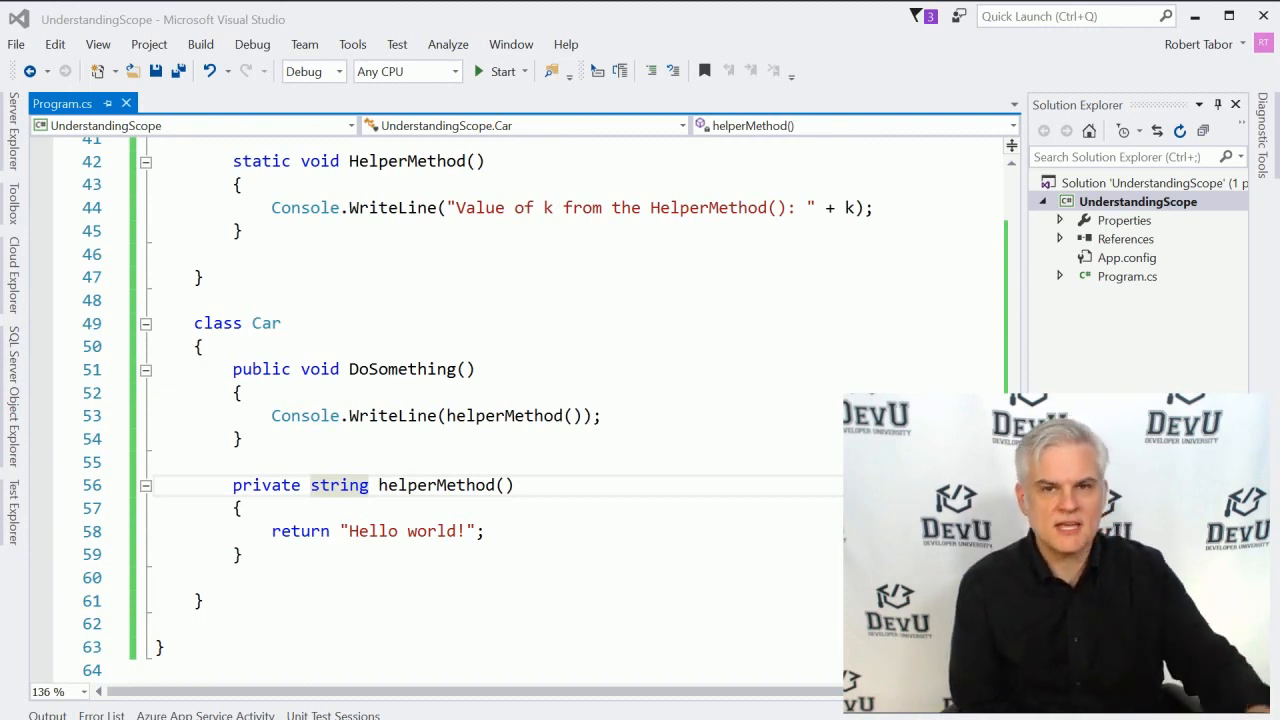
click(242, 438)
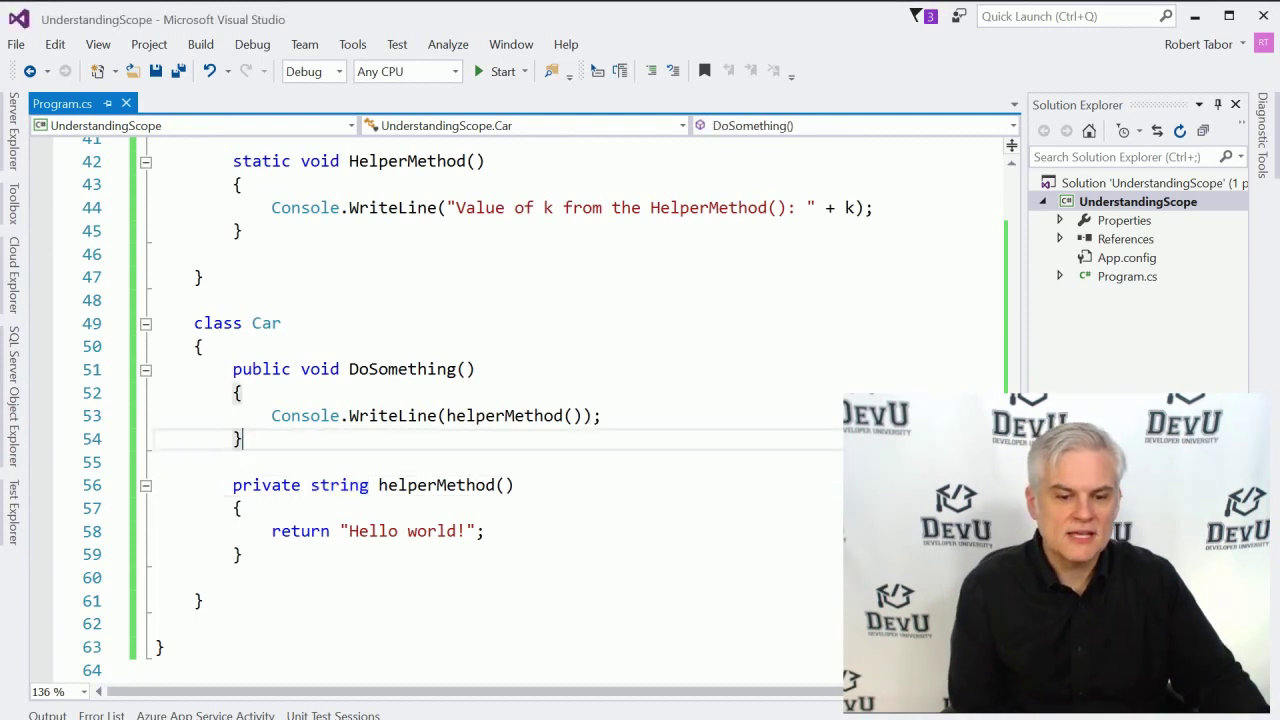
double_click(400, 369)
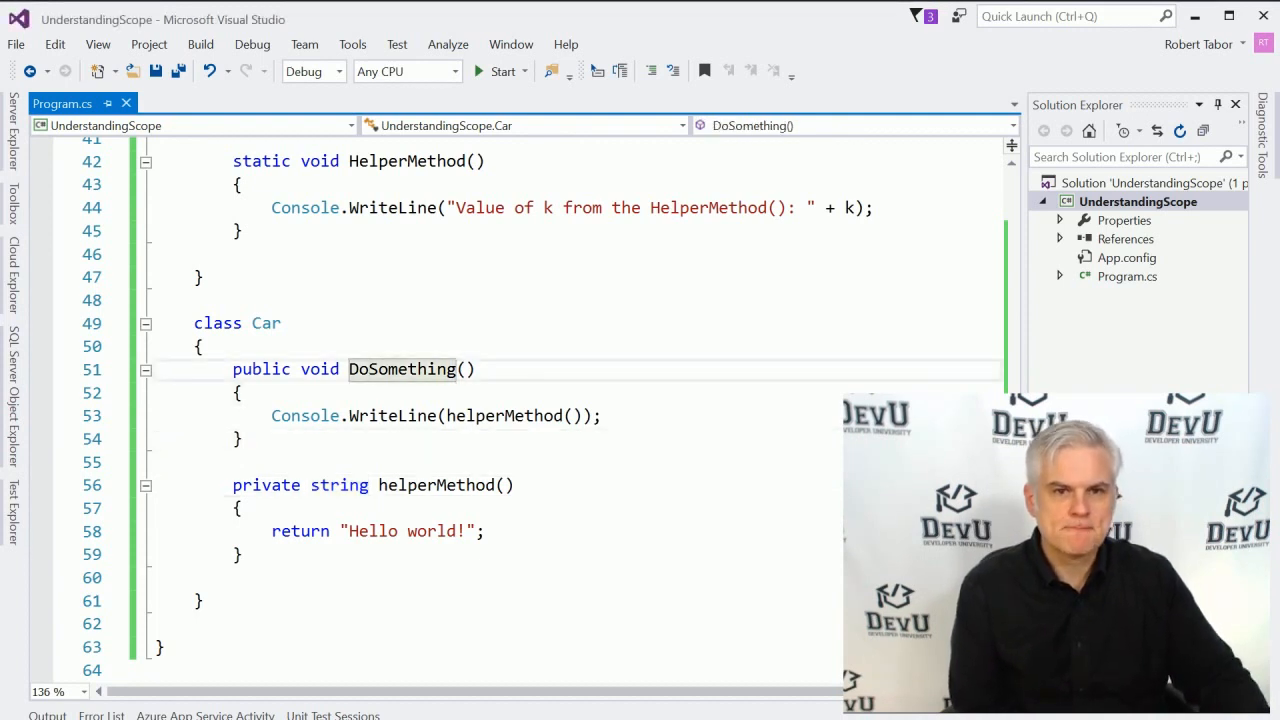